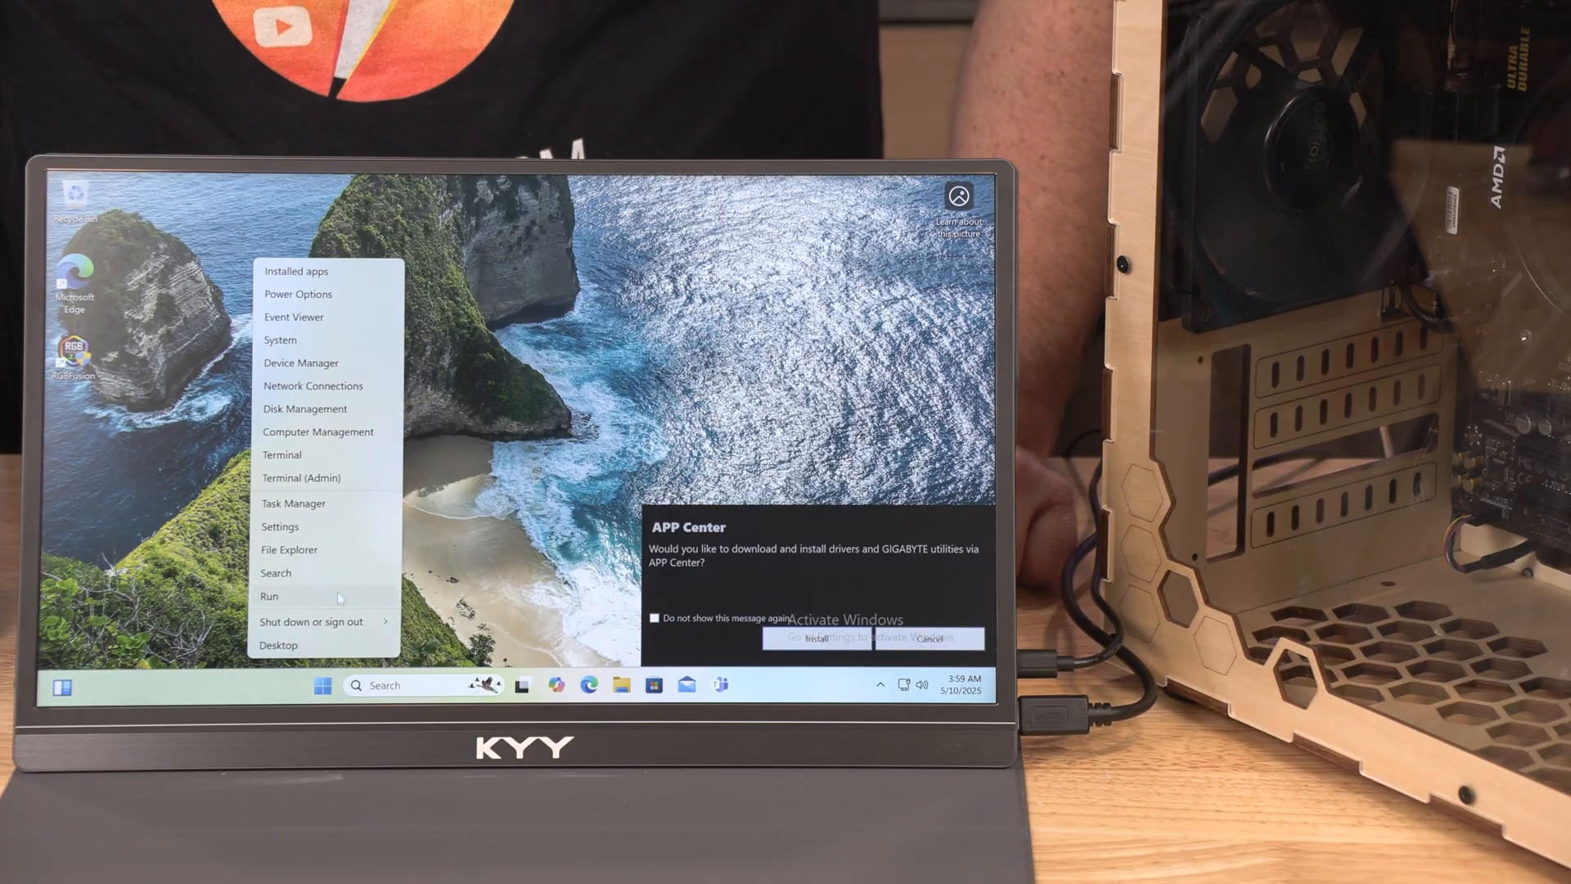
Step: Dismiss the quick menu and launch System Information by running msinfo32
click(331, 604)
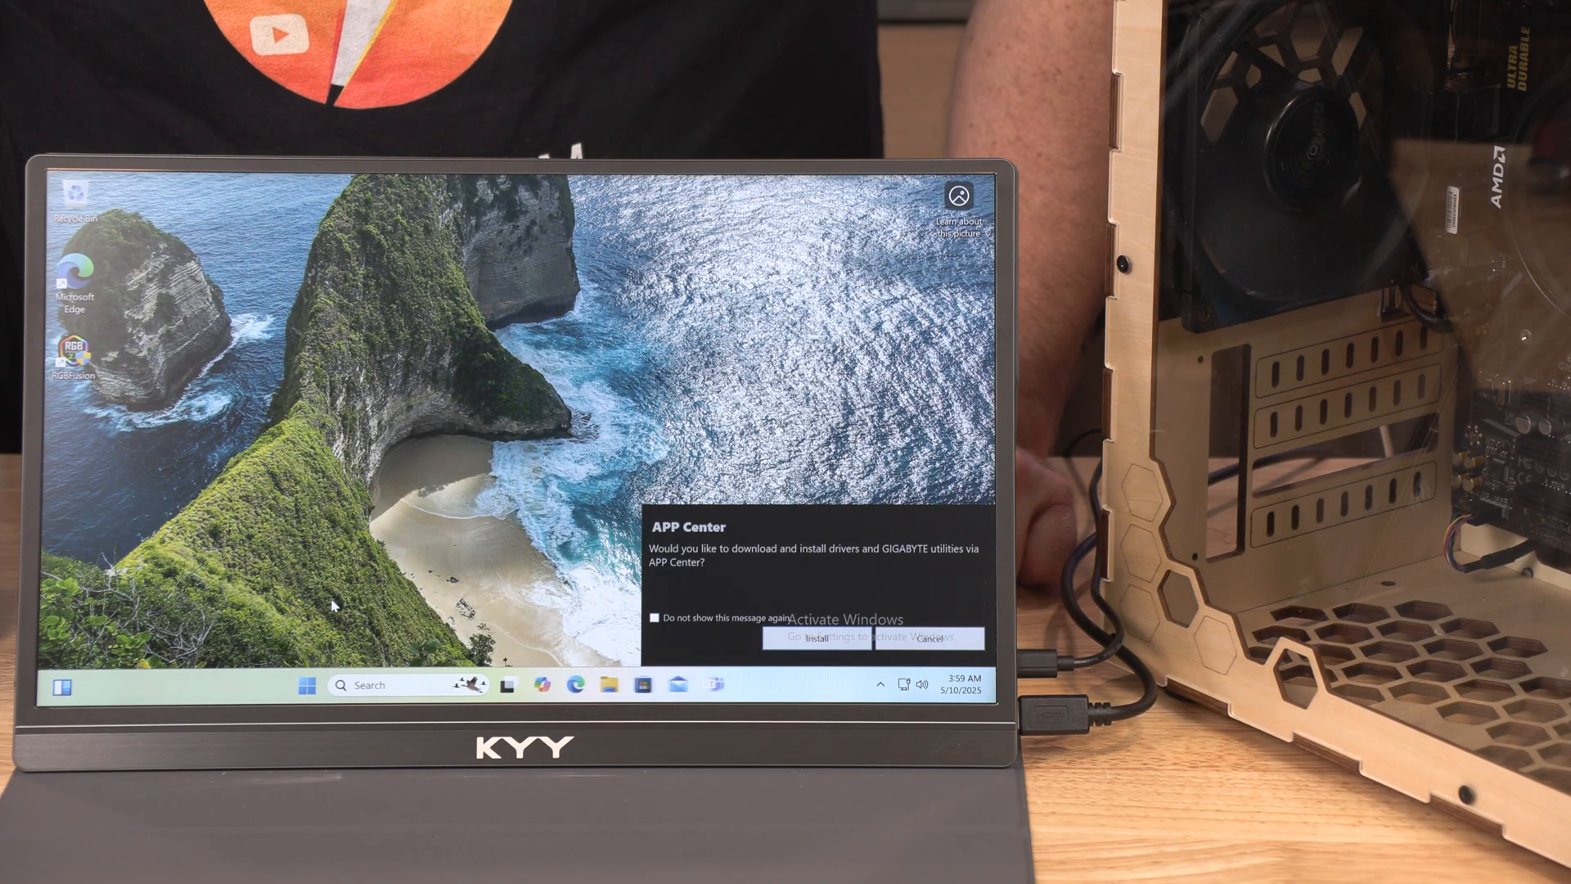
key(Win+r)
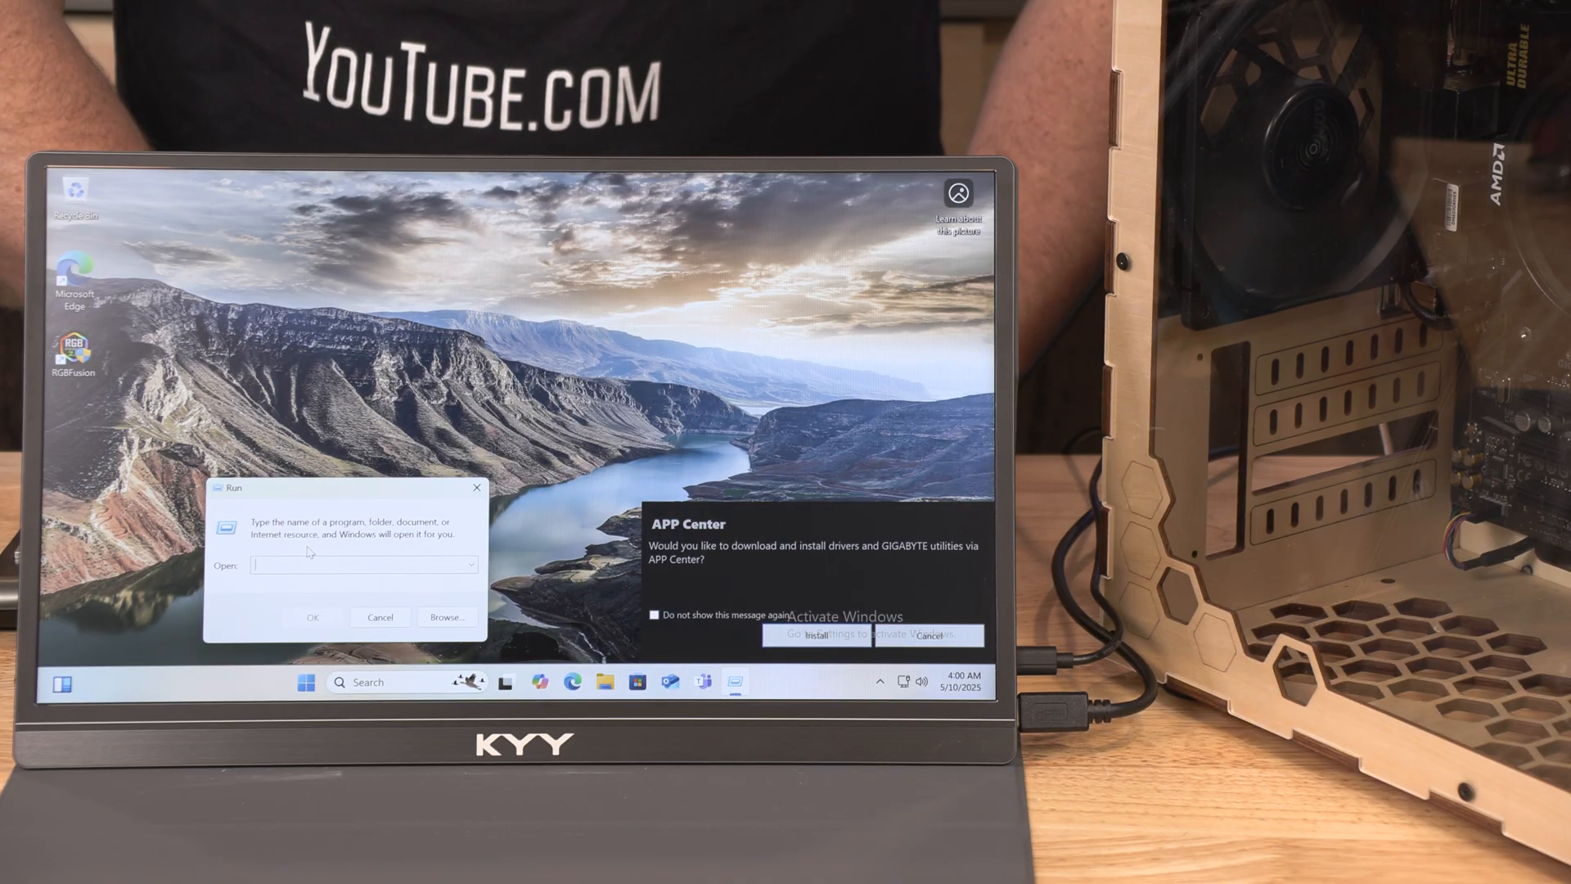
text(msinf)
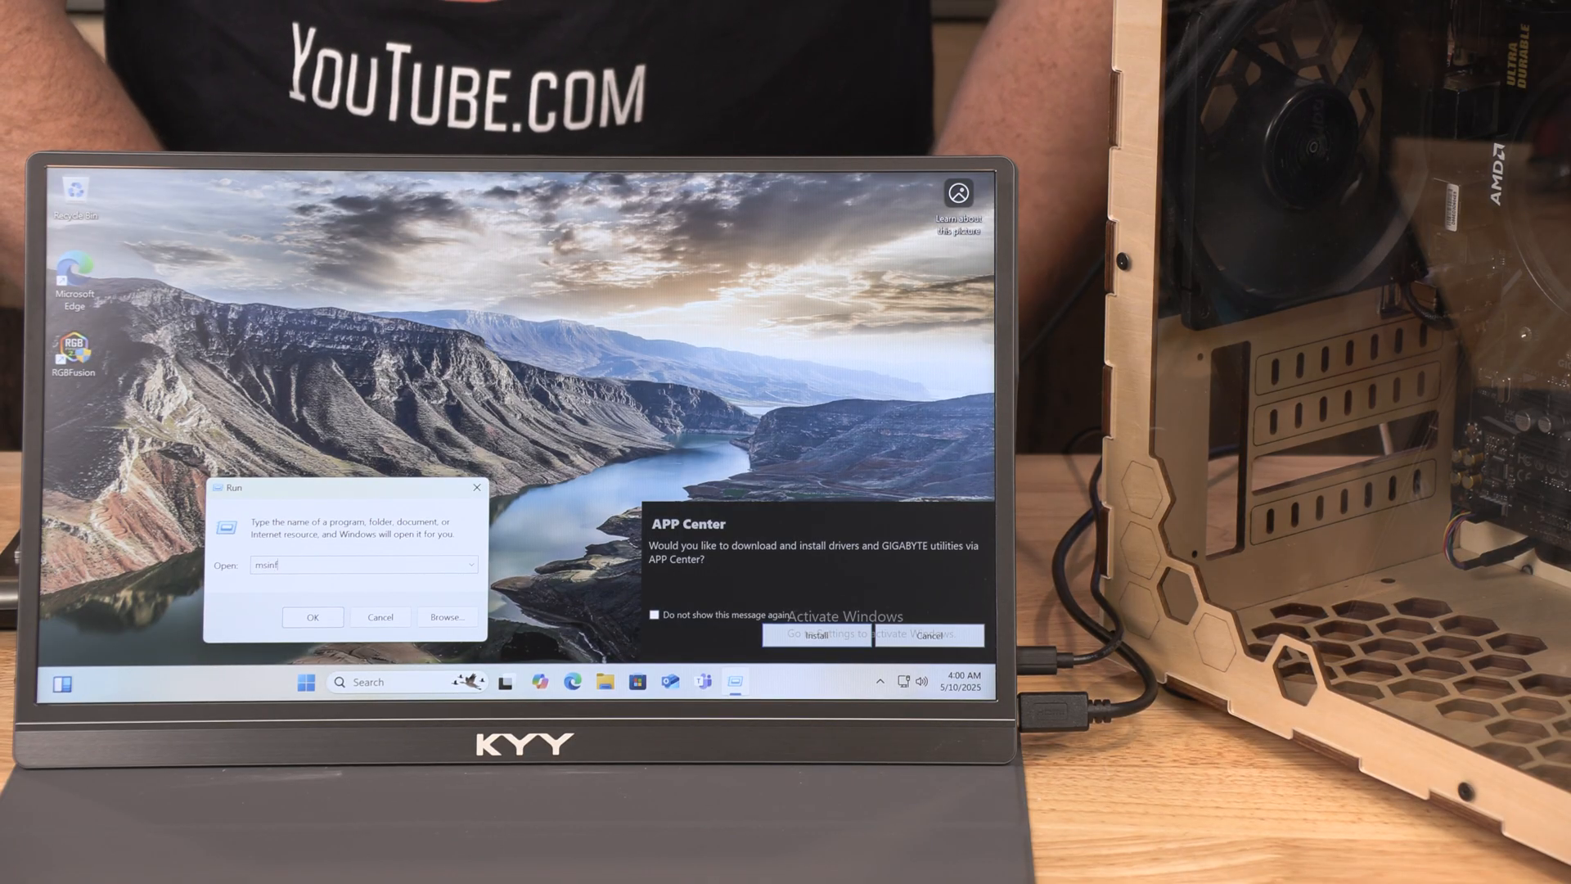
text(o32)
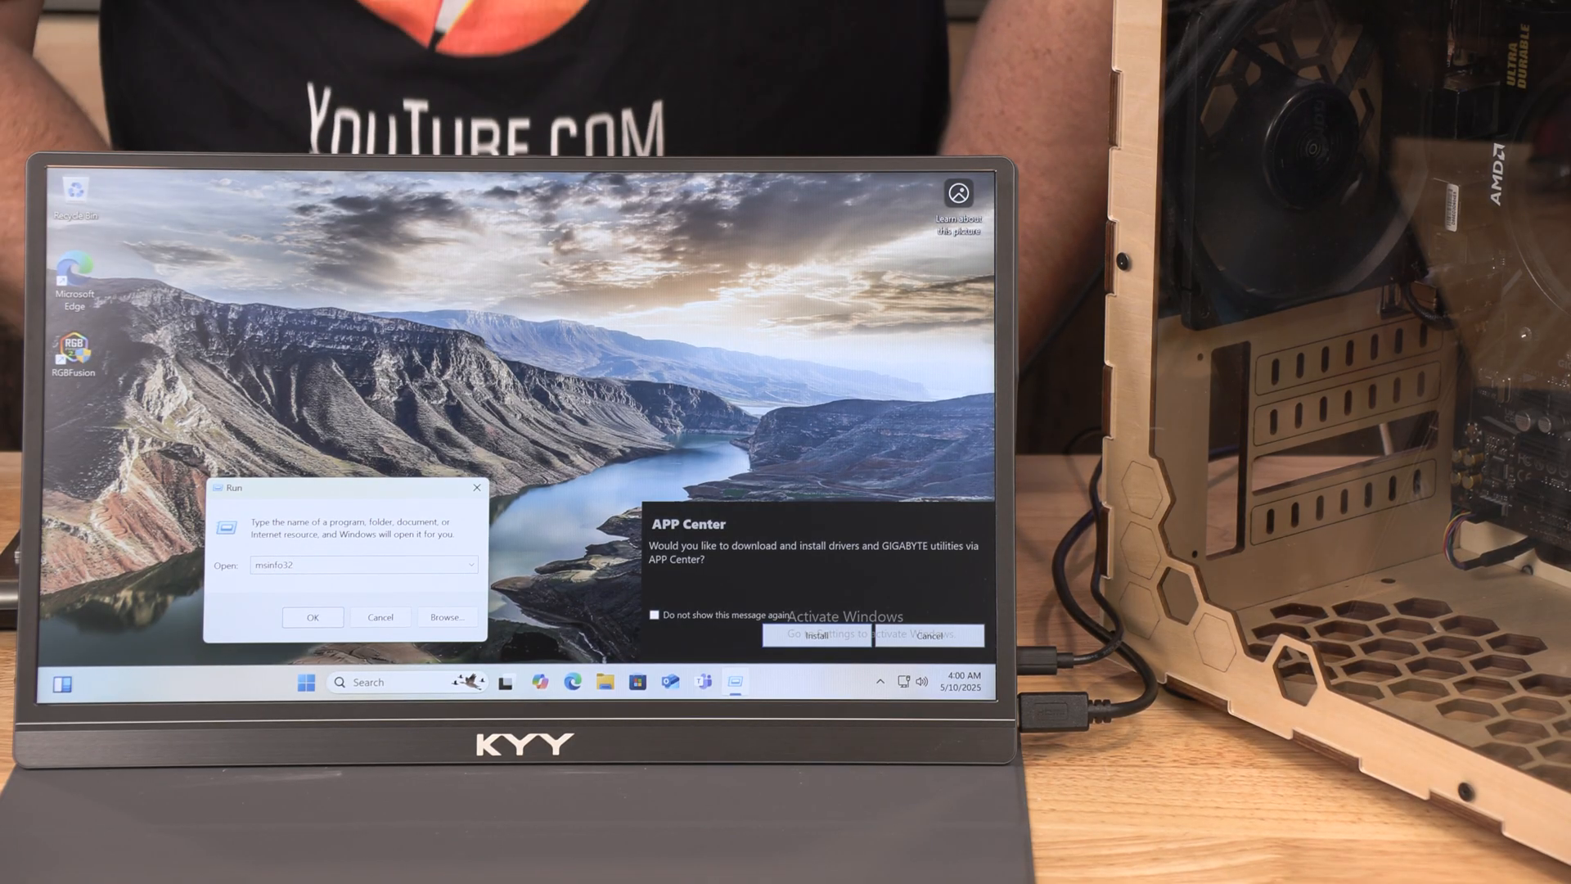
click(313, 616)
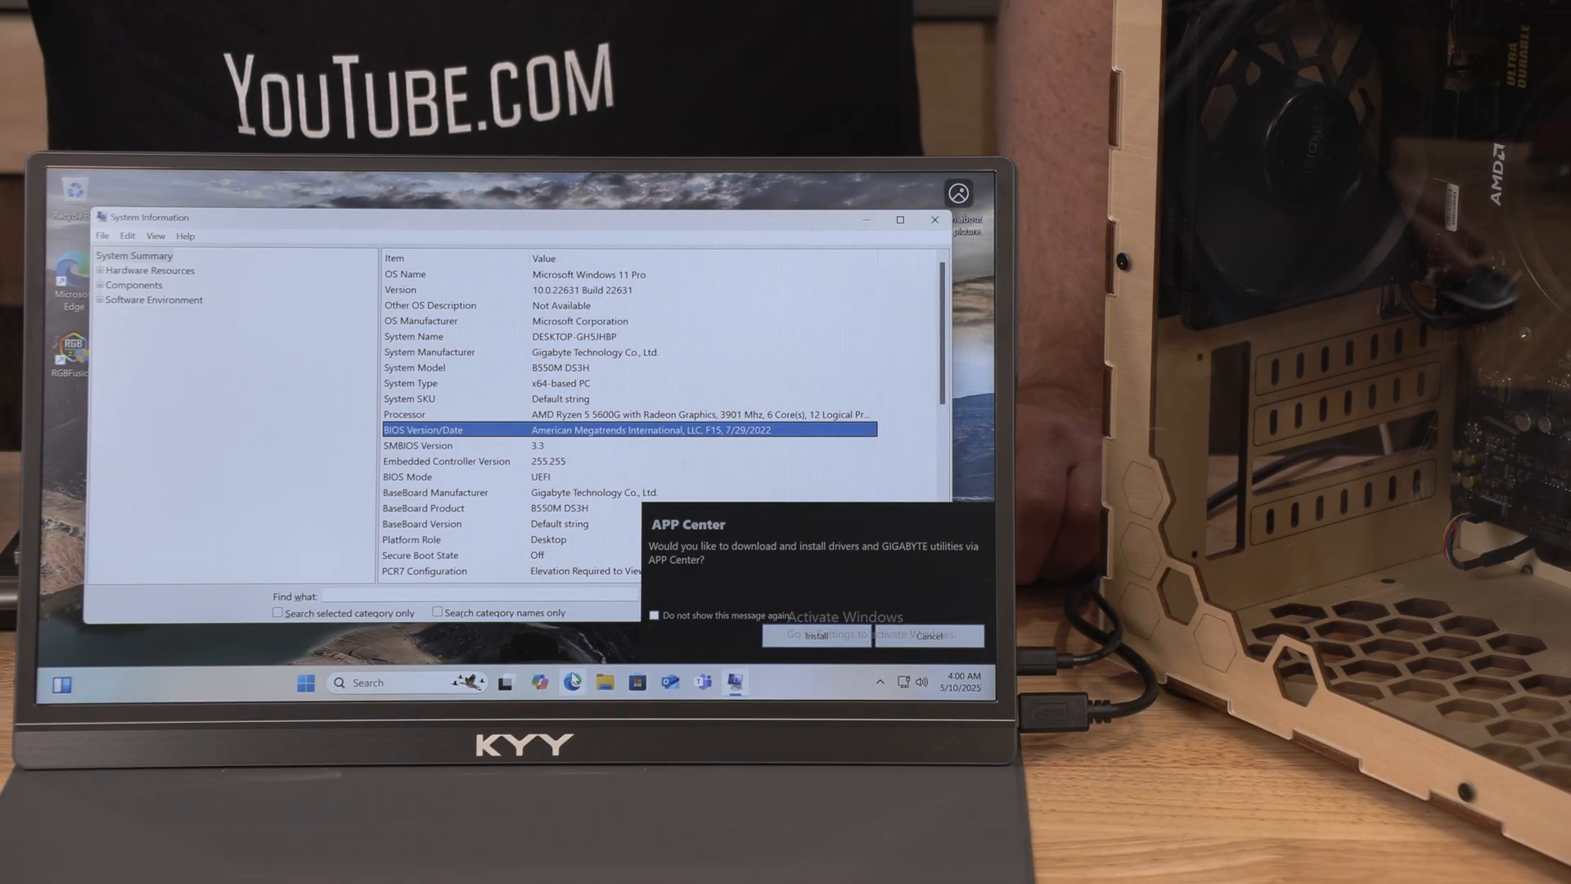
mouse_move(575, 682)
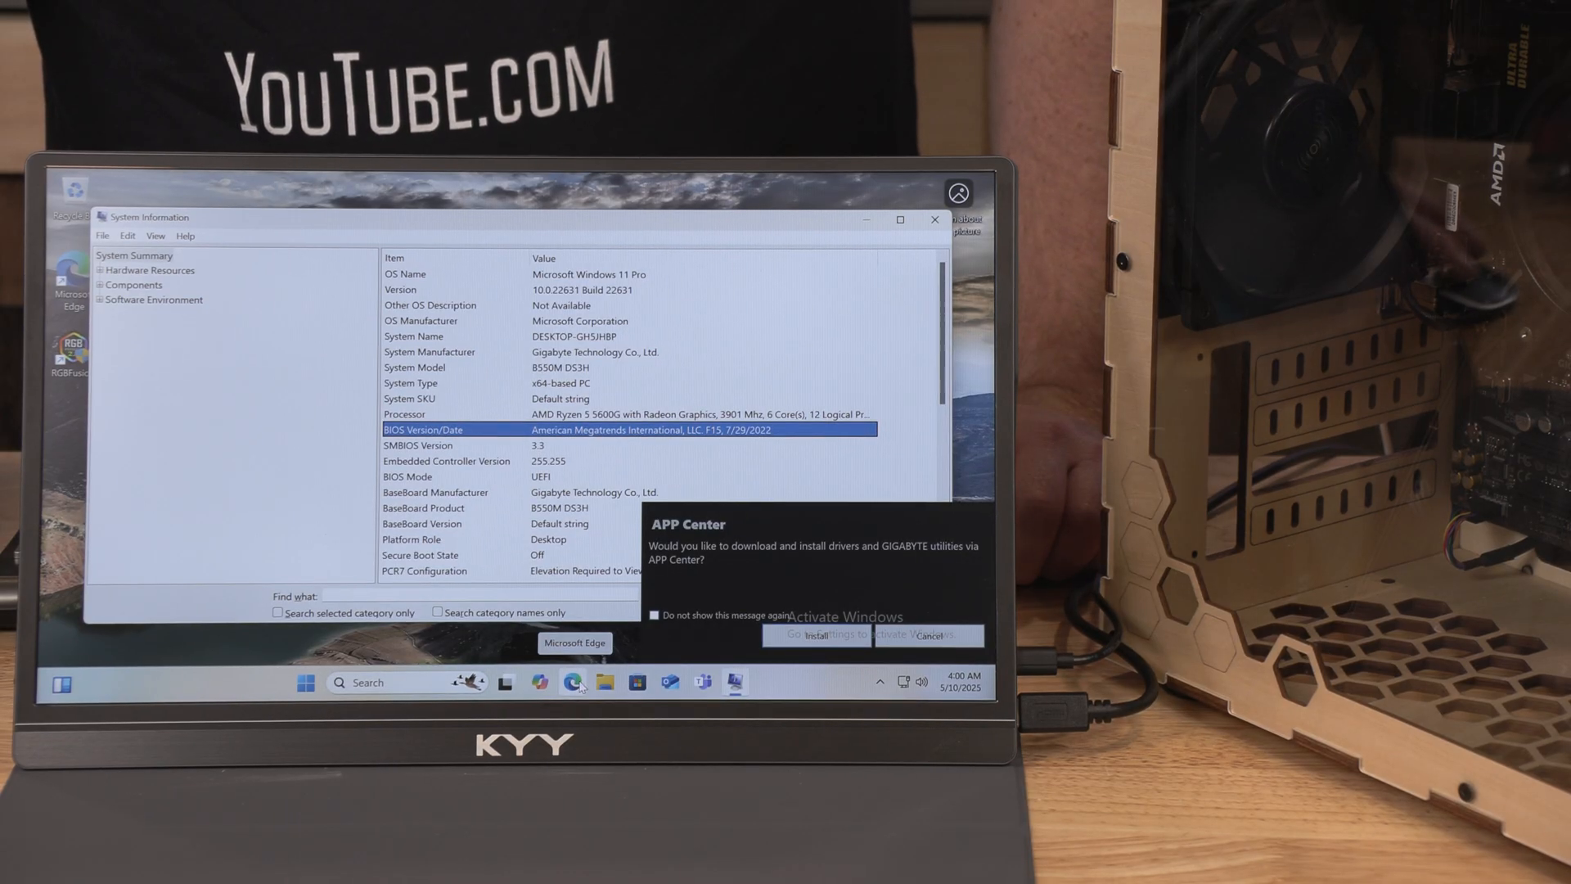
Step: After confirming BIOS F15 dated 7/29/2022, launch Microsoft Edge from the taskbar
click(571, 683)
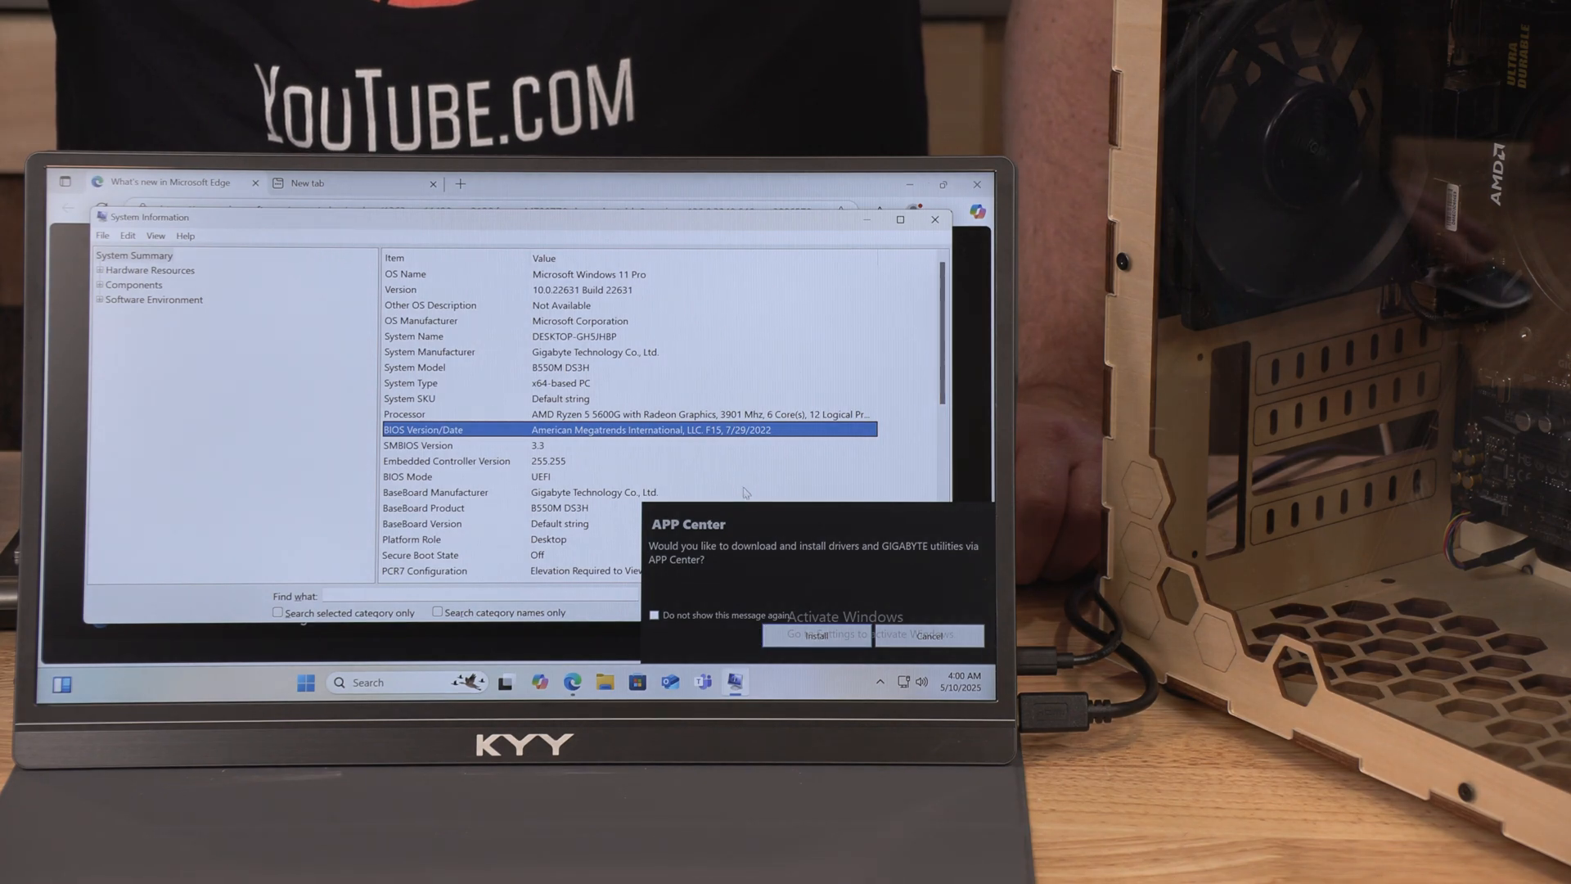
mouse_move(736, 683)
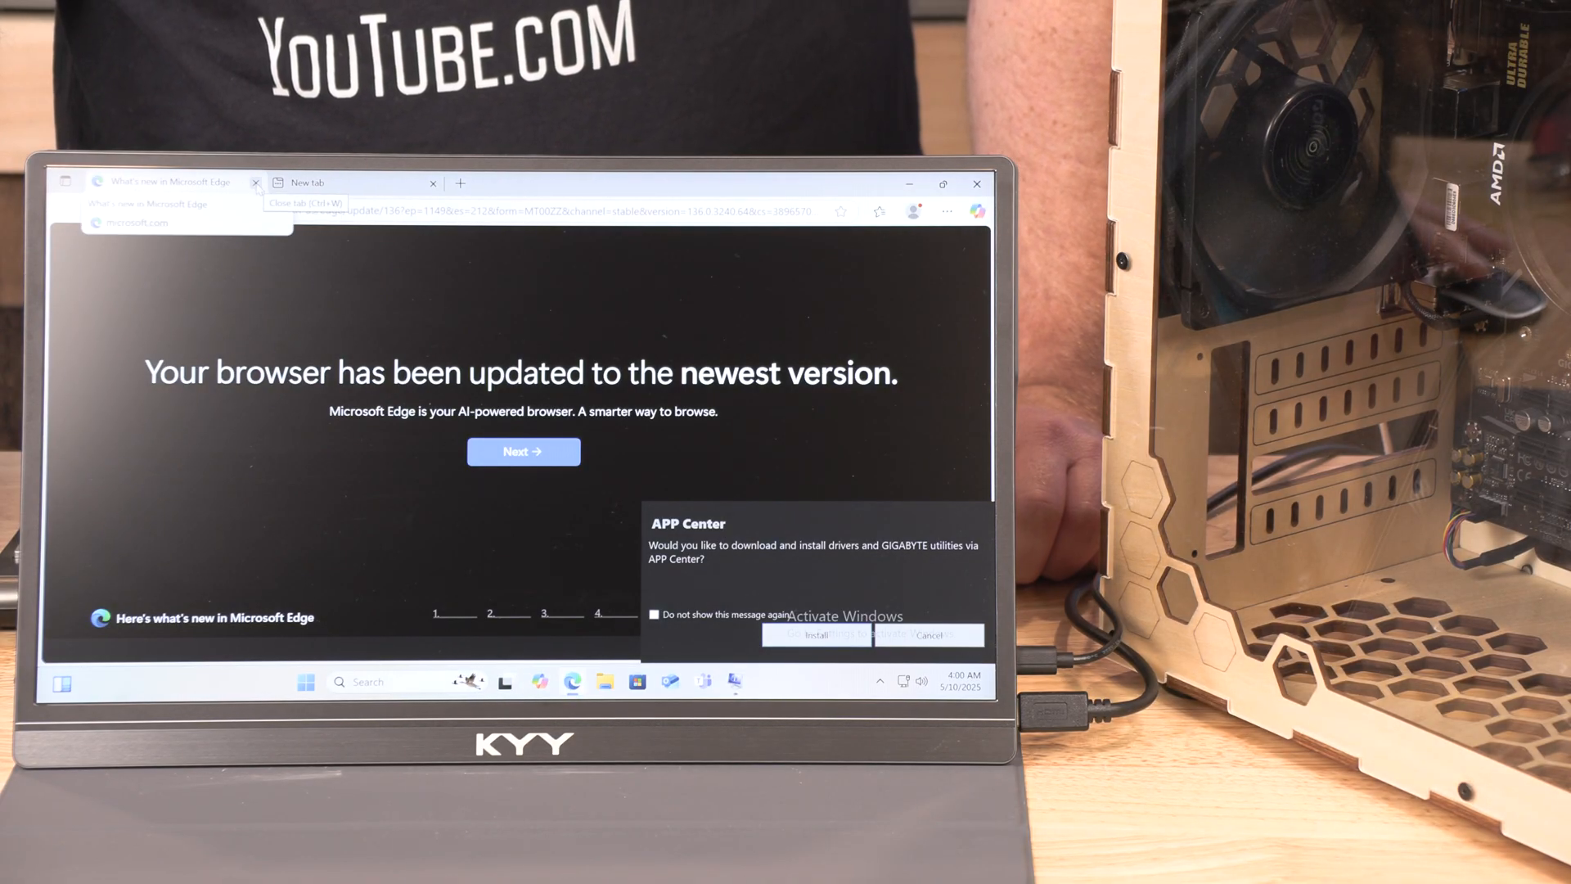
Step: Close the What's new tab, search 'gigabyte B550M ds3h', and scroll the Bing results
click(256, 182)
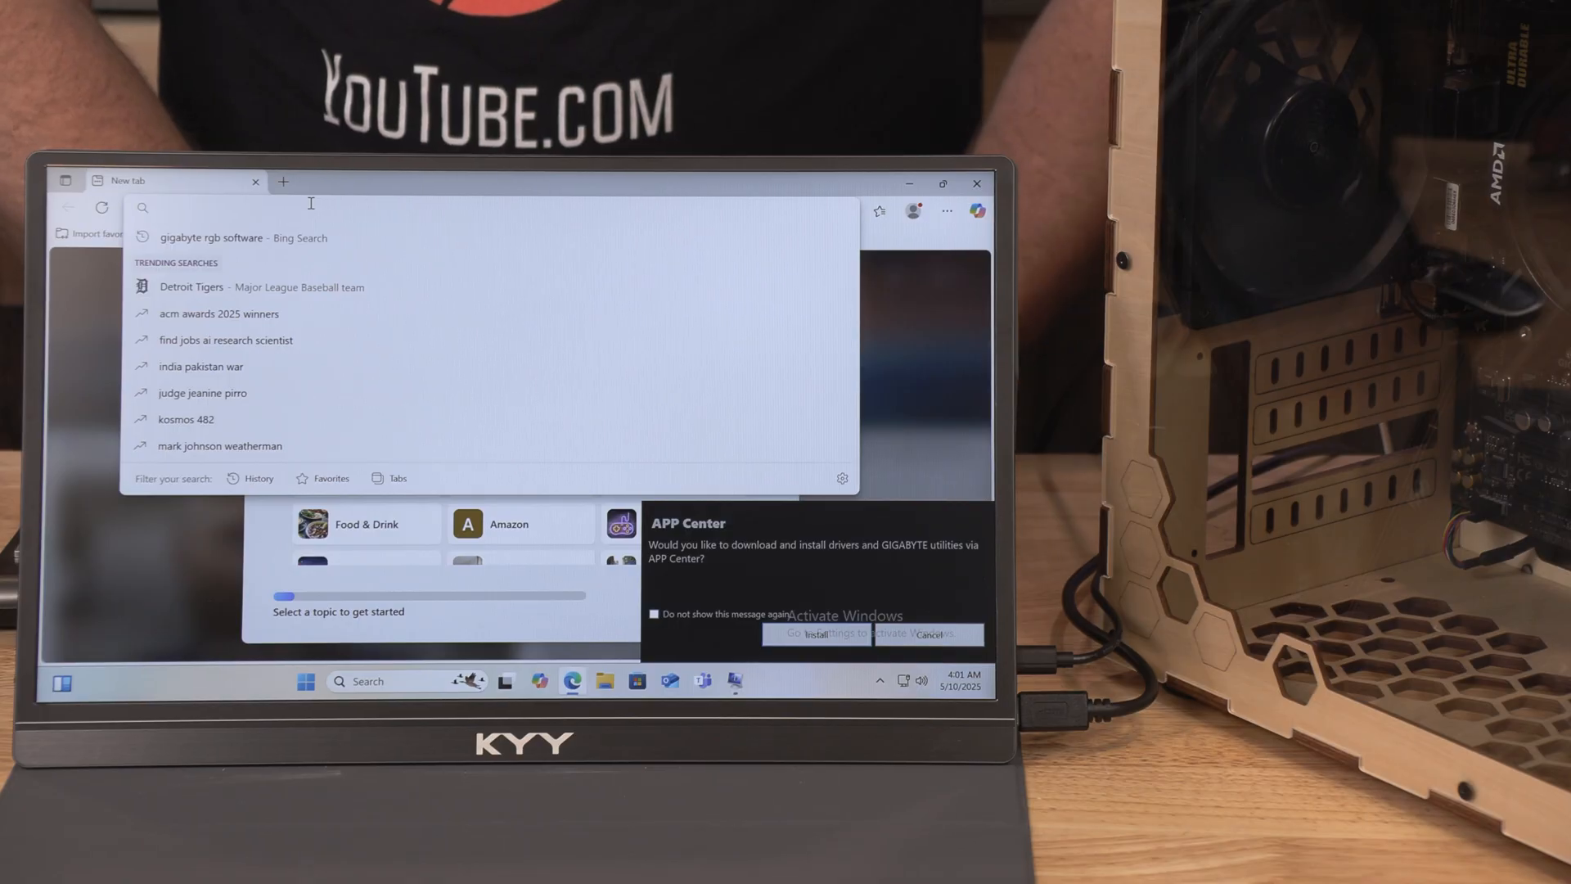
text(gigabyte B)
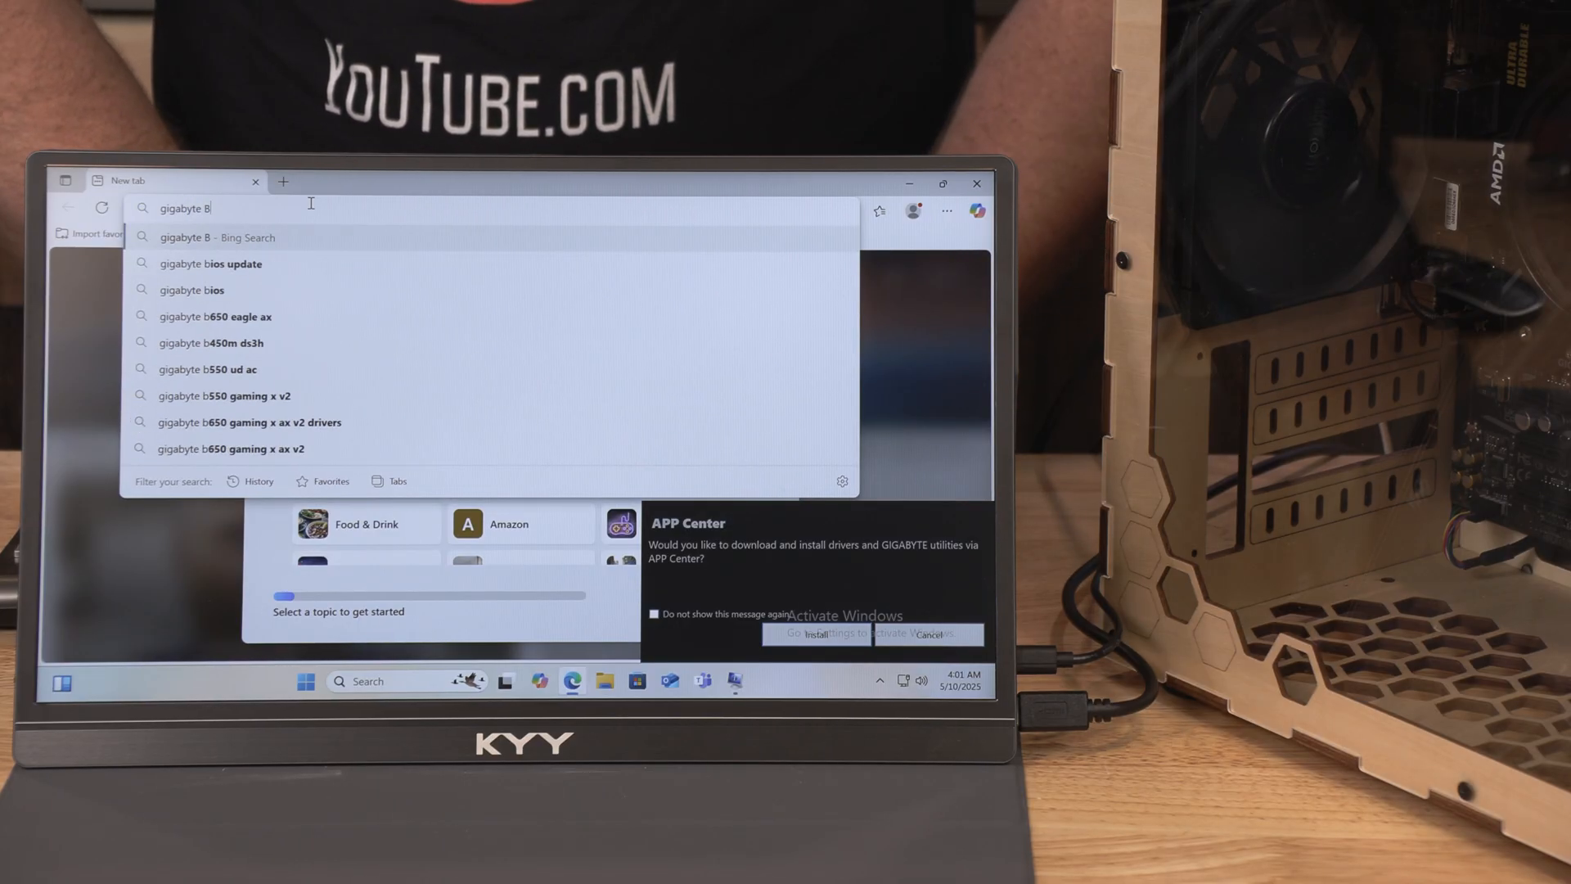
text(550M)
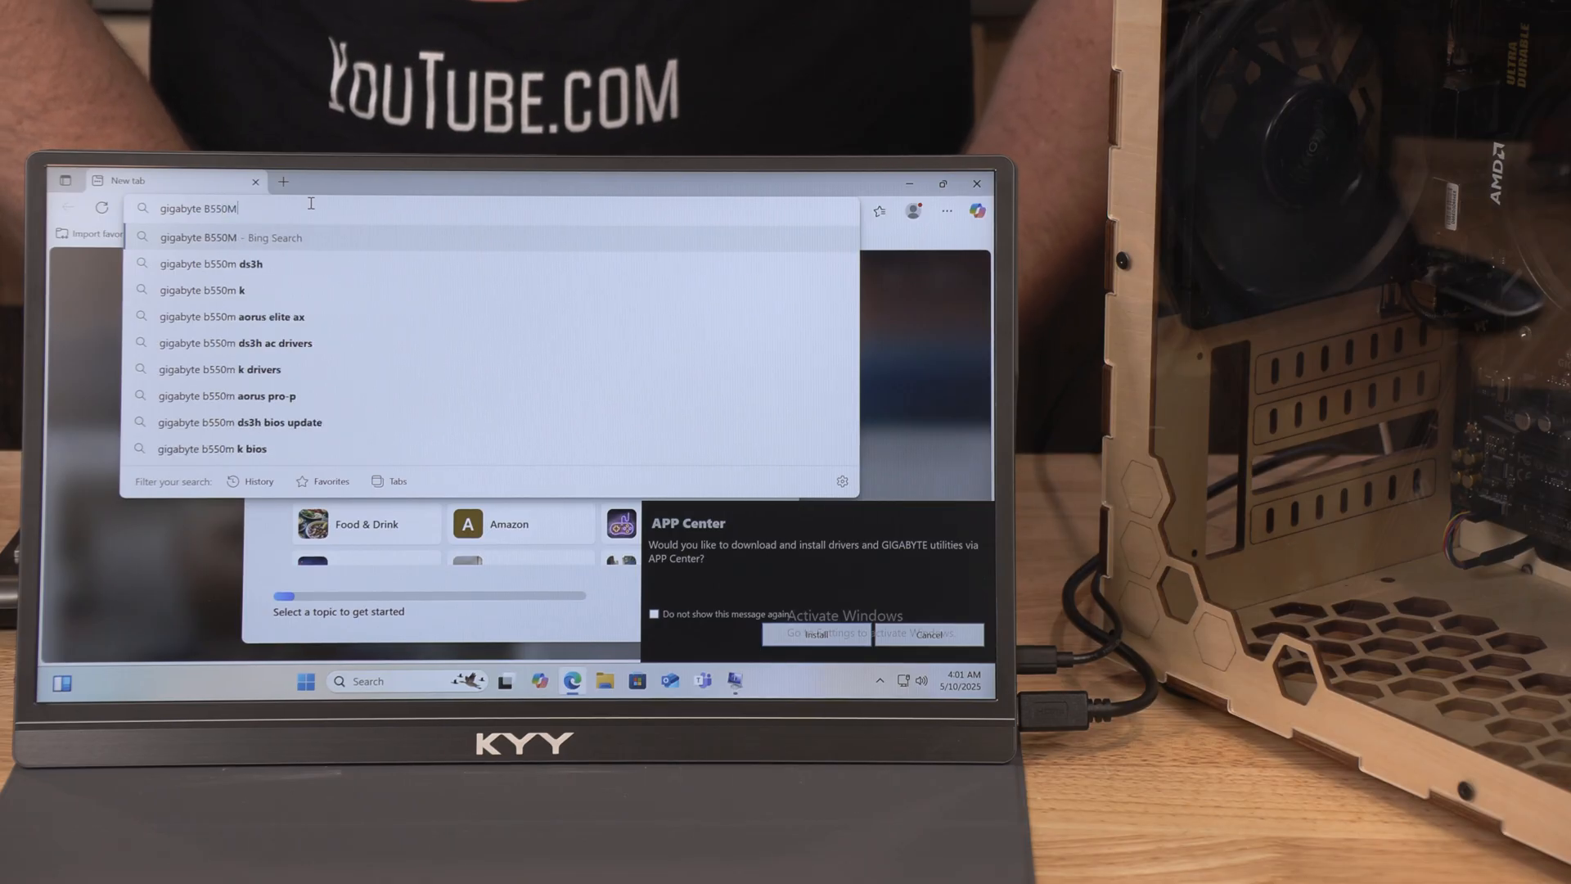
text(ds)
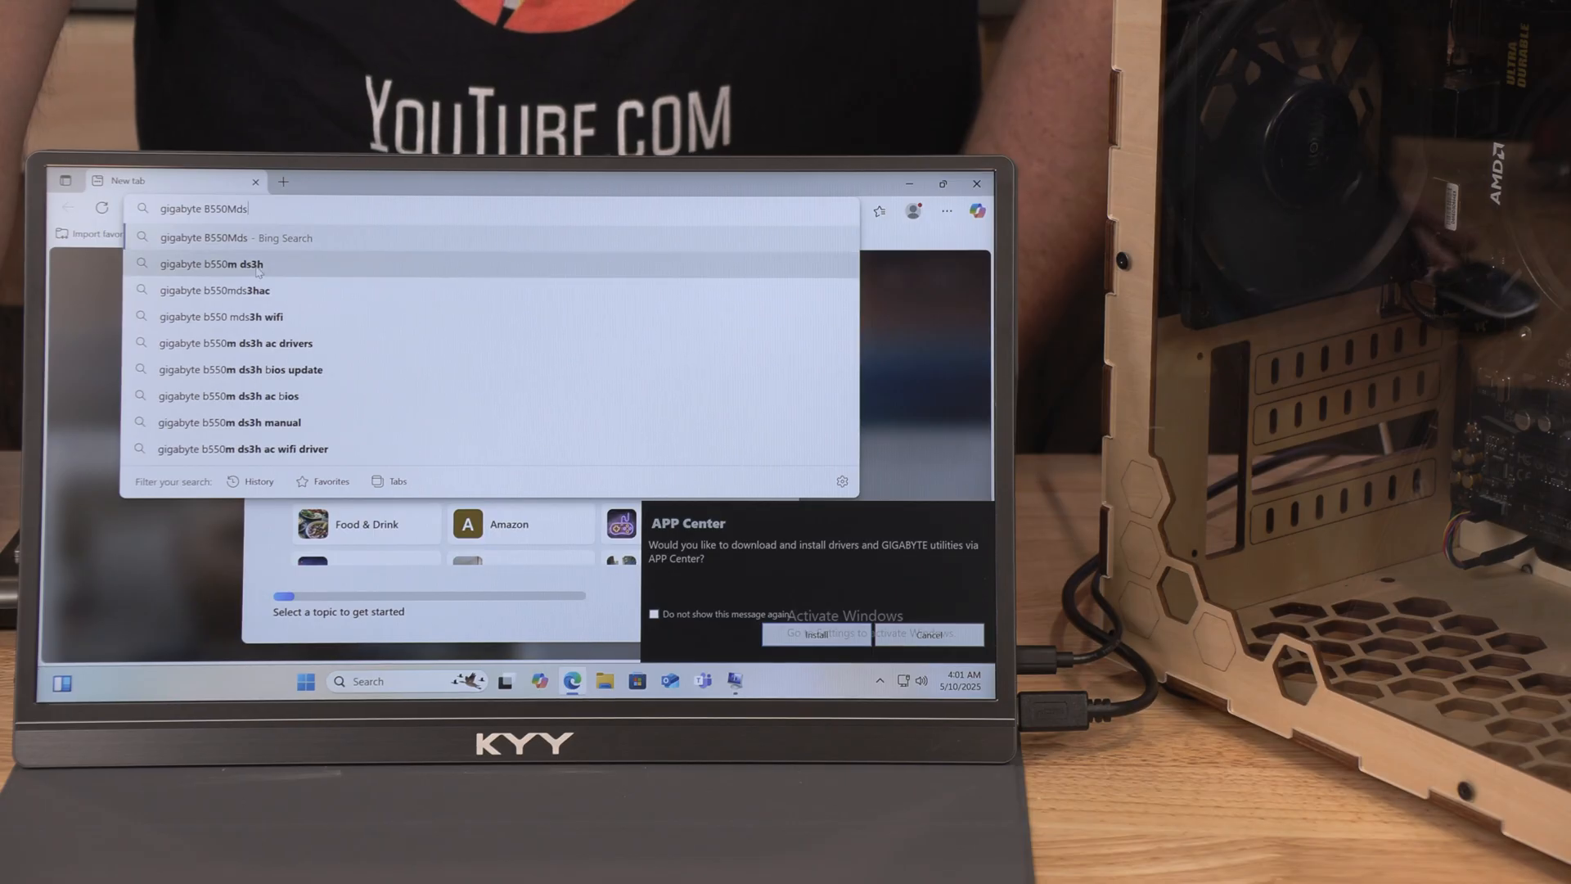
click(257, 264)
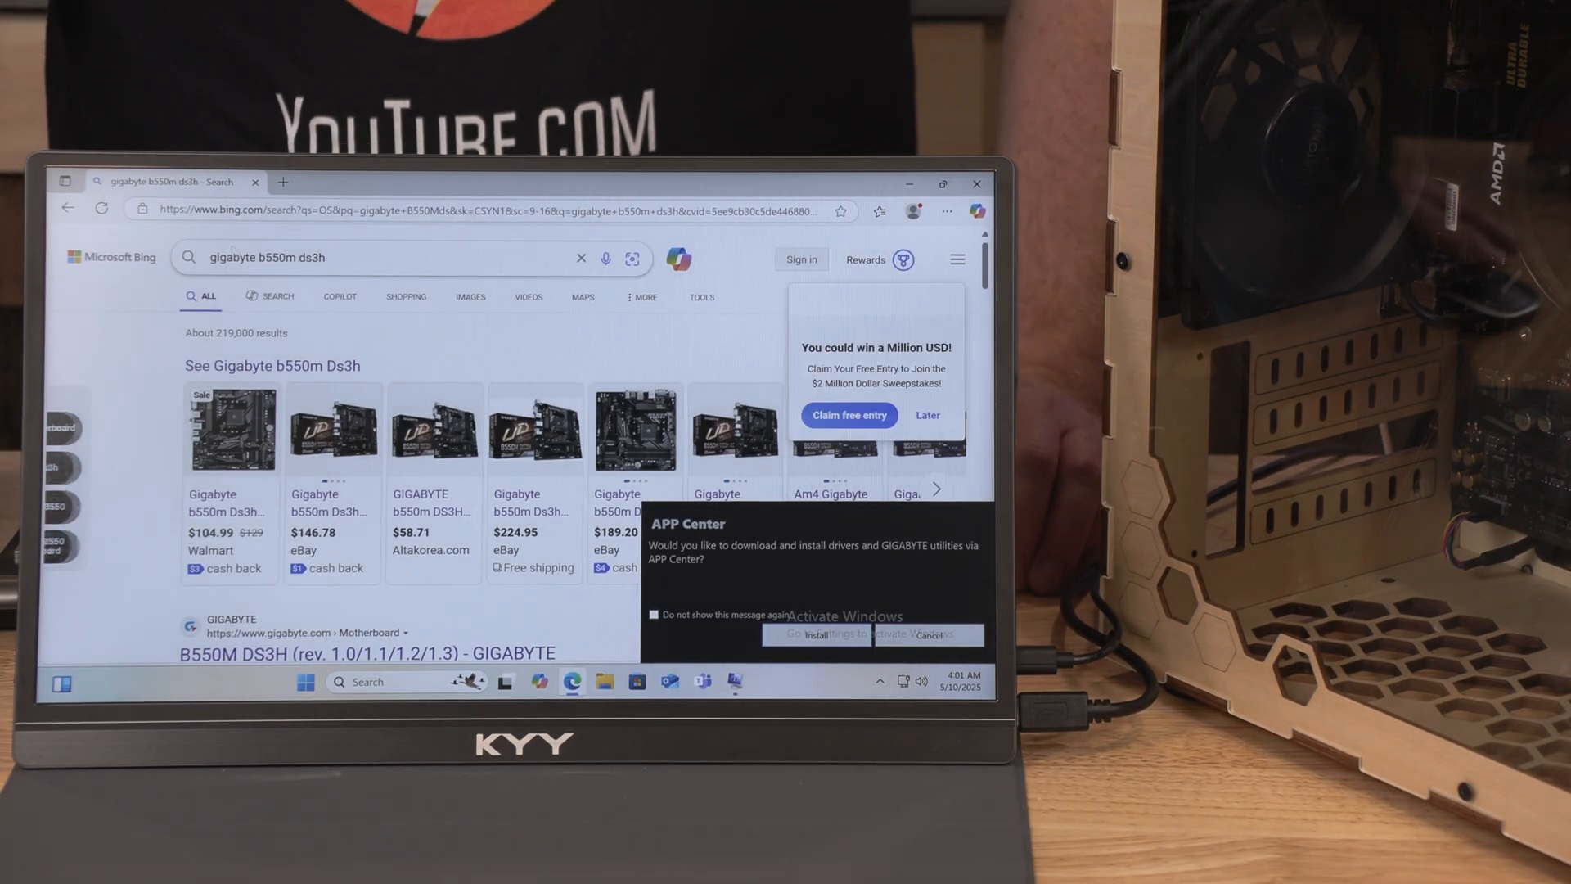
scroll(down, 3)
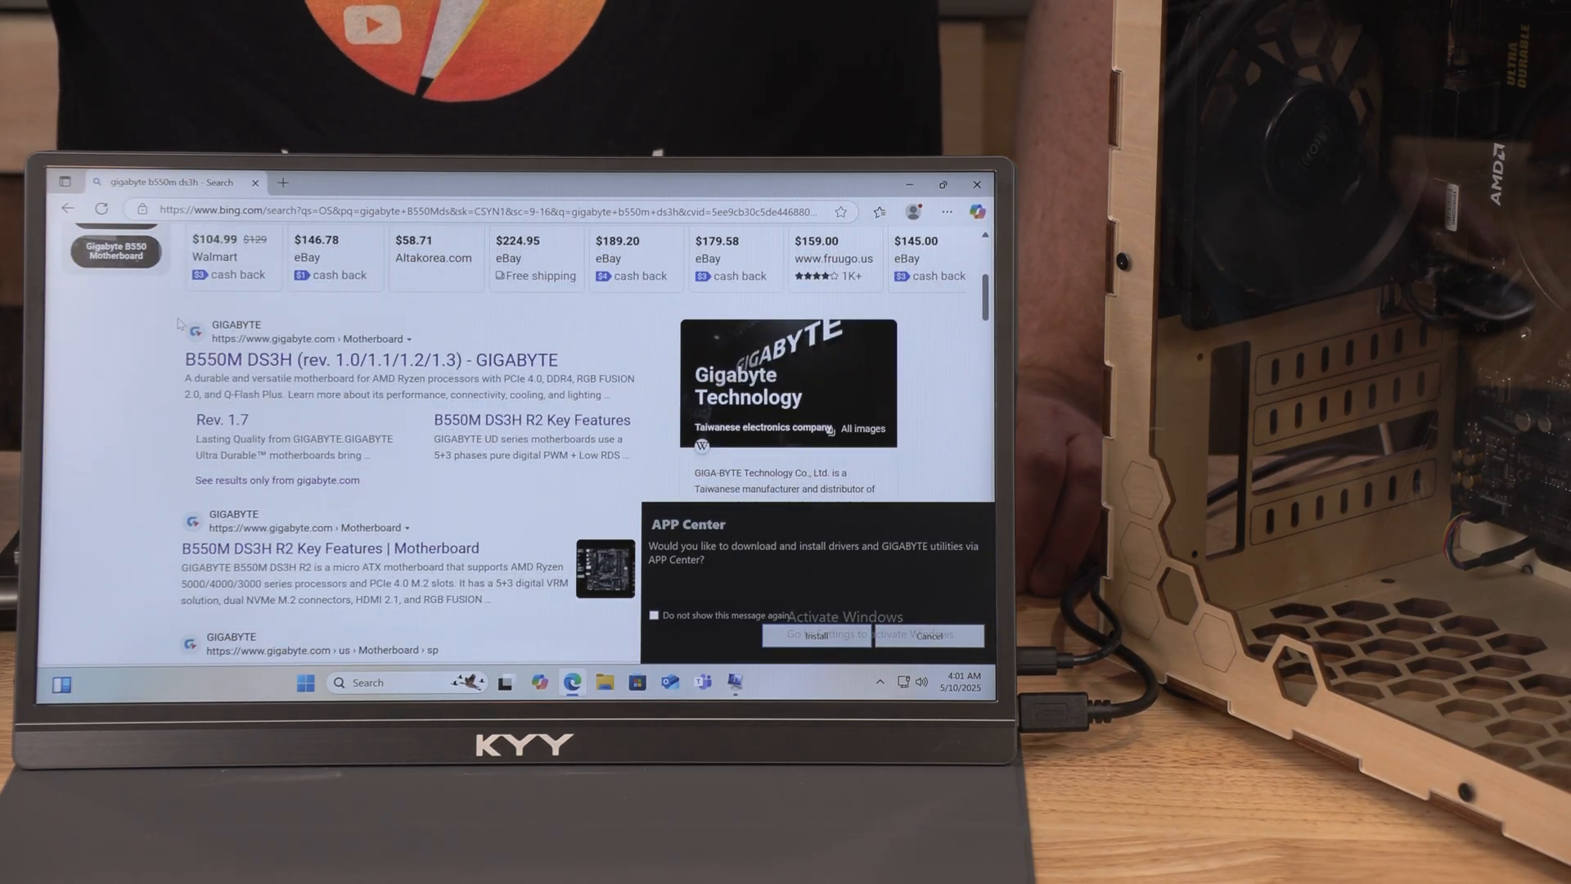
mouse_move(259, 359)
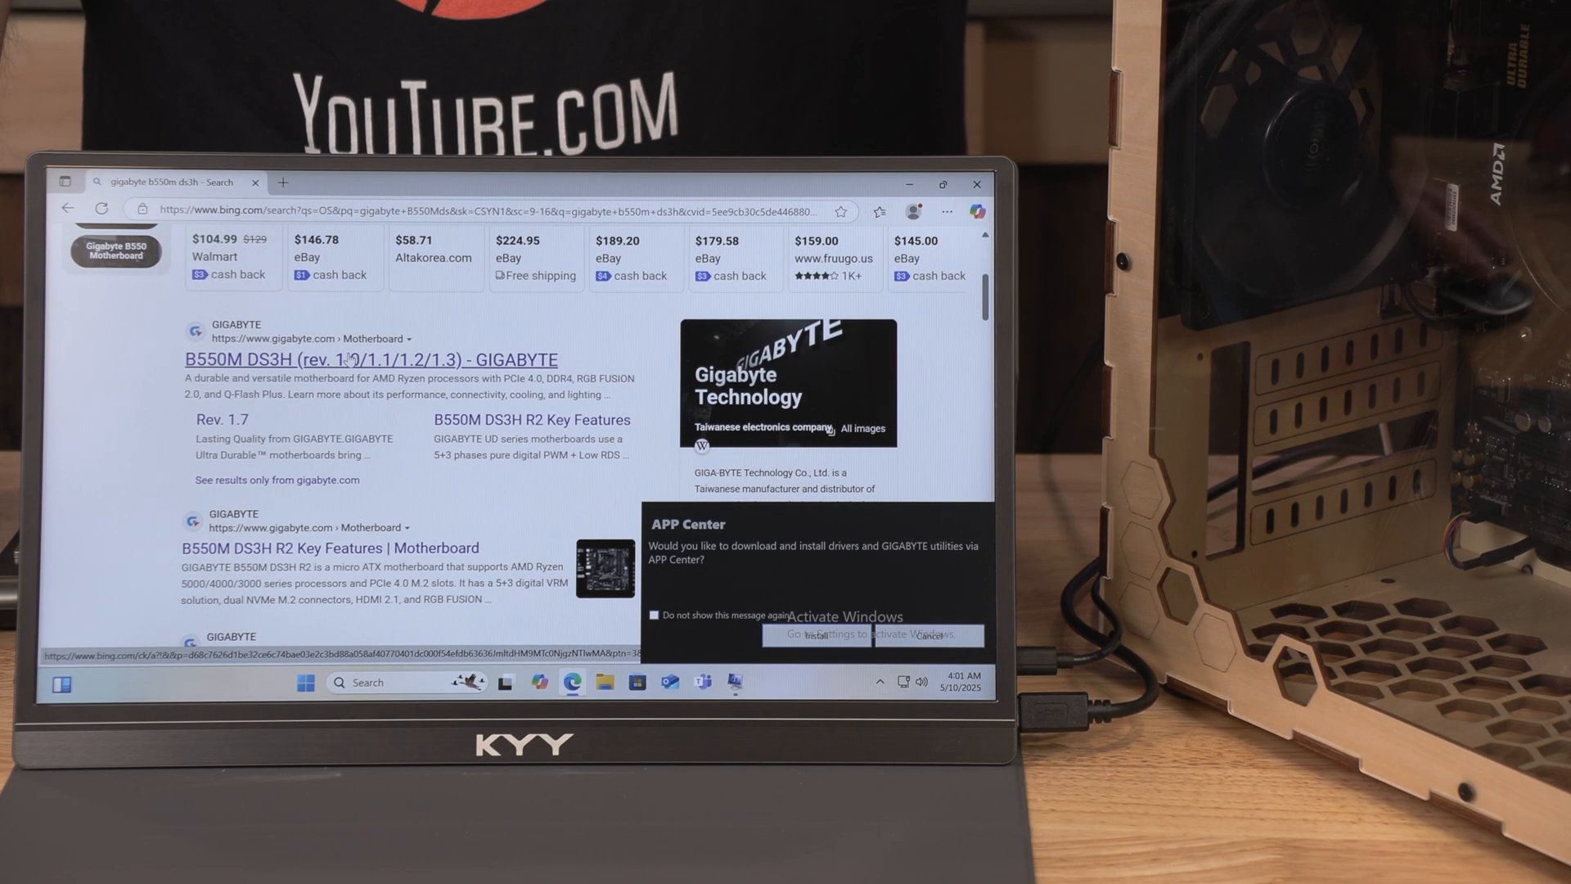
Step: Open the 'B550M DS3H (rev. 1.0/1.1/1.2/1.3) - GIGABYTE' result and scroll its page
click(369, 358)
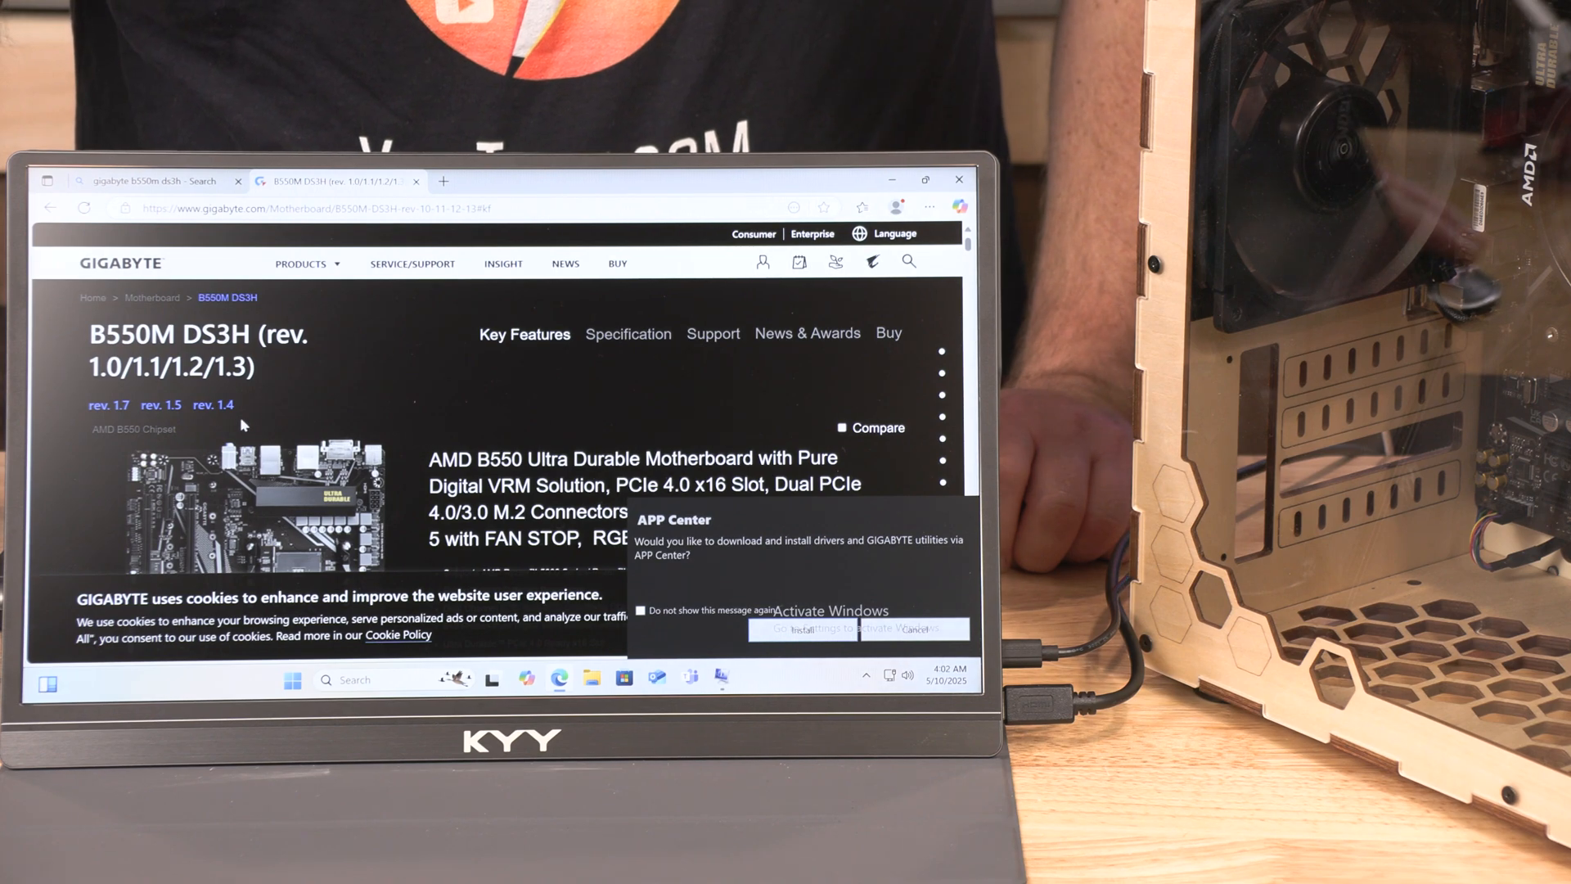
scroll(down, 3)
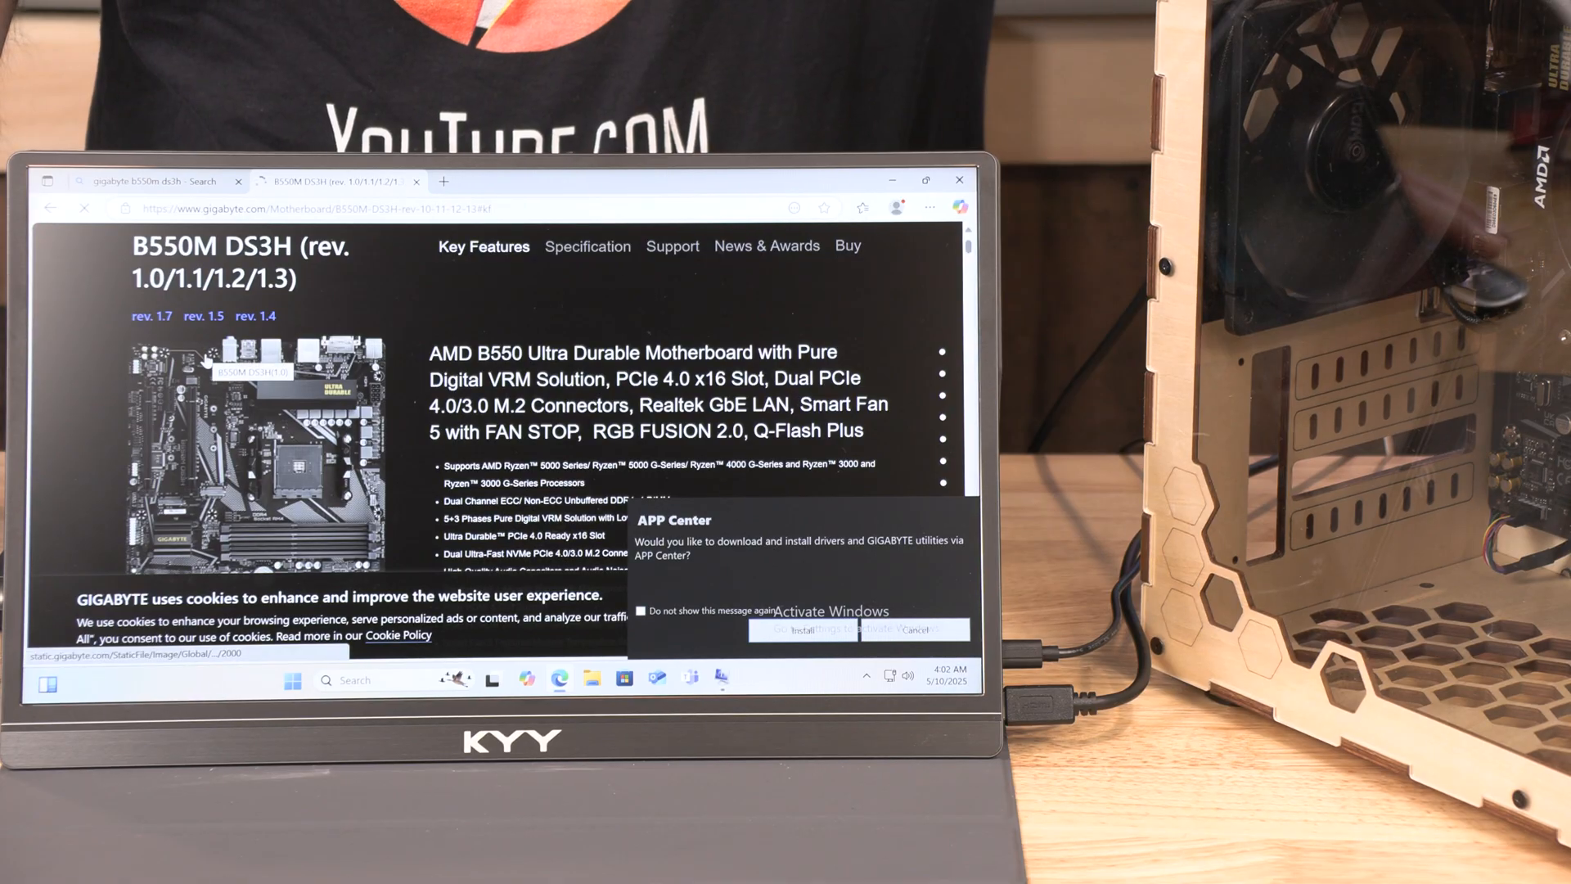
click(256, 316)
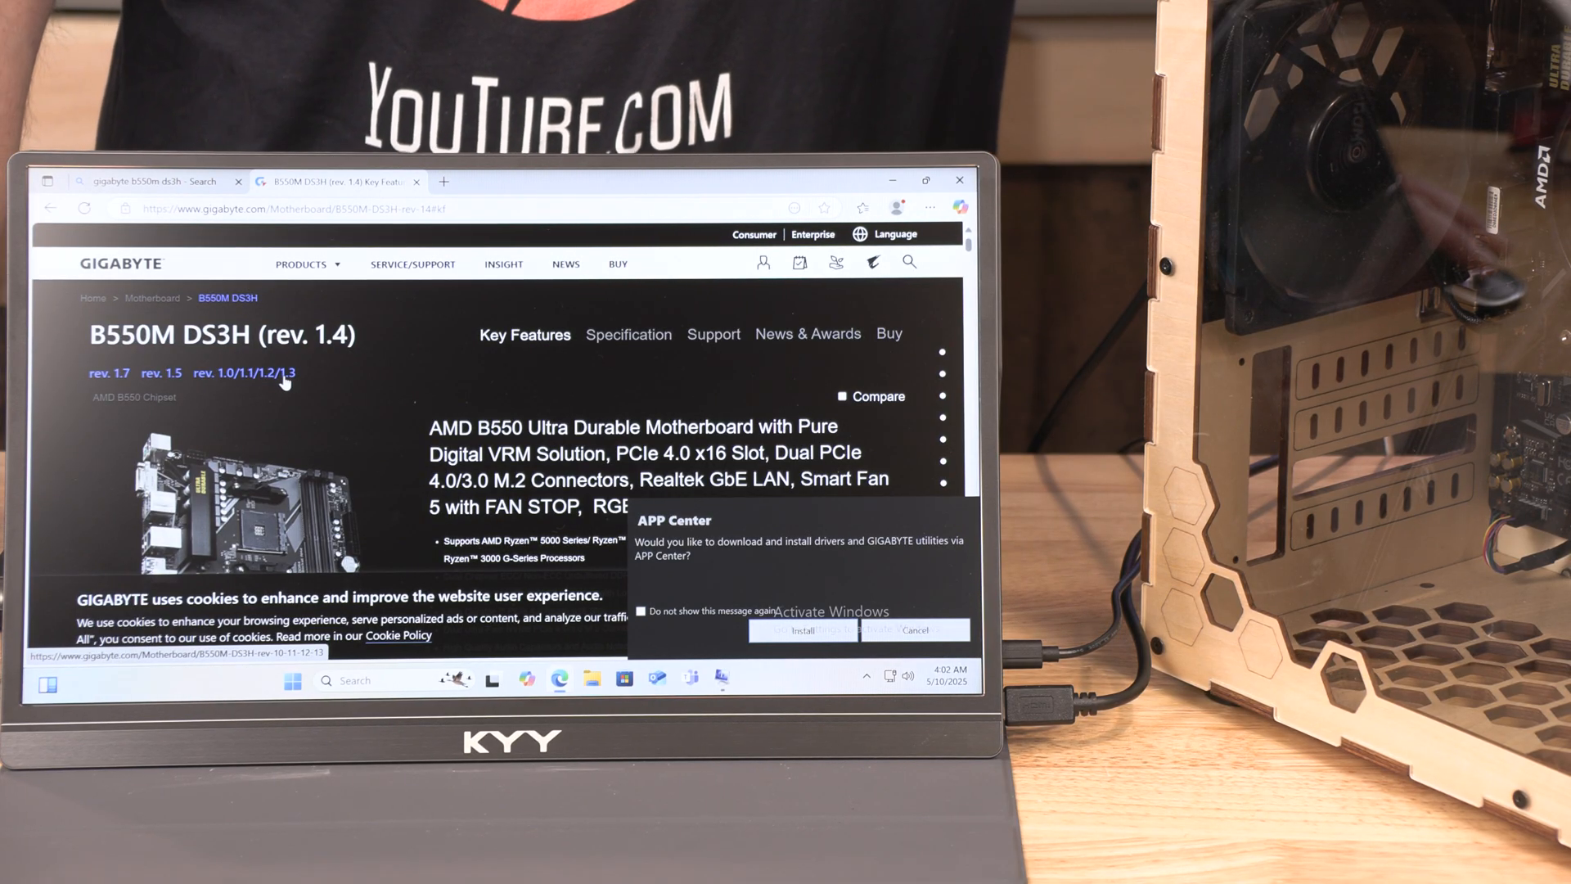
click(248, 373)
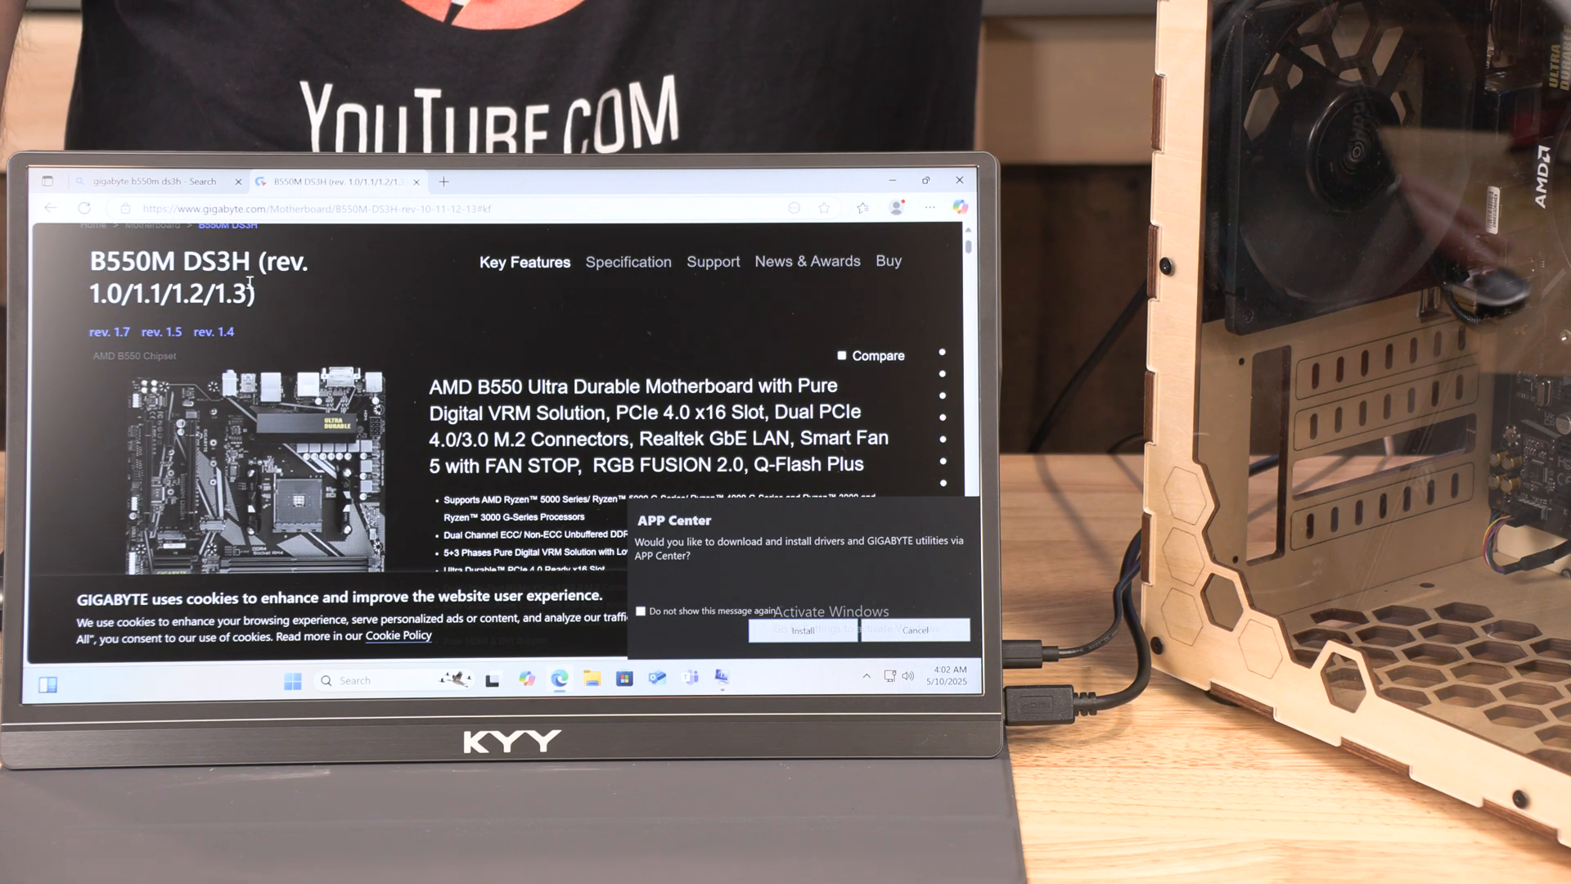
scroll(down, 3)
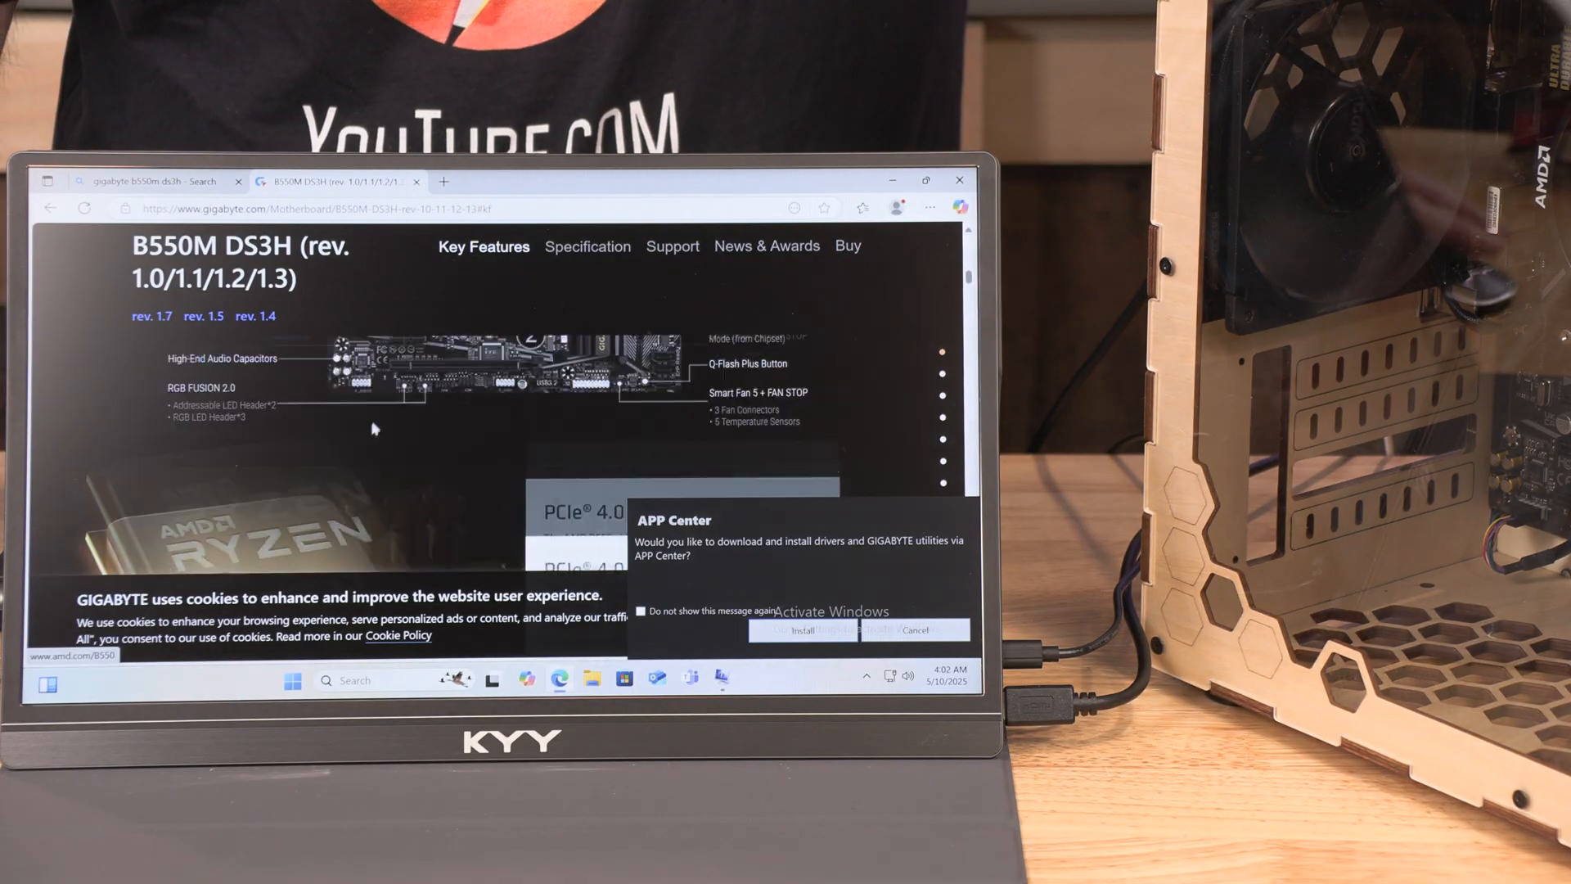
scroll(up, 3)
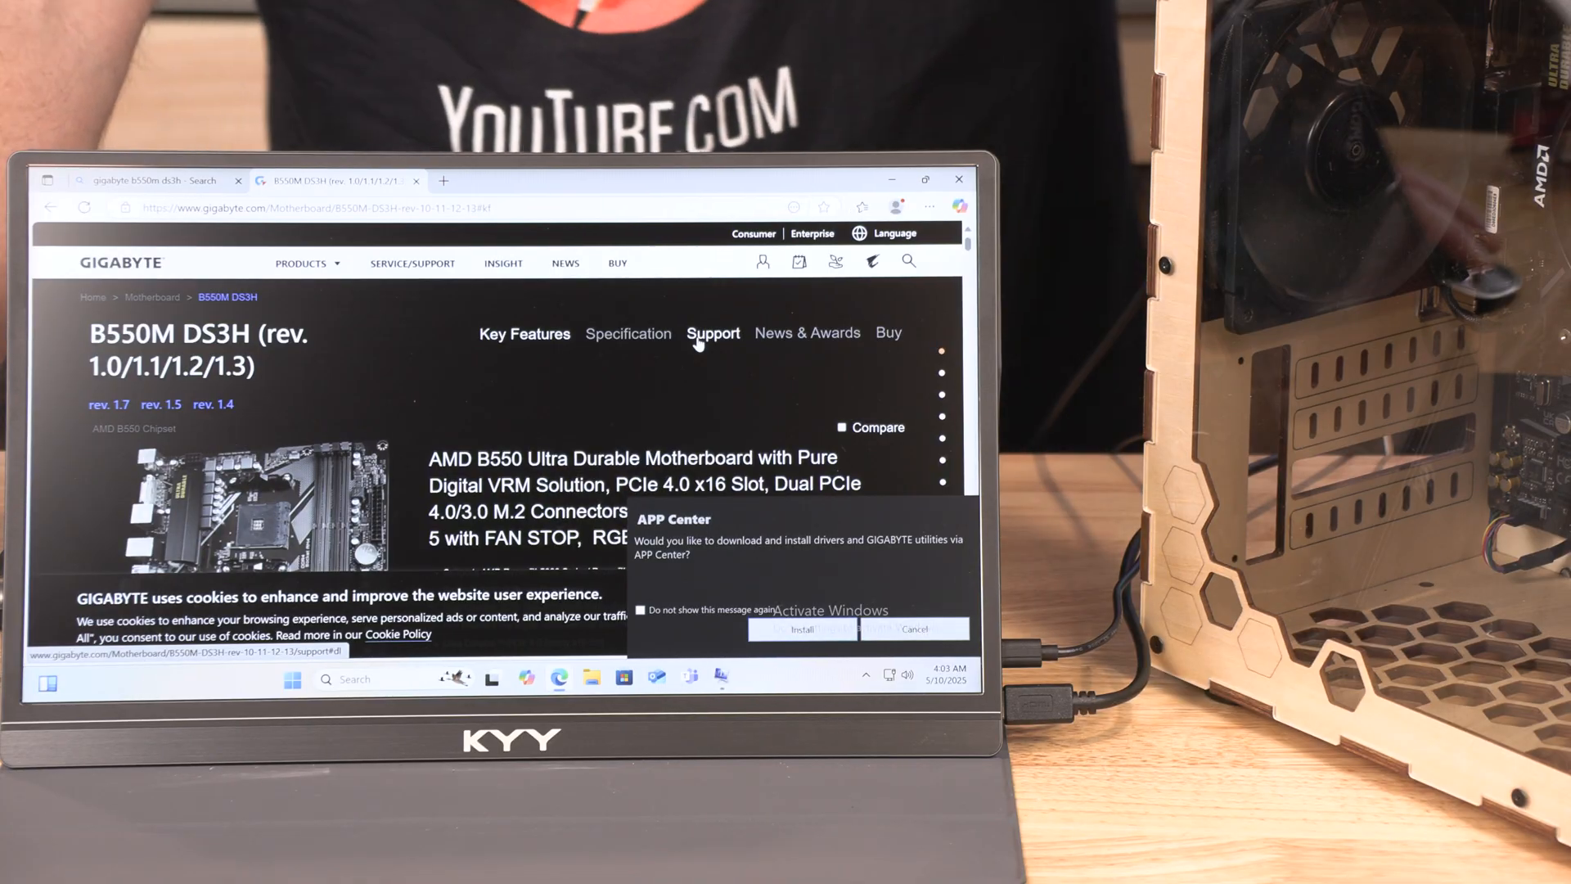
Step: Open the board's Support downloads section and scroll down to the BIOS list
click(713, 333)
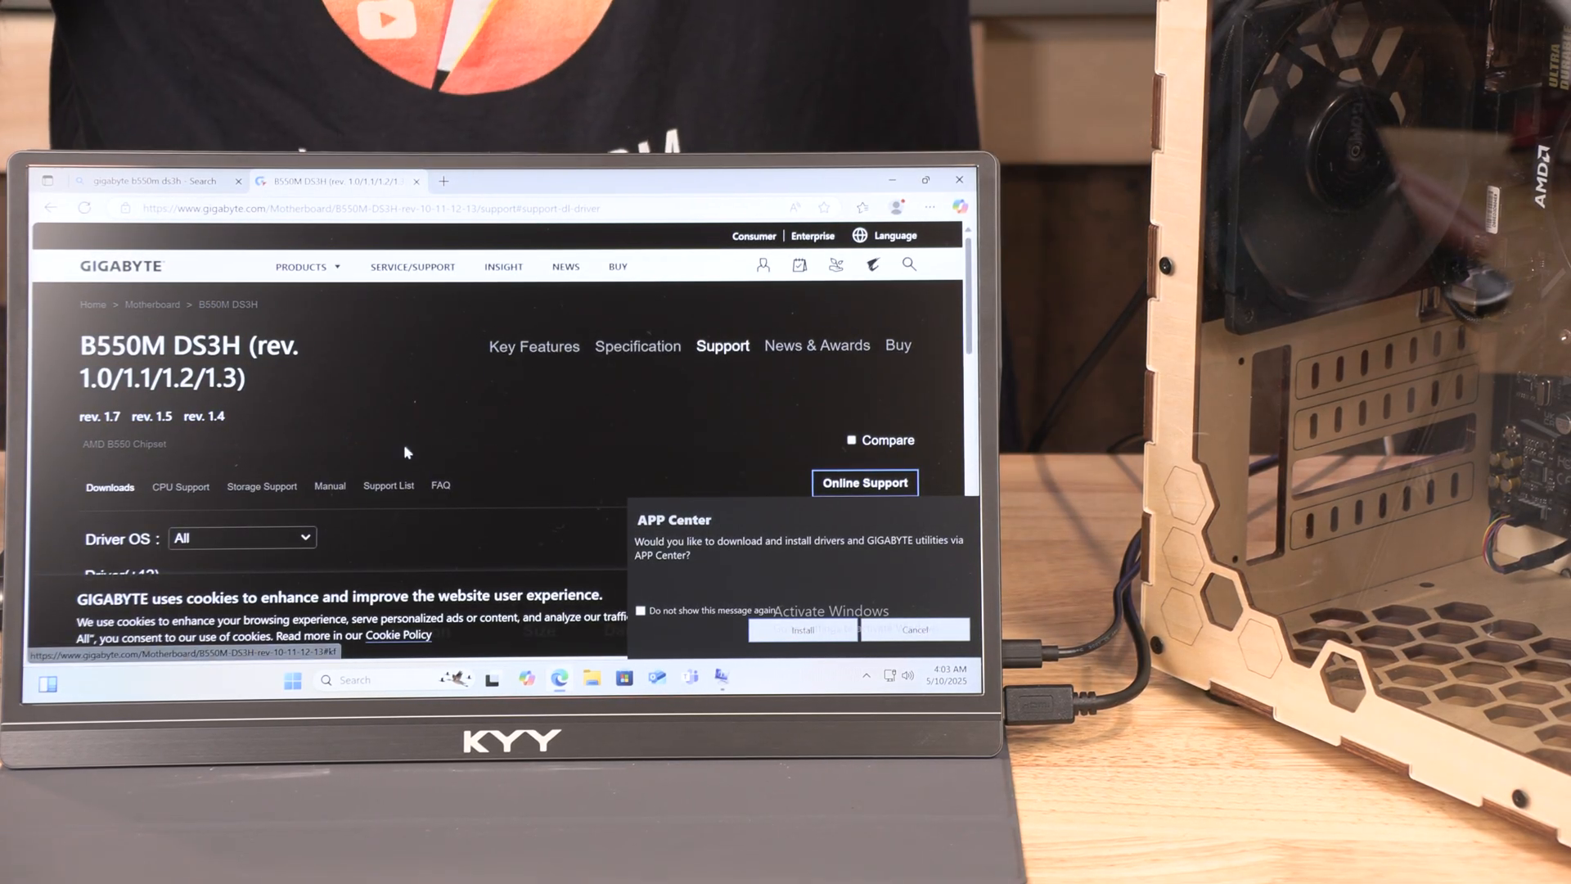
scroll(down, 3)
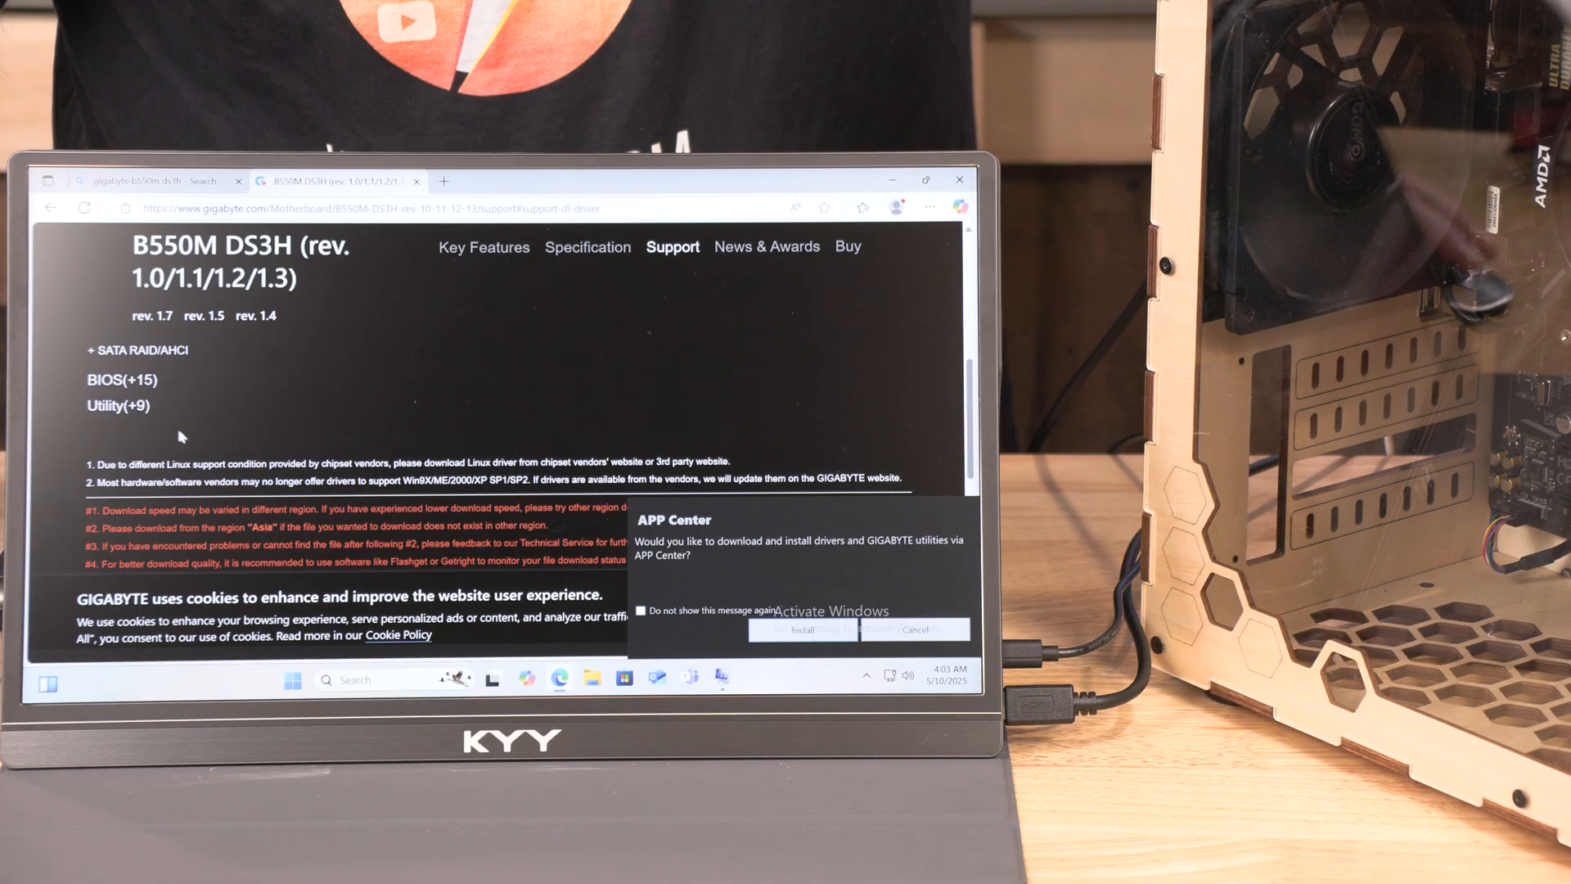
scroll(down, 3)
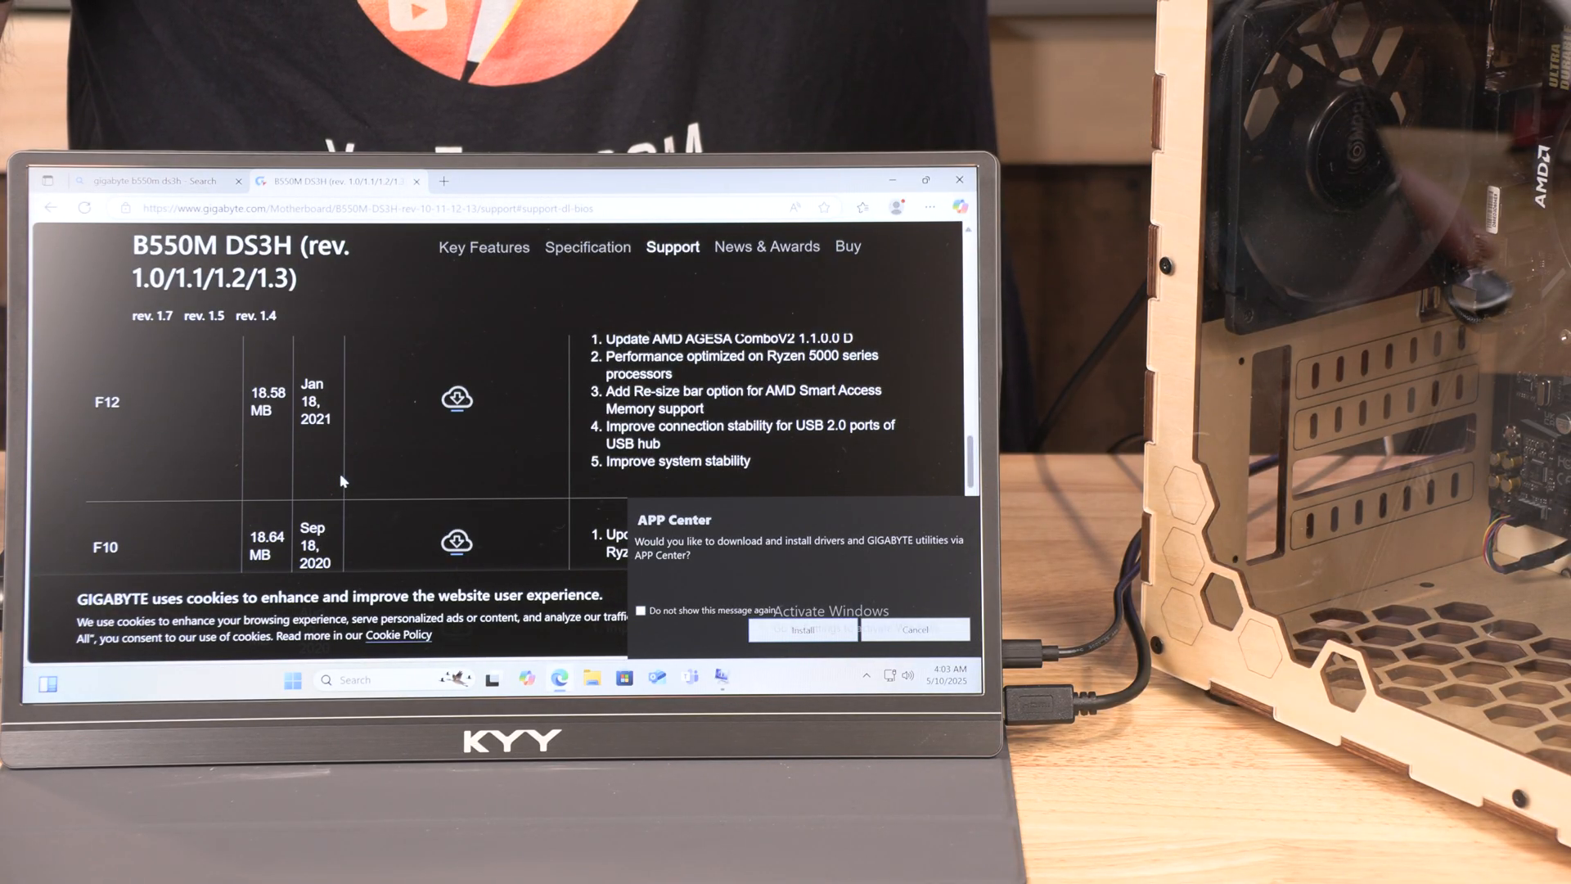
scroll(down, 3)
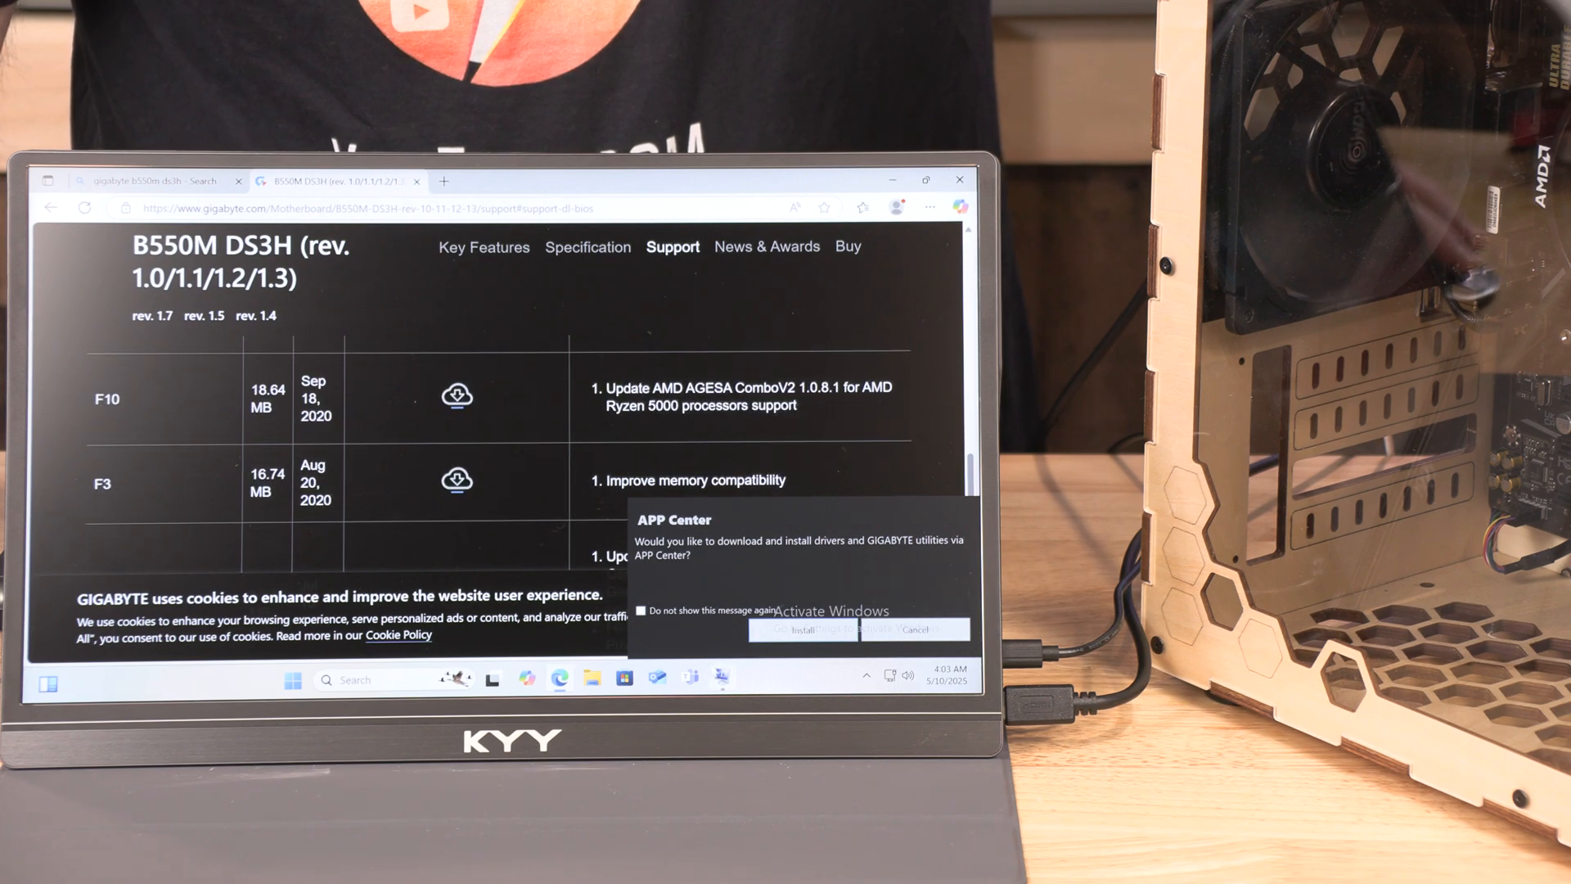
click(720, 678)
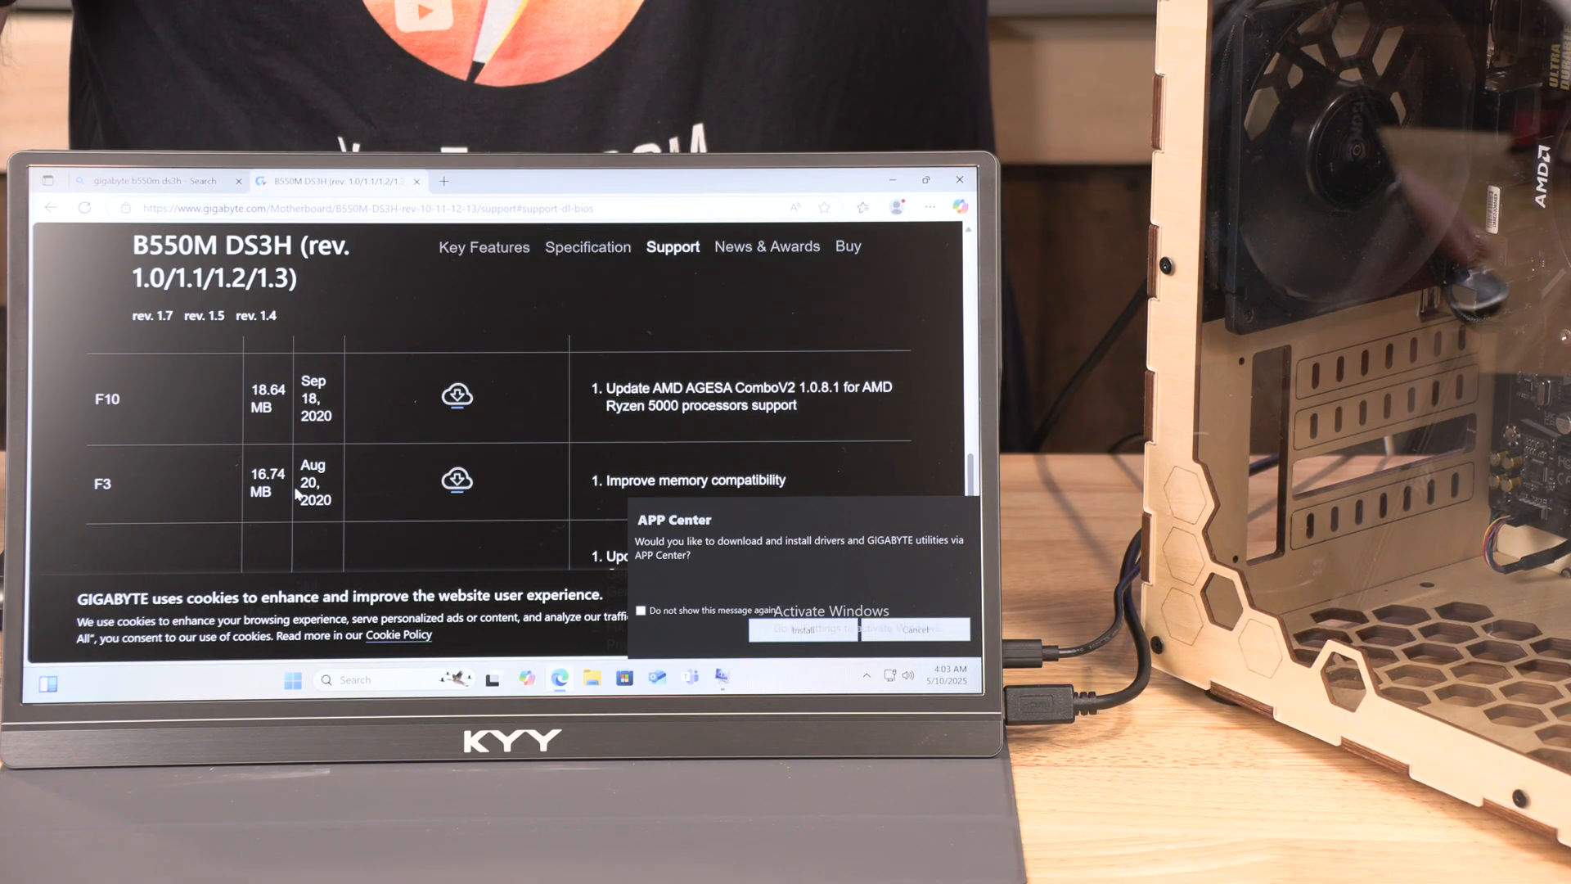
Step: Scroll the BIOS table until the F20g entry from March 2025 is visible
scroll(up, 3)
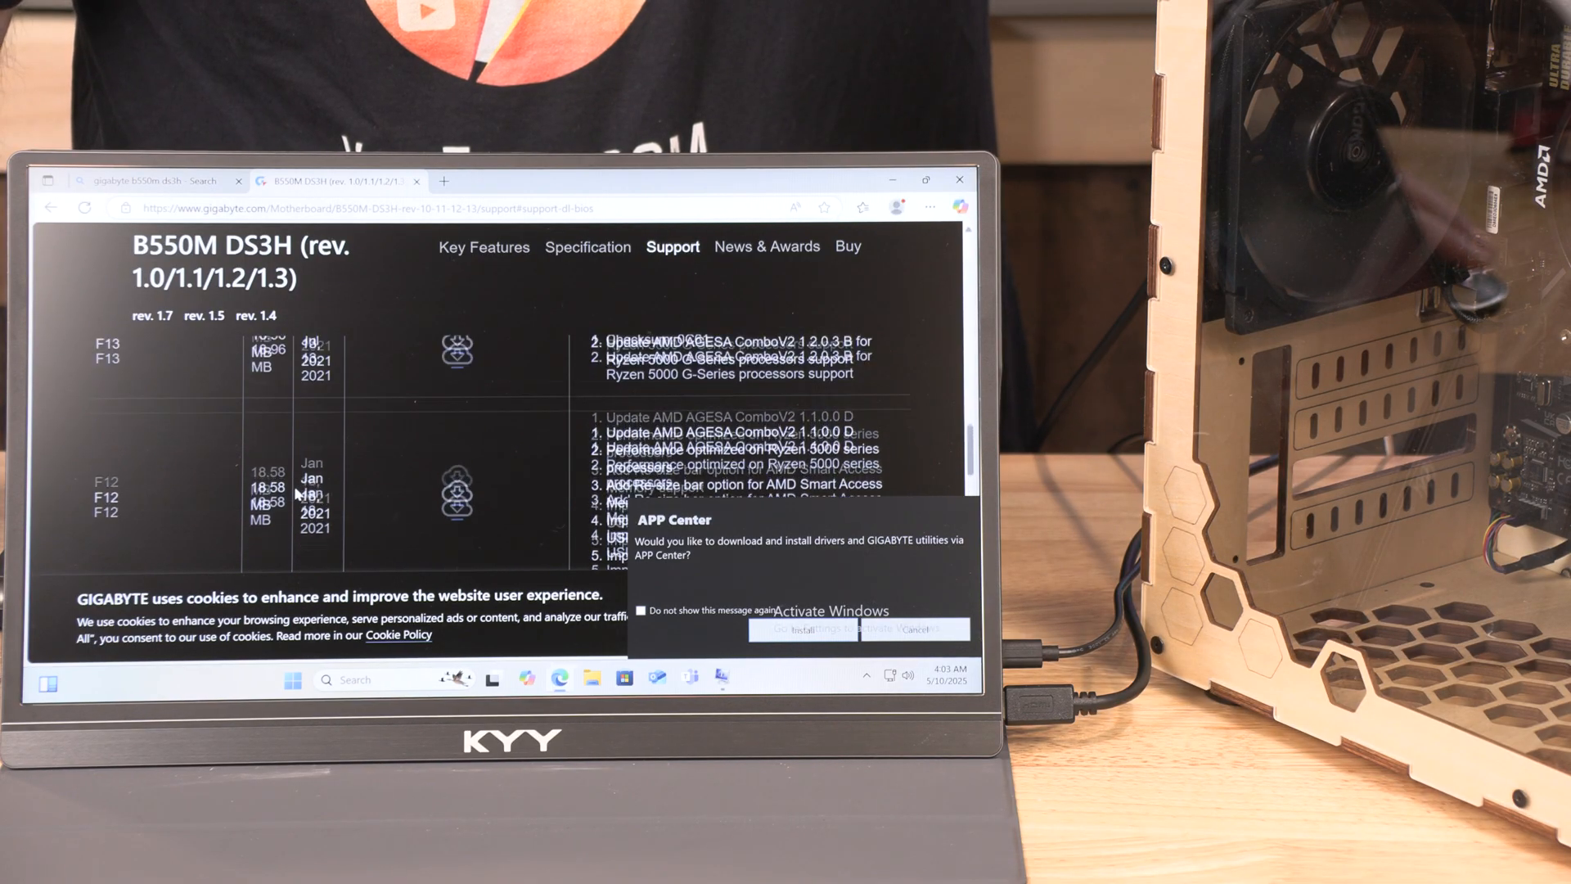
scroll(up, 3)
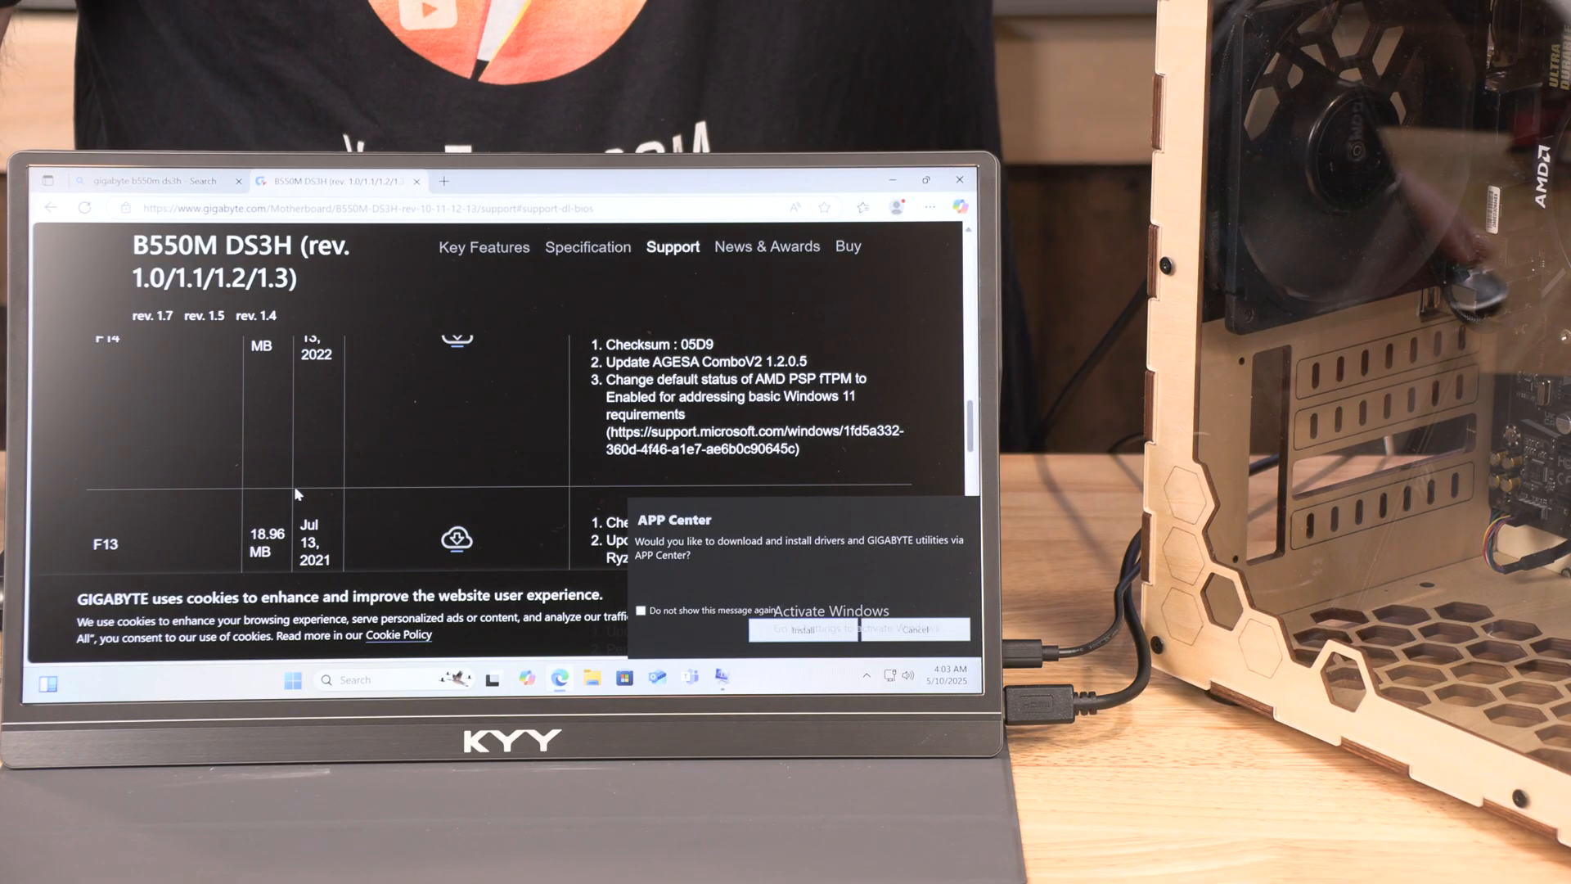
scroll(up, 3)
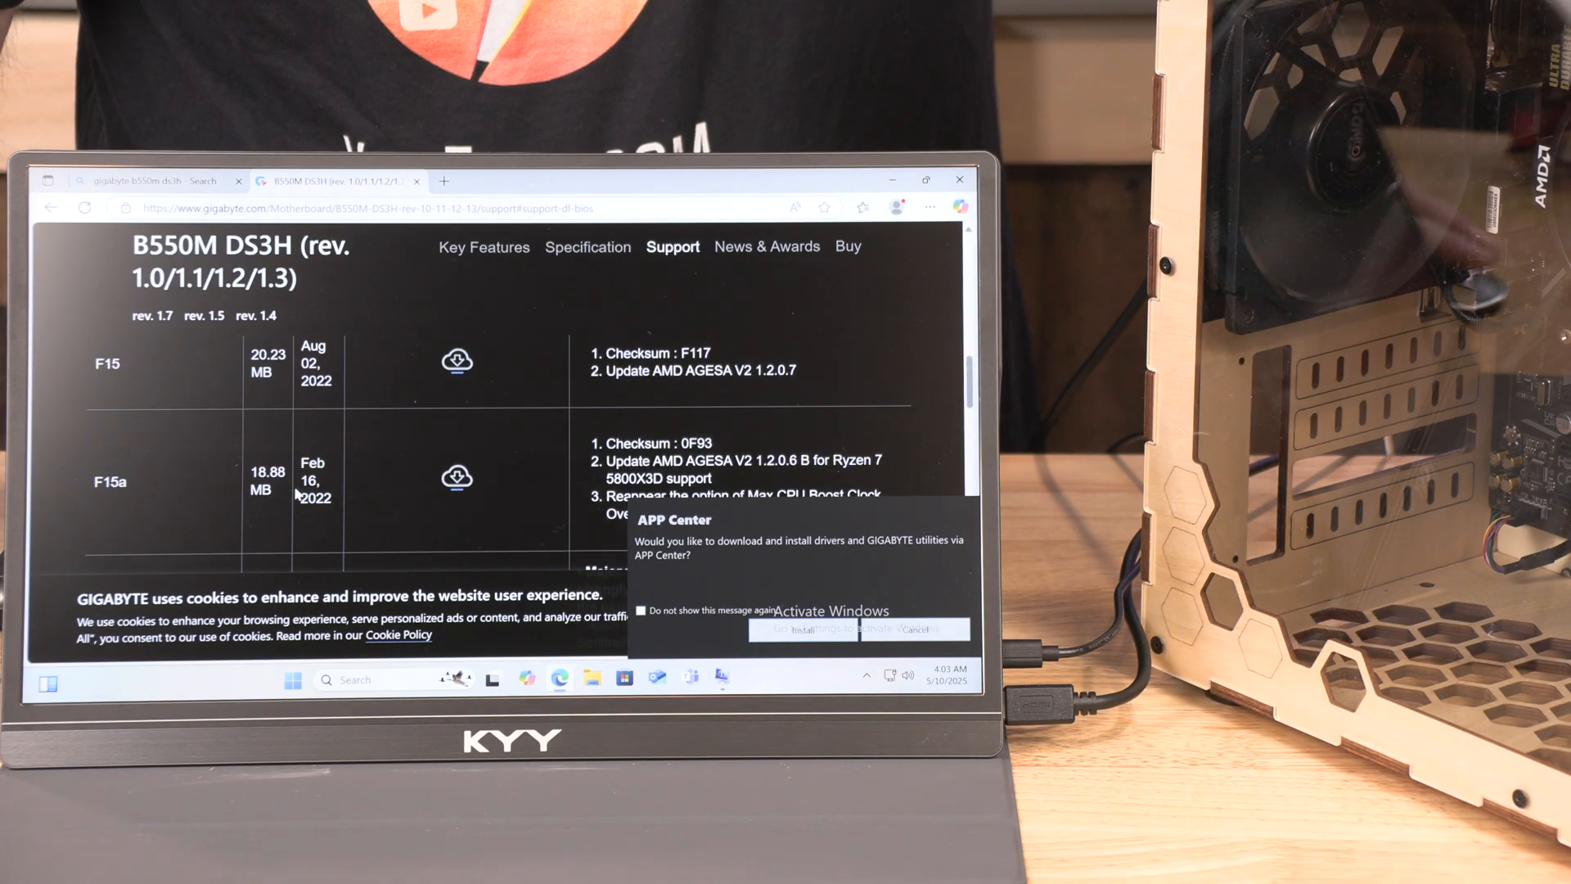
scroll(down, 3)
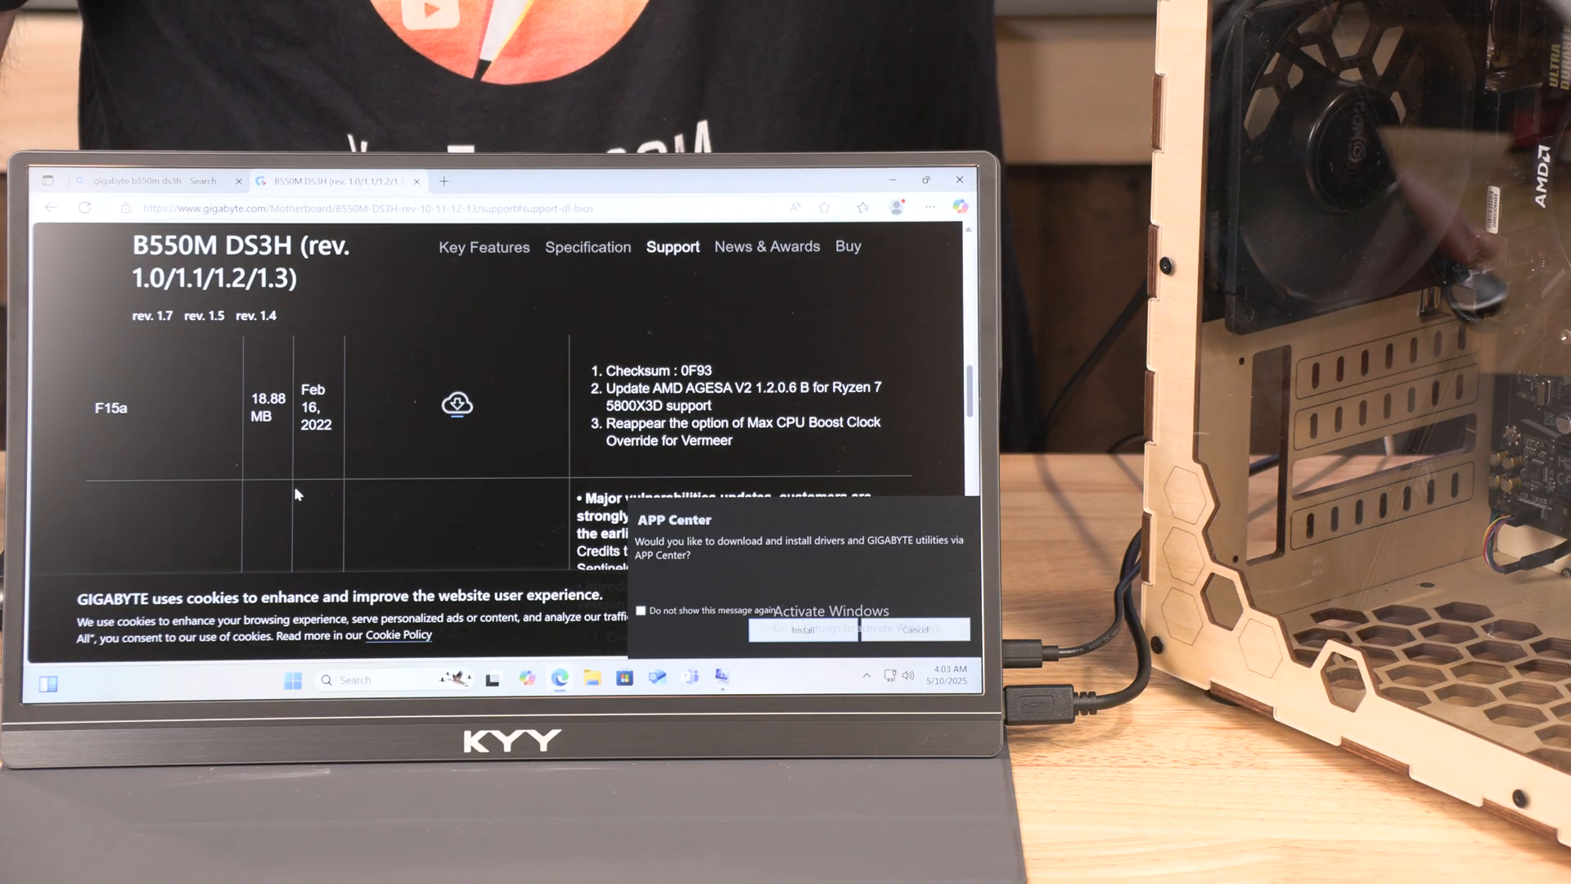
scroll(up, 3)
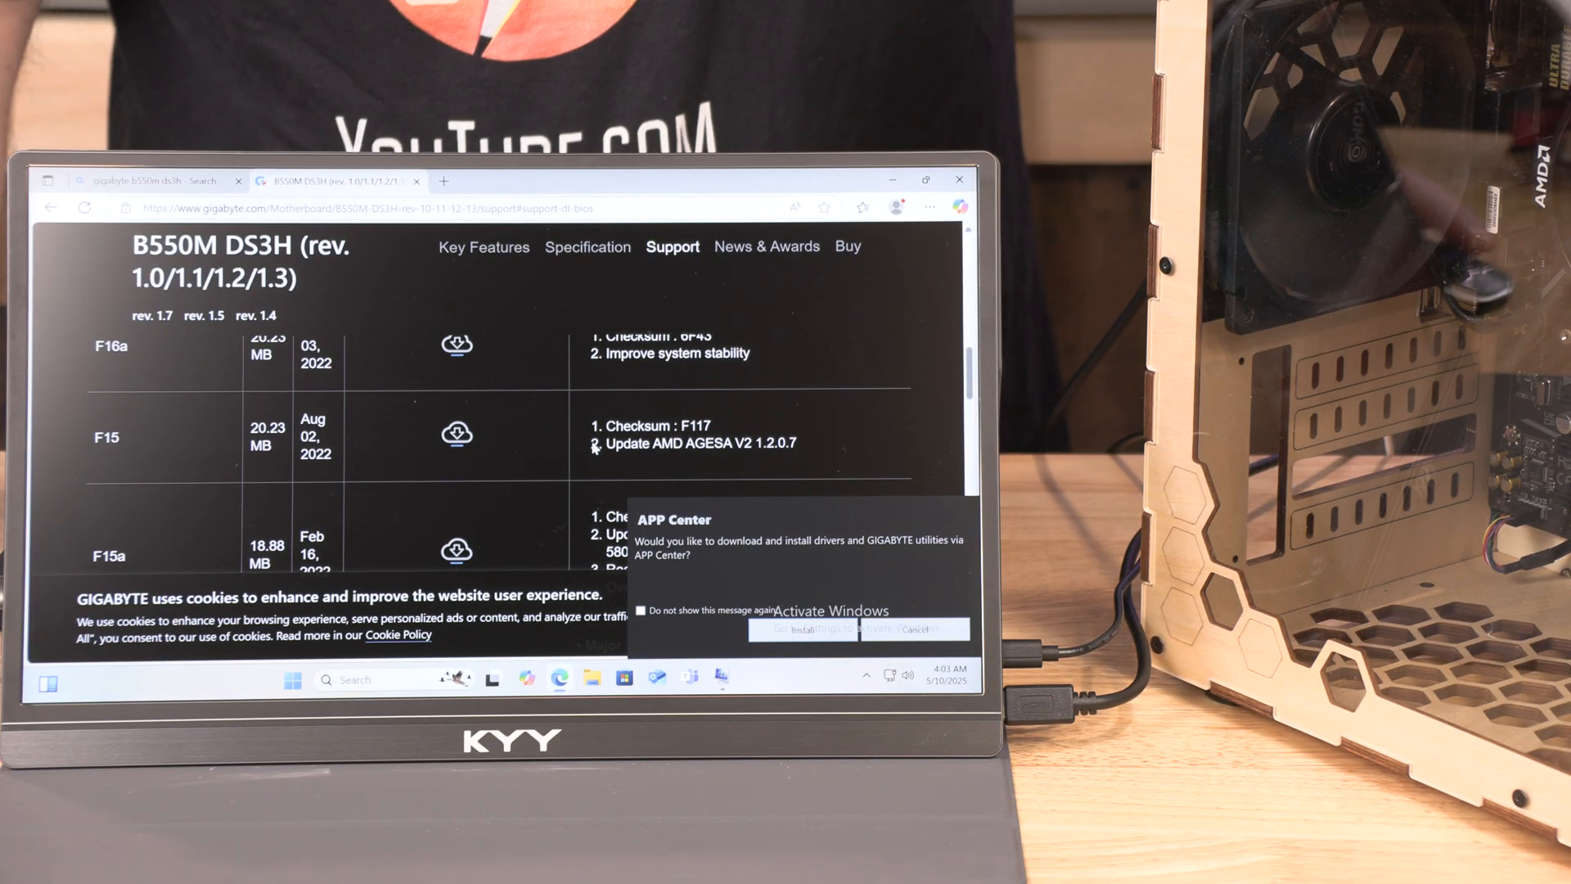
mouse_move(538, 464)
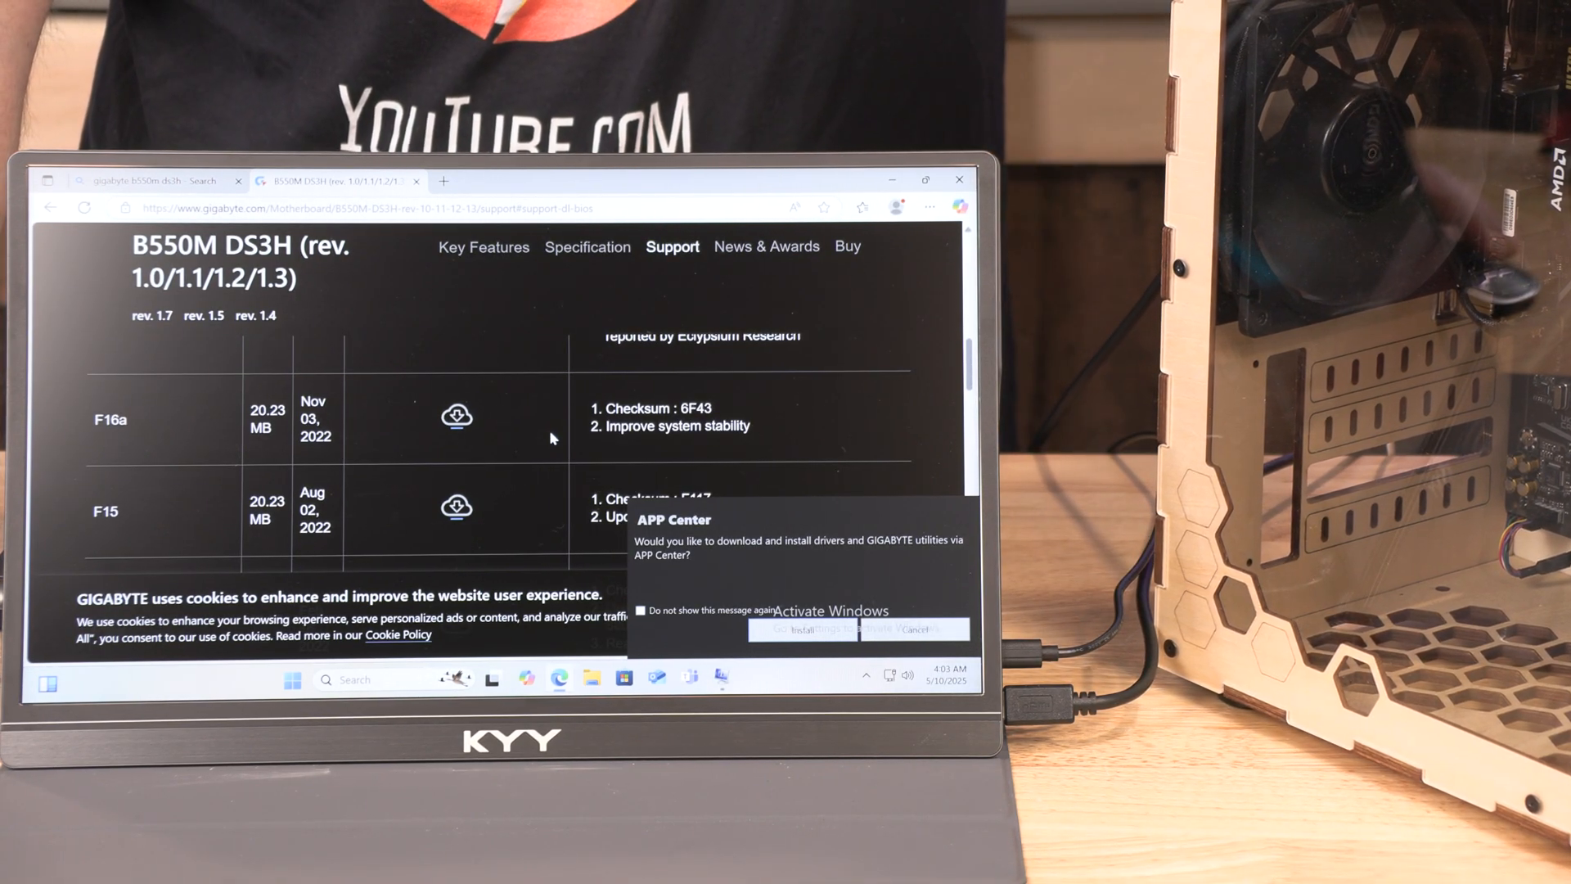
scroll(up, 3)
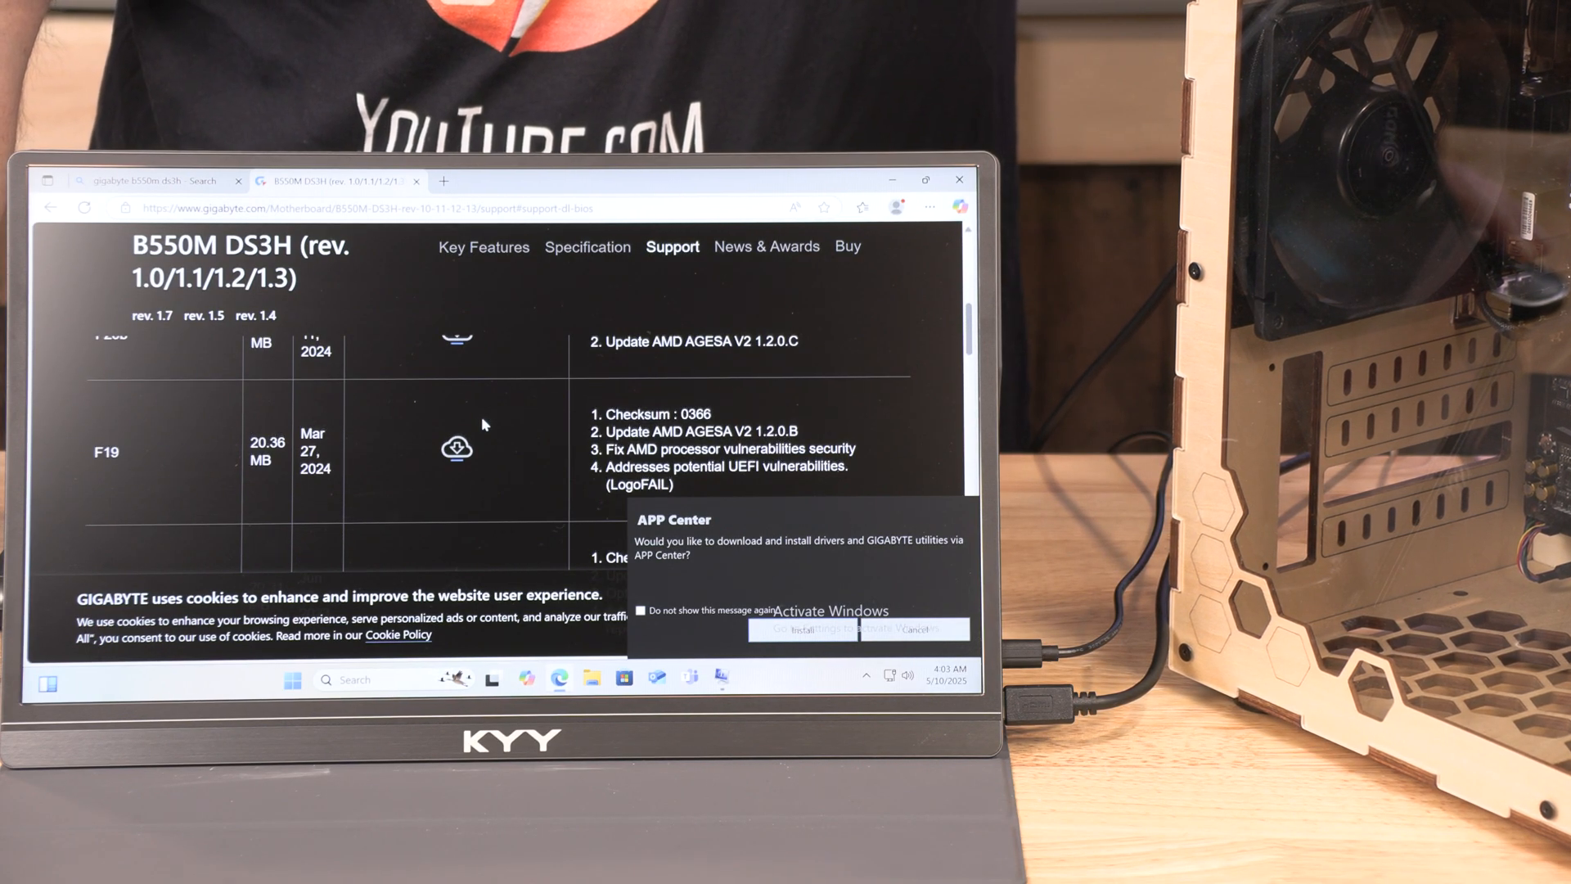
scroll(down, 3)
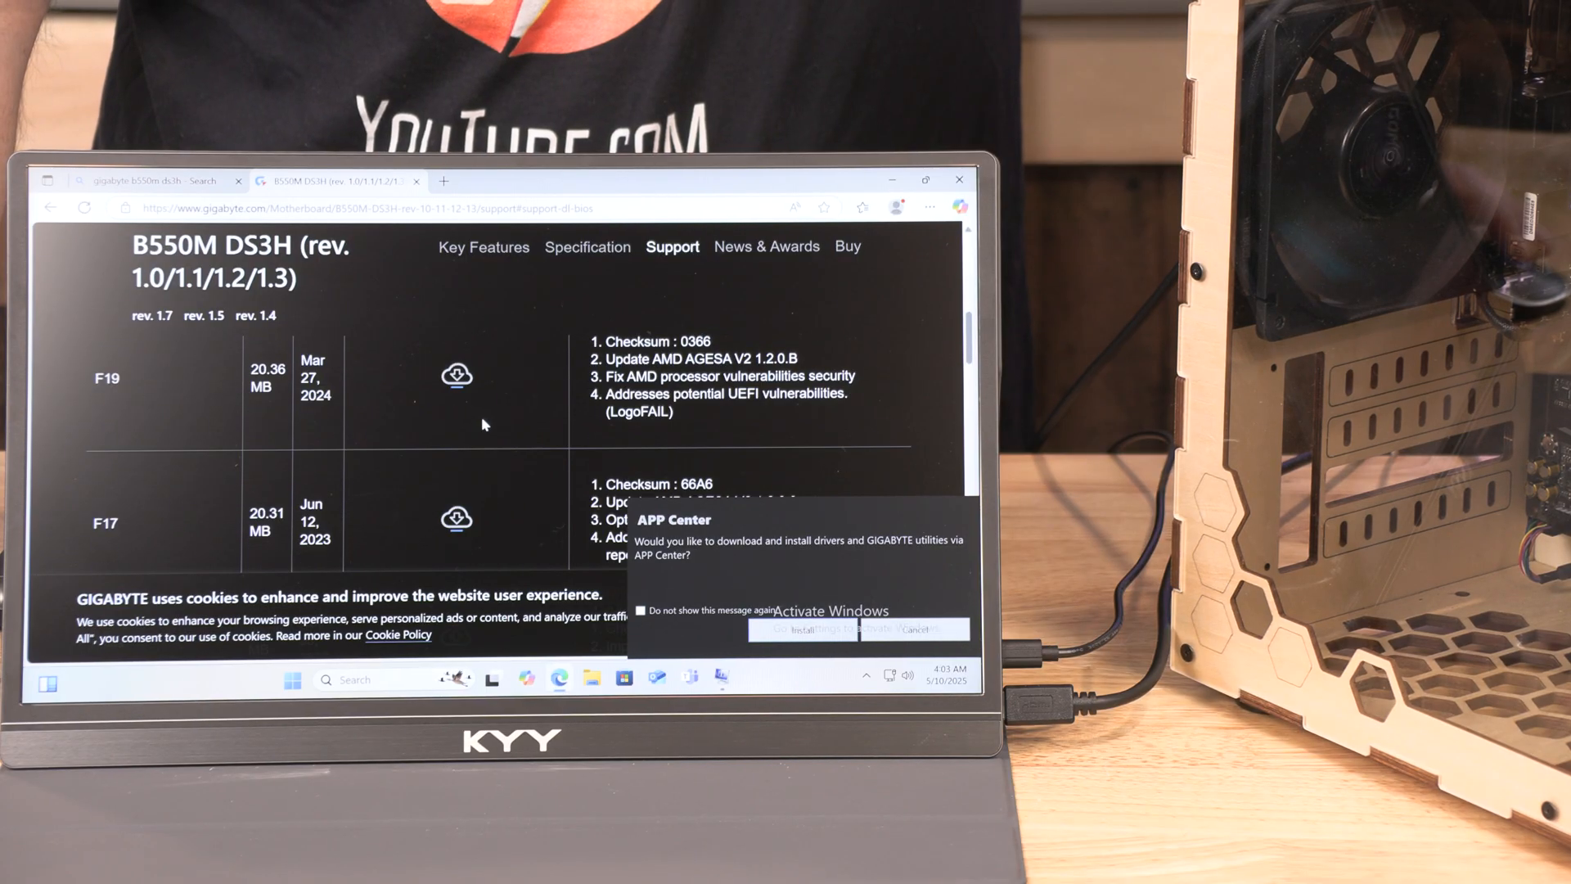
scroll(up, 3)
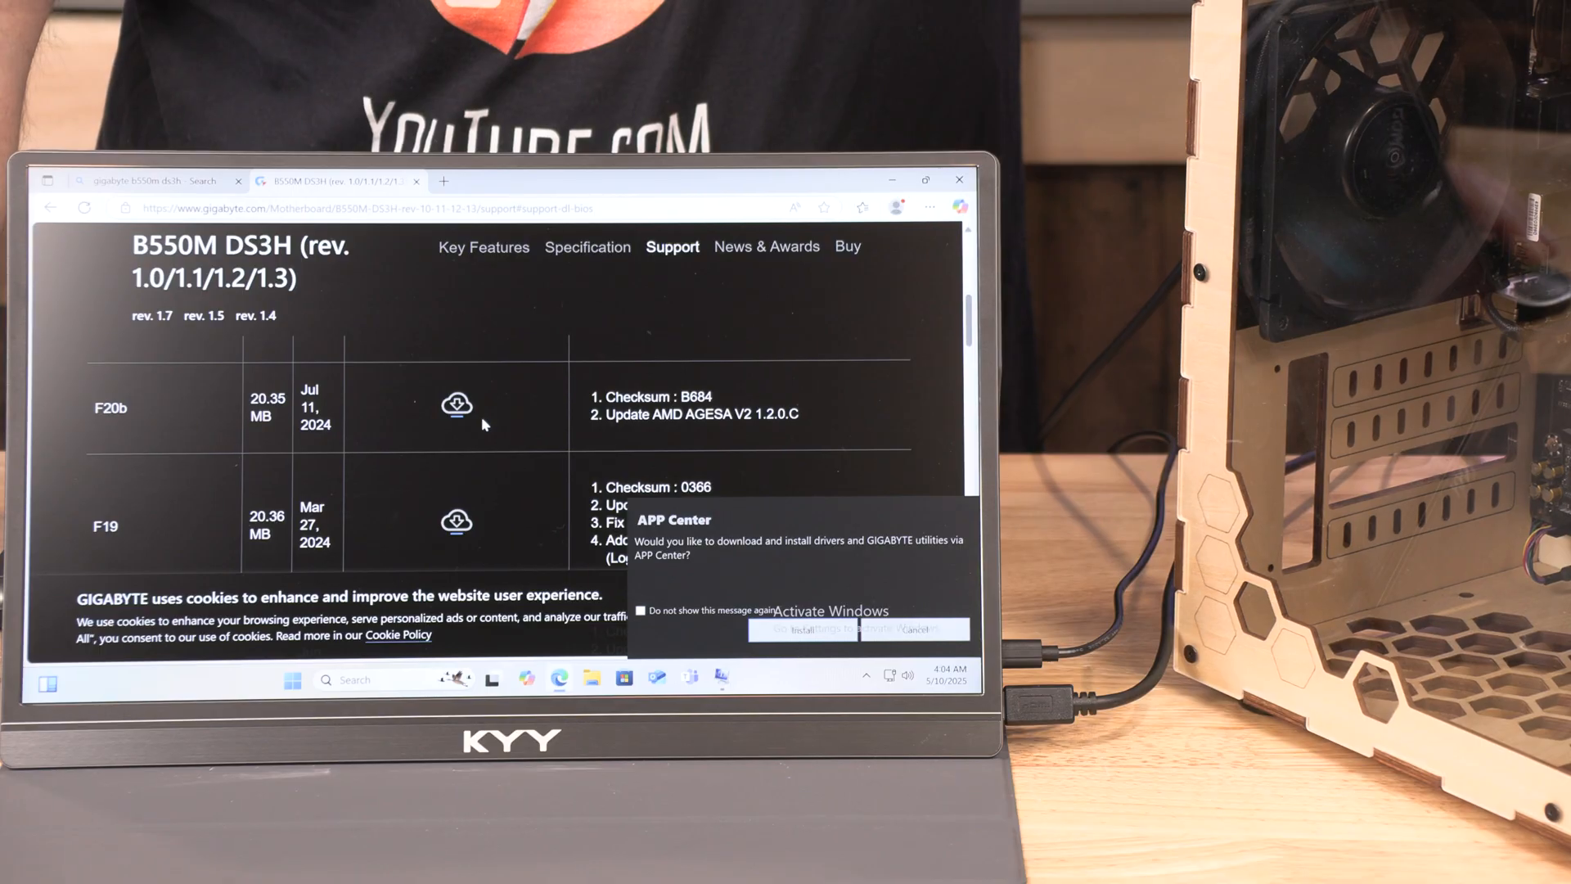
scroll(up, 3)
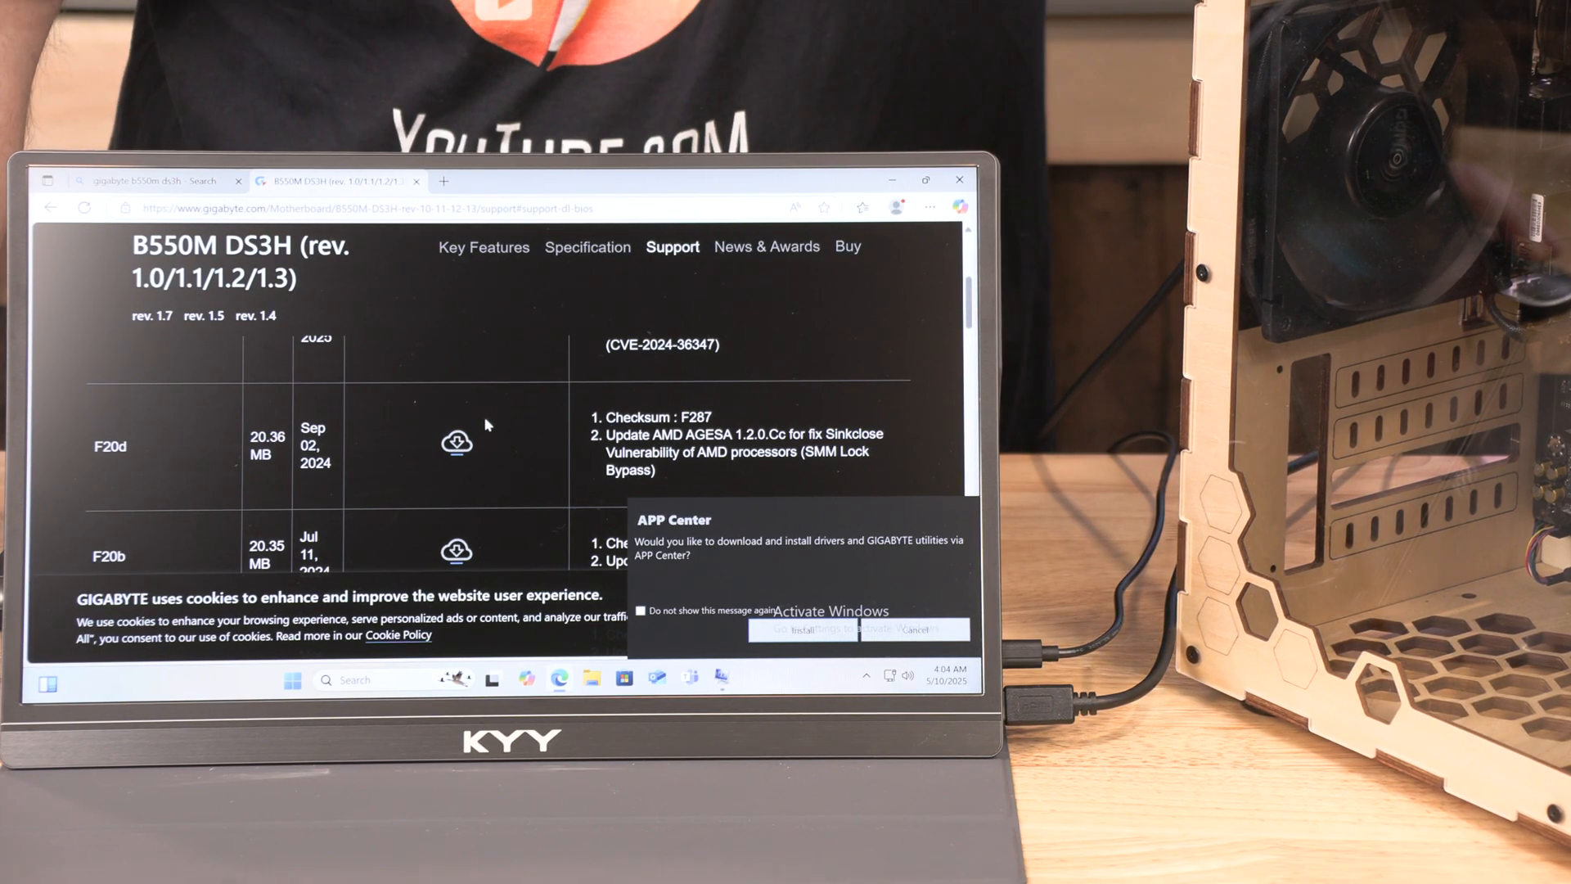
scroll(up, 3)
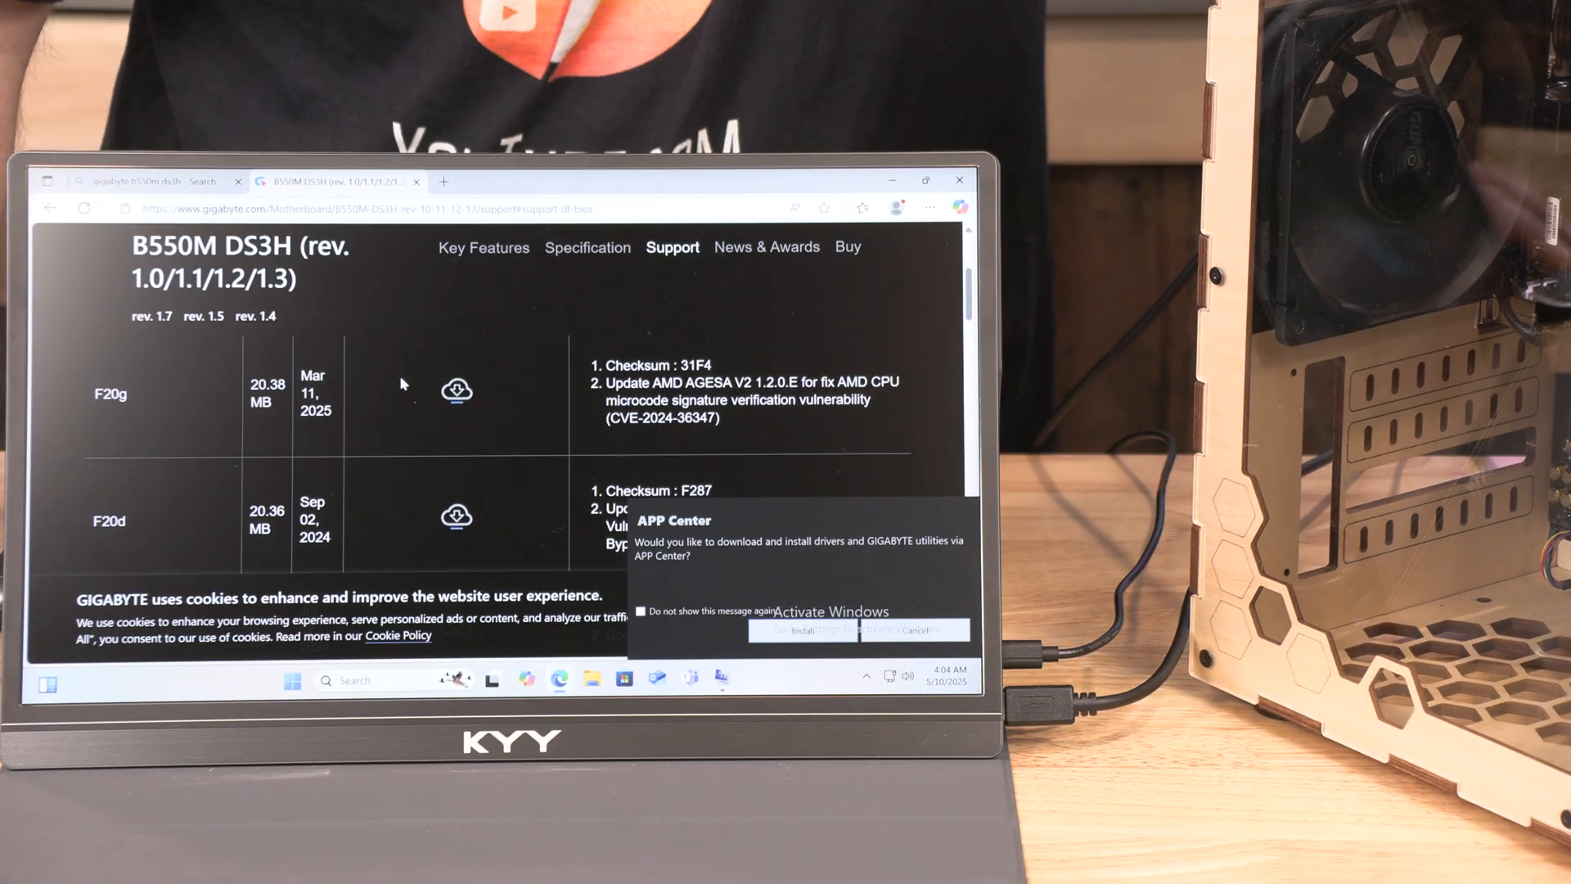
Step: Download the F20g BIOS zip, then minimize Edge to the desktop
click(456, 389)
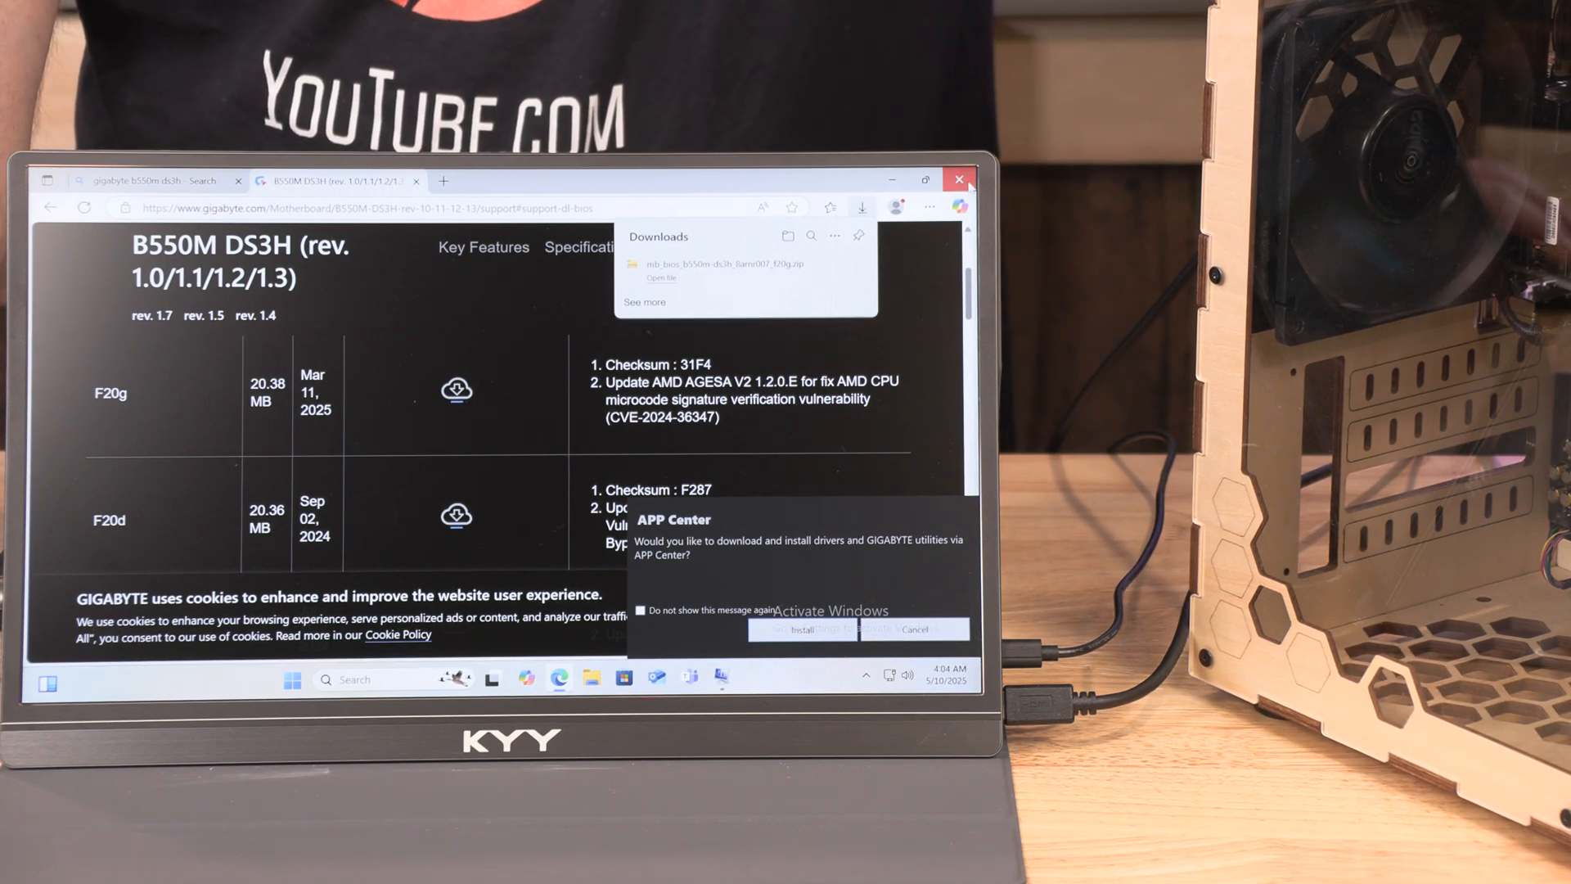
click(959, 179)
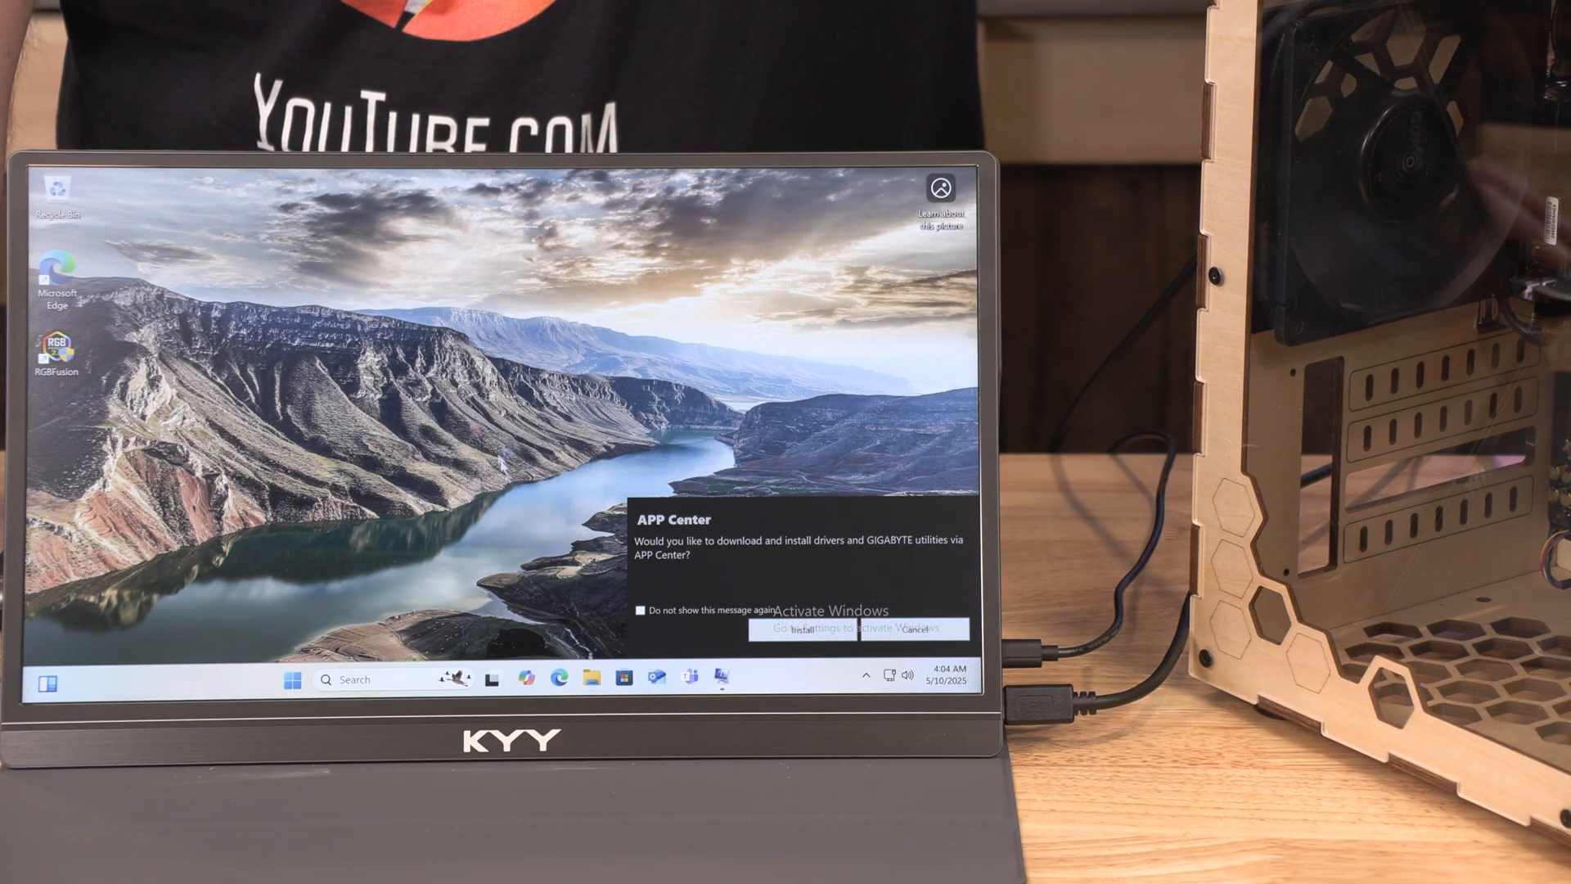
Step: Extract the F20g BIOS zip in Downloads into its suggested folder
click(590, 678)
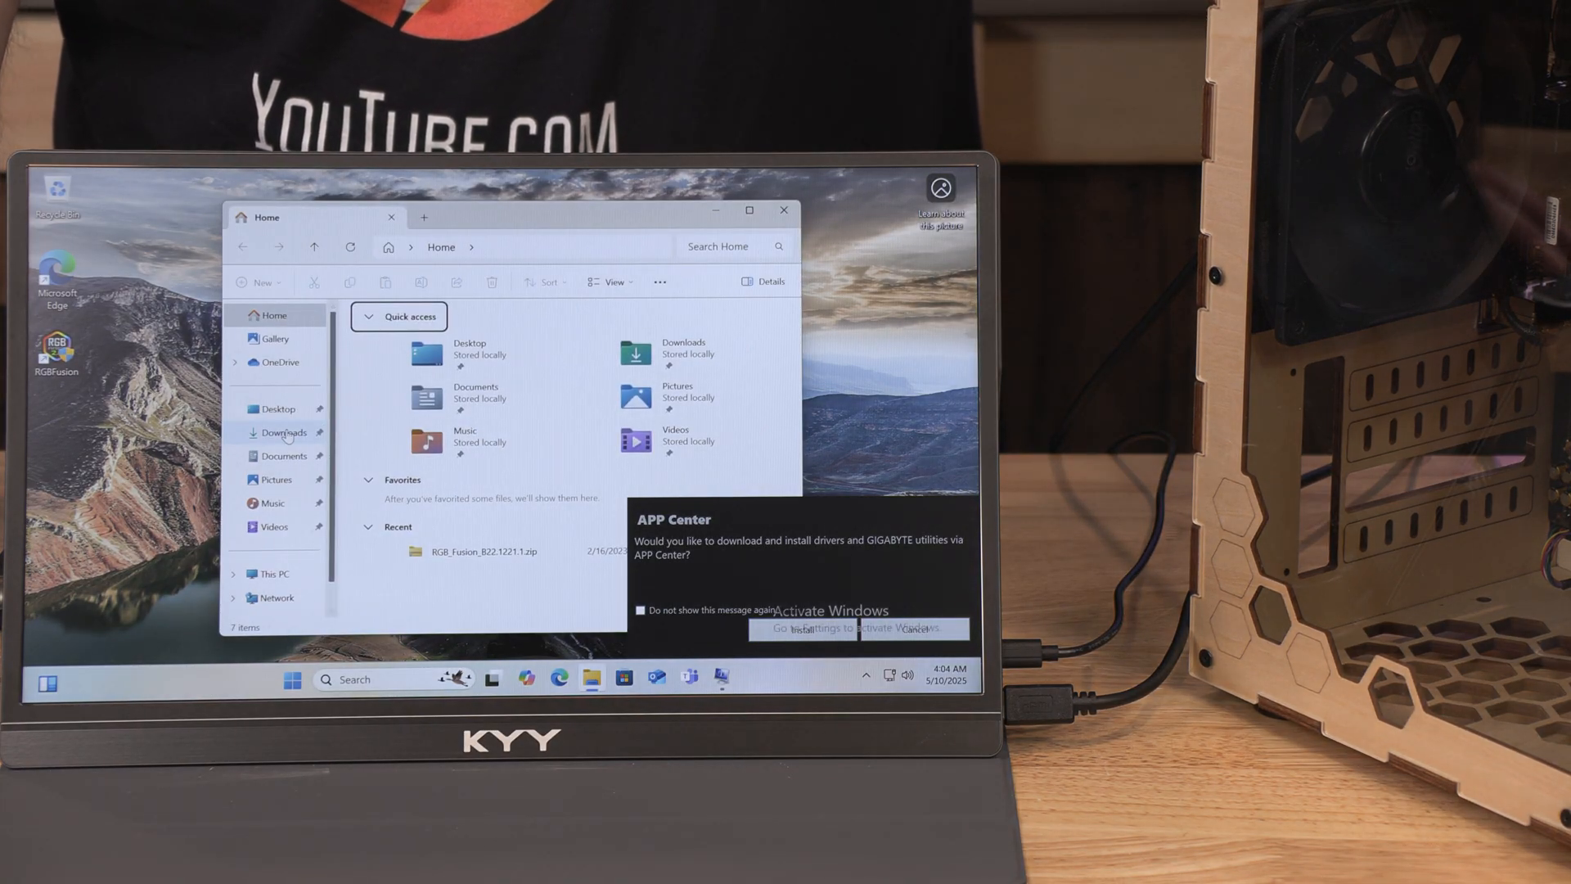
click(284, 432)
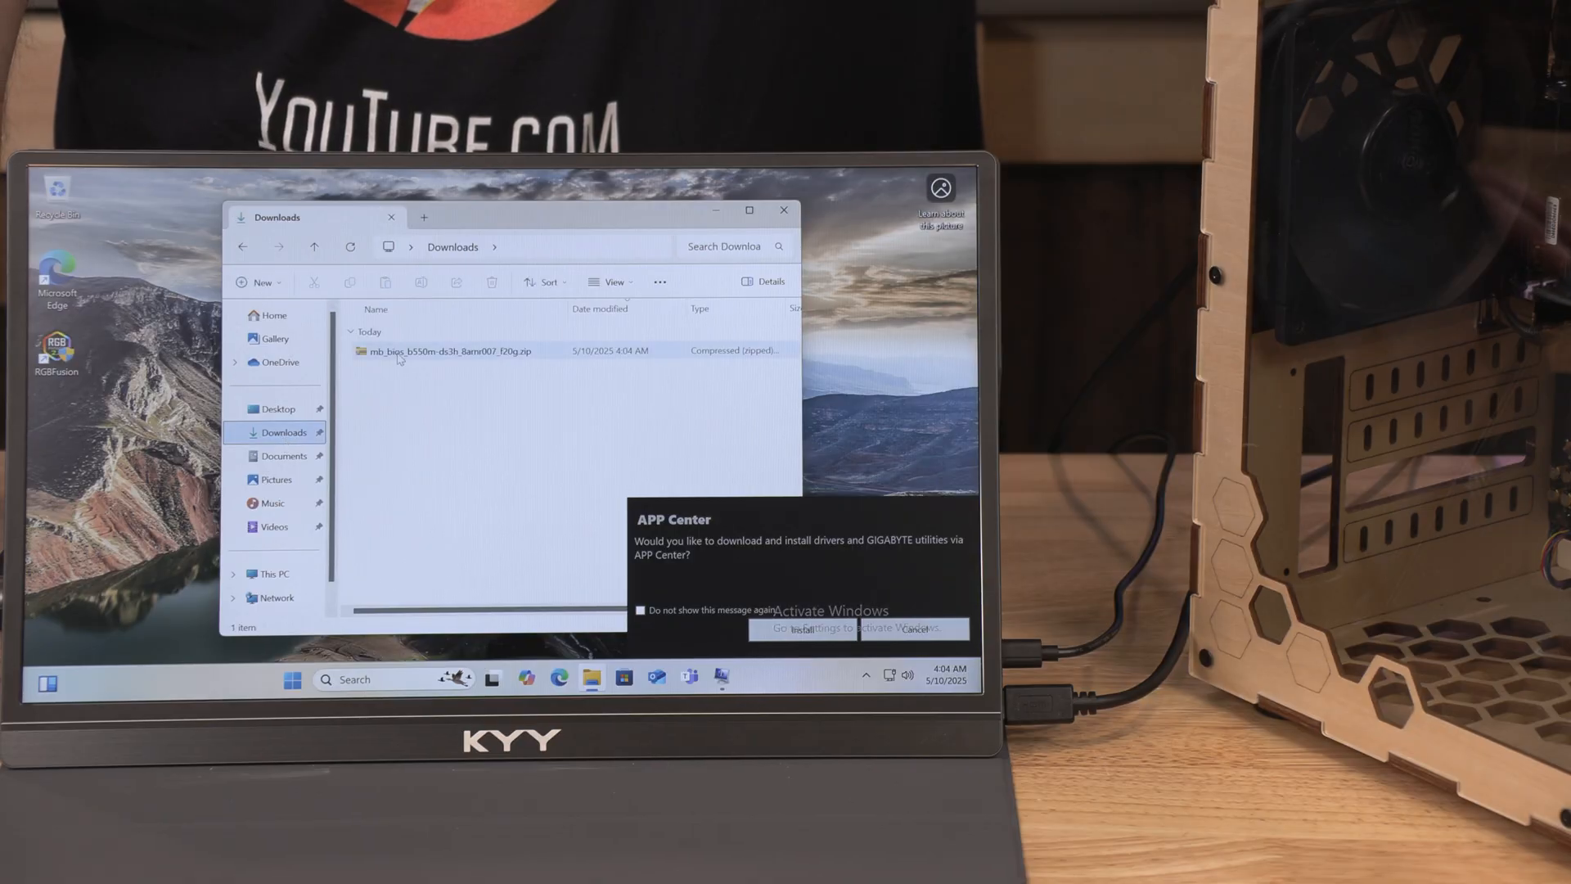
mouse_move(391, 351)
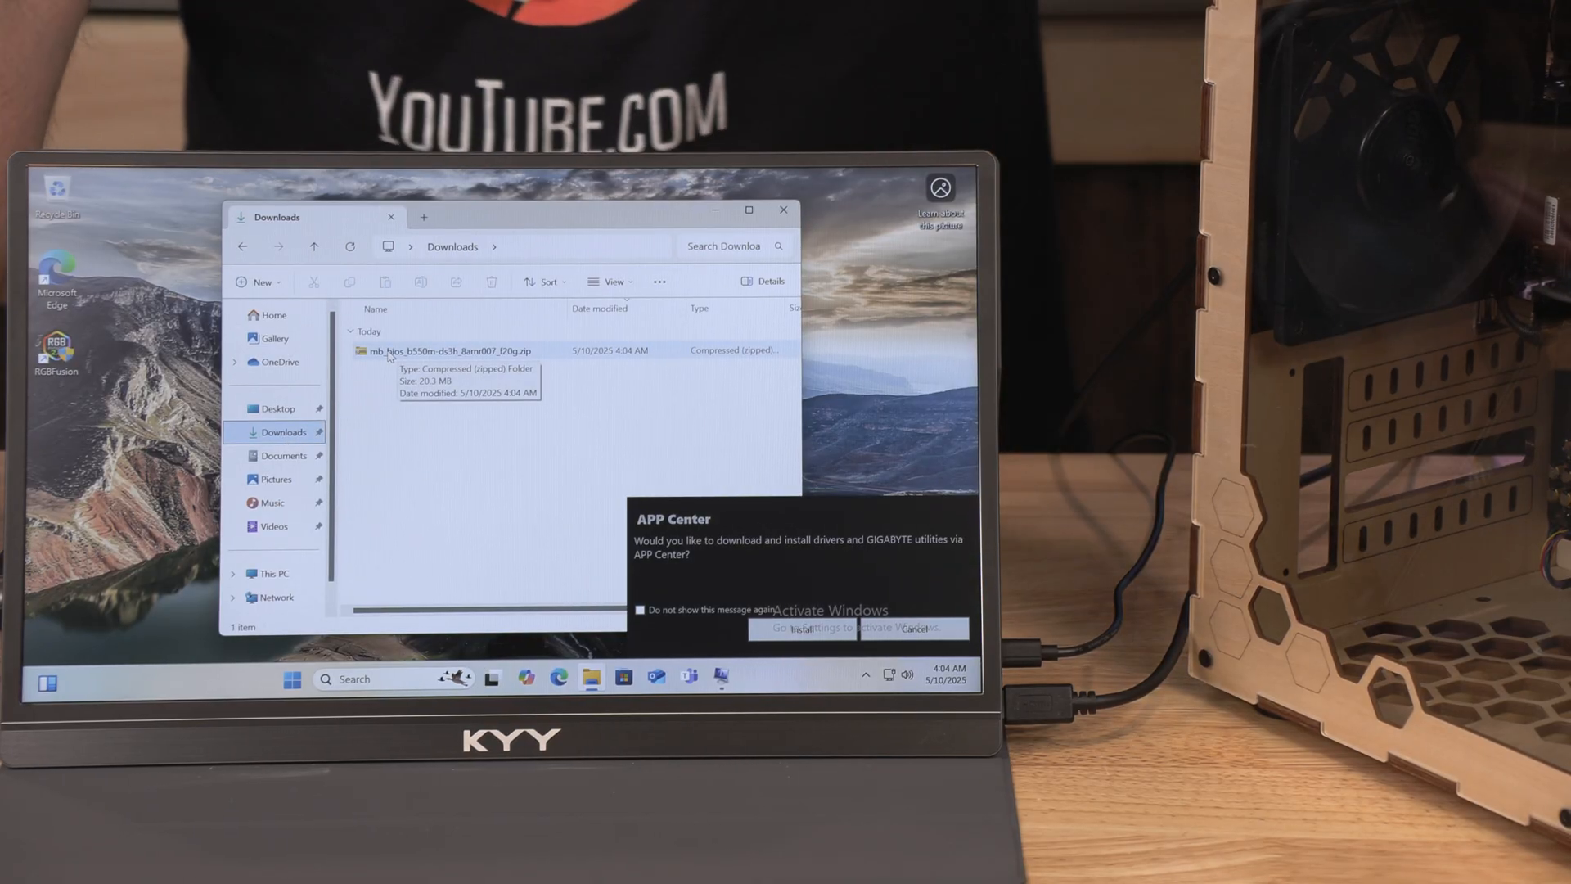
right_click(451, 351)
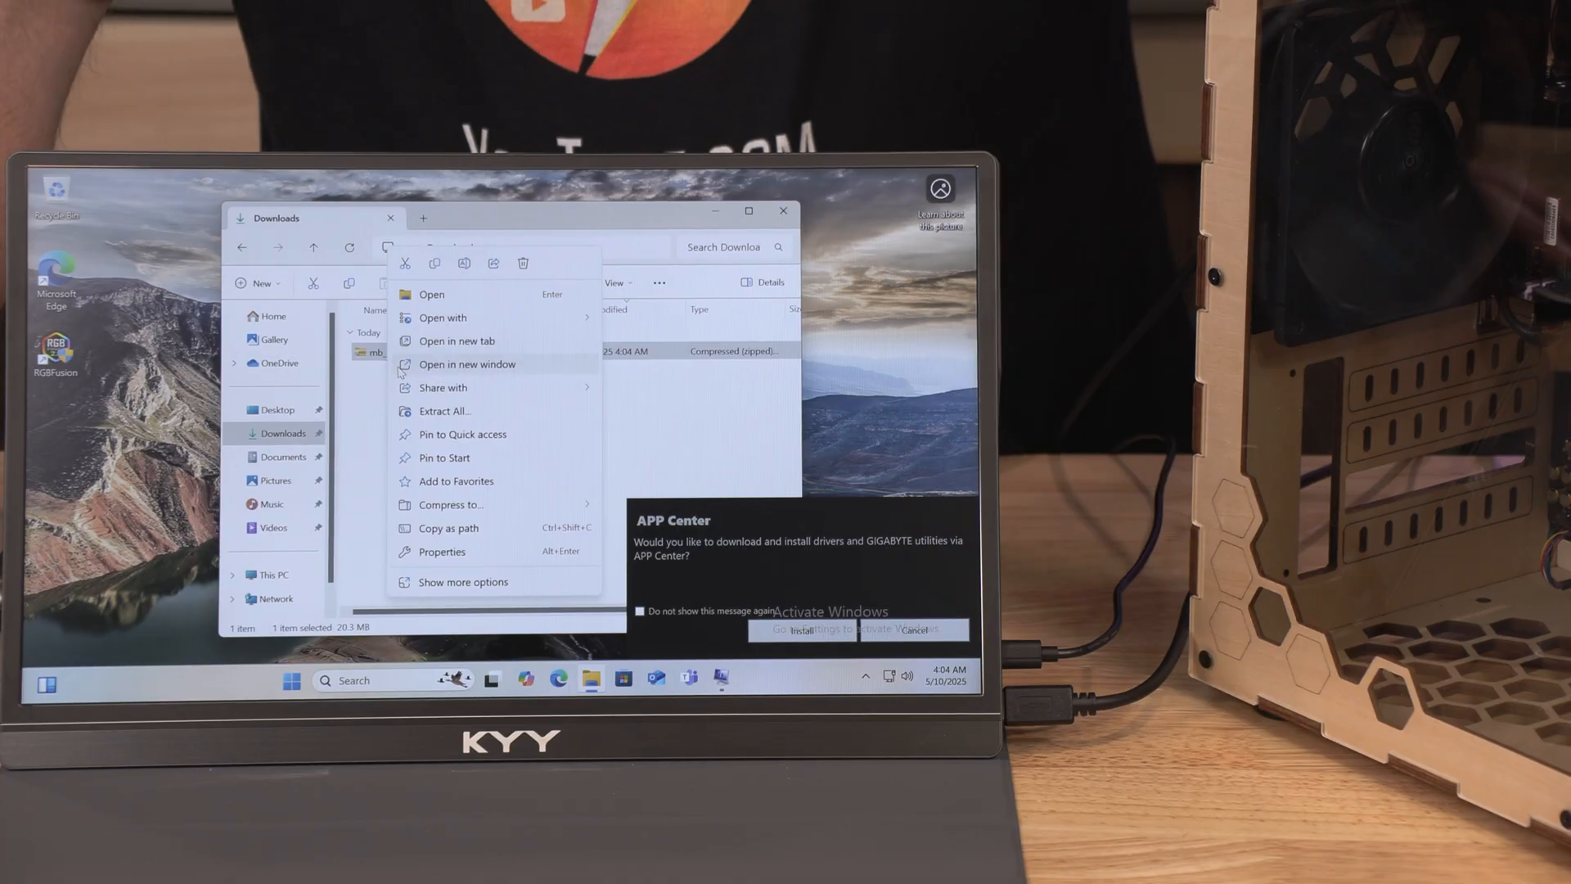
mouse_move(443, 411)
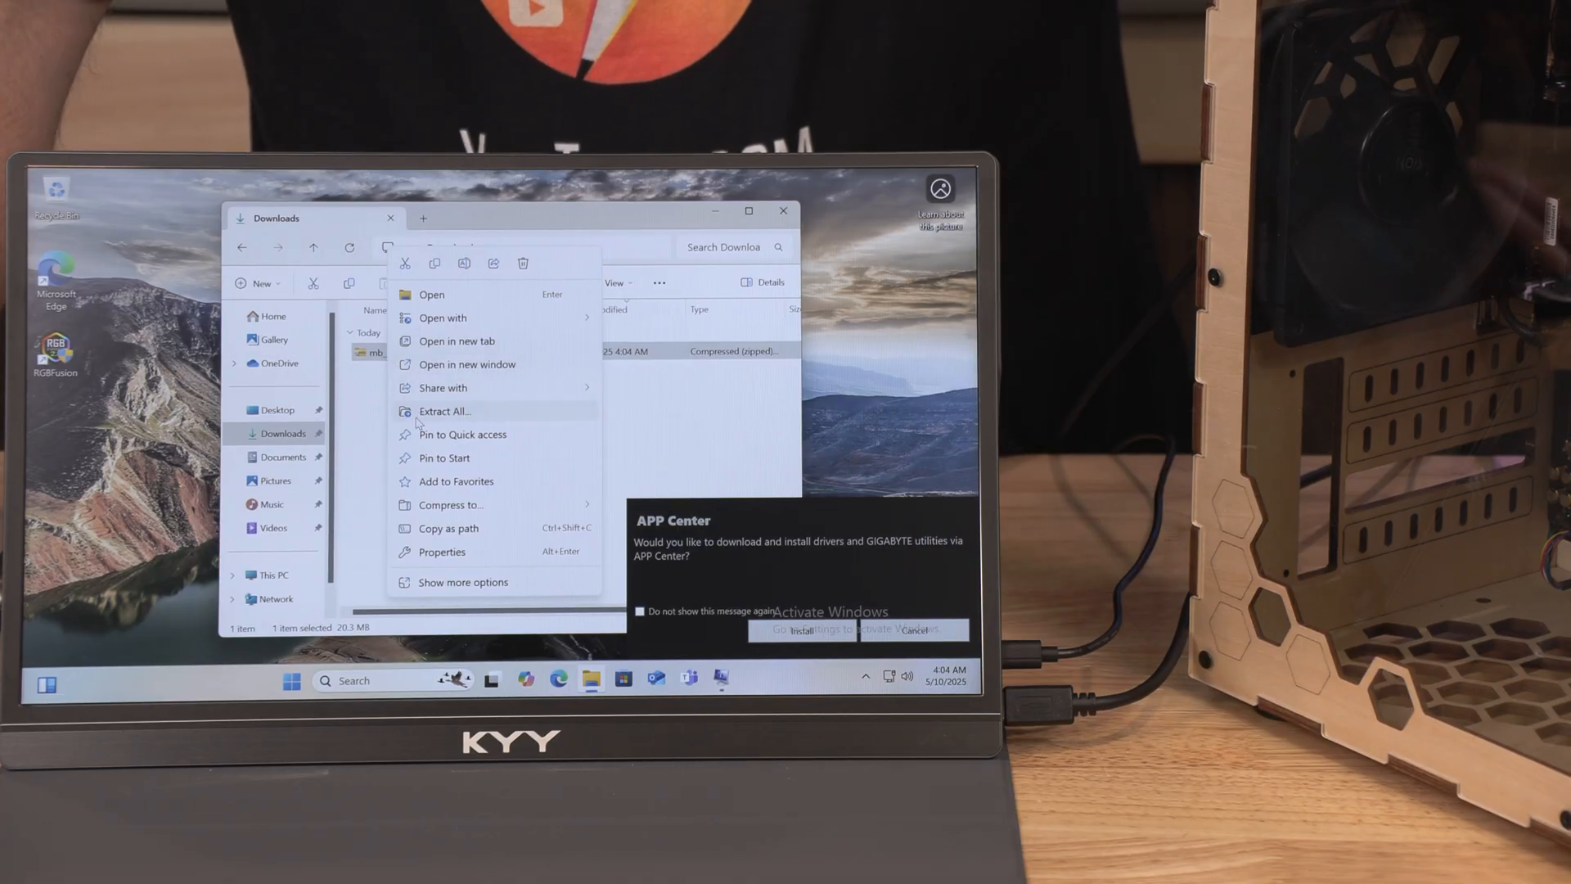
click(443, 411)
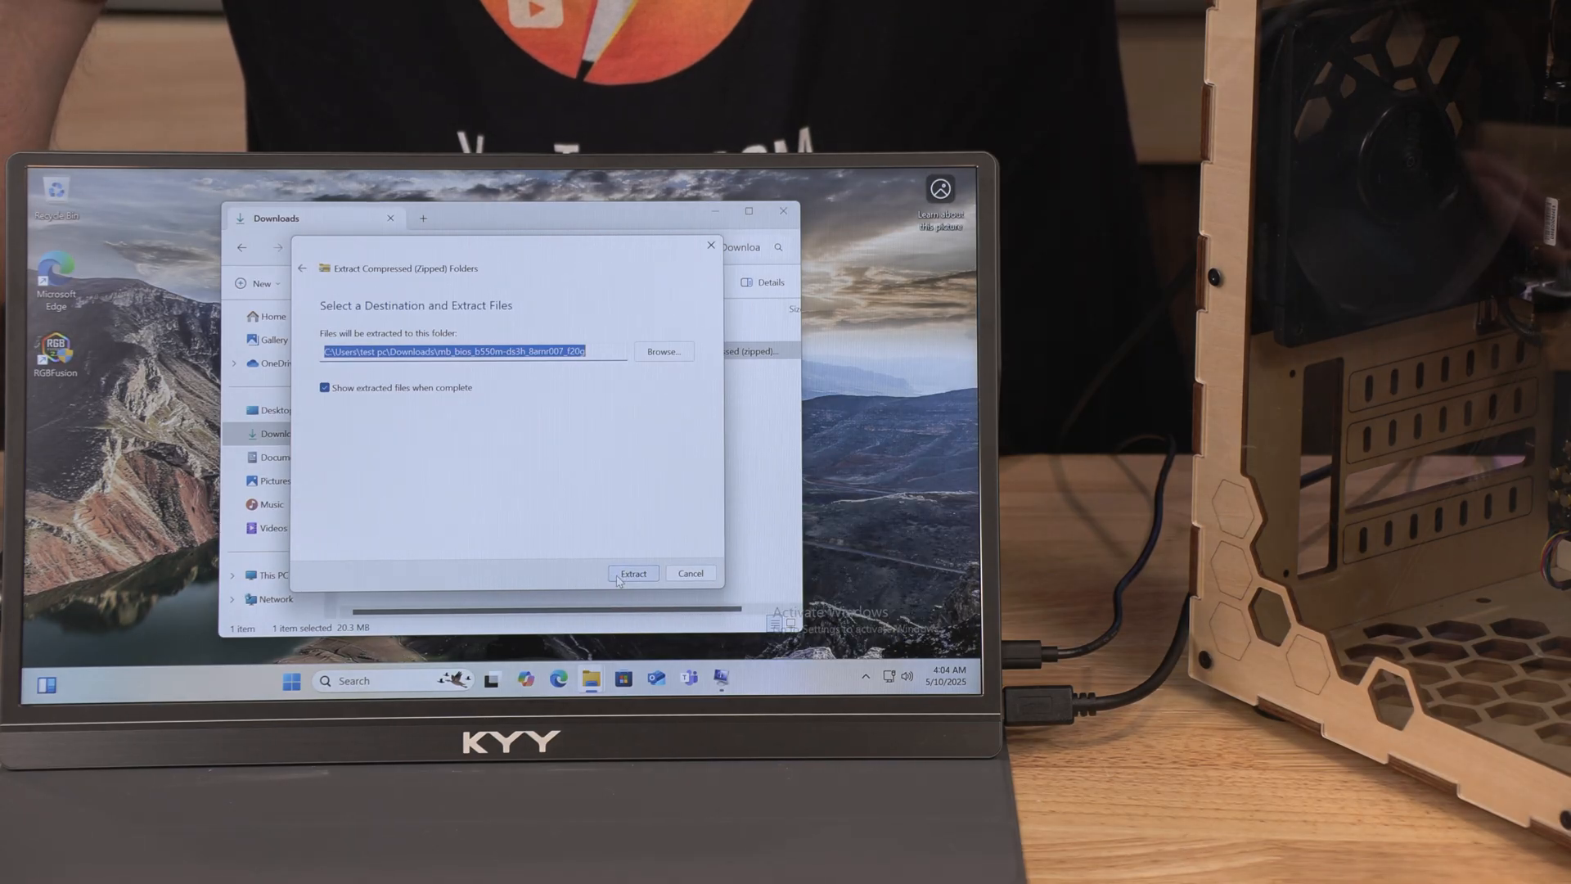
click(632, 573)
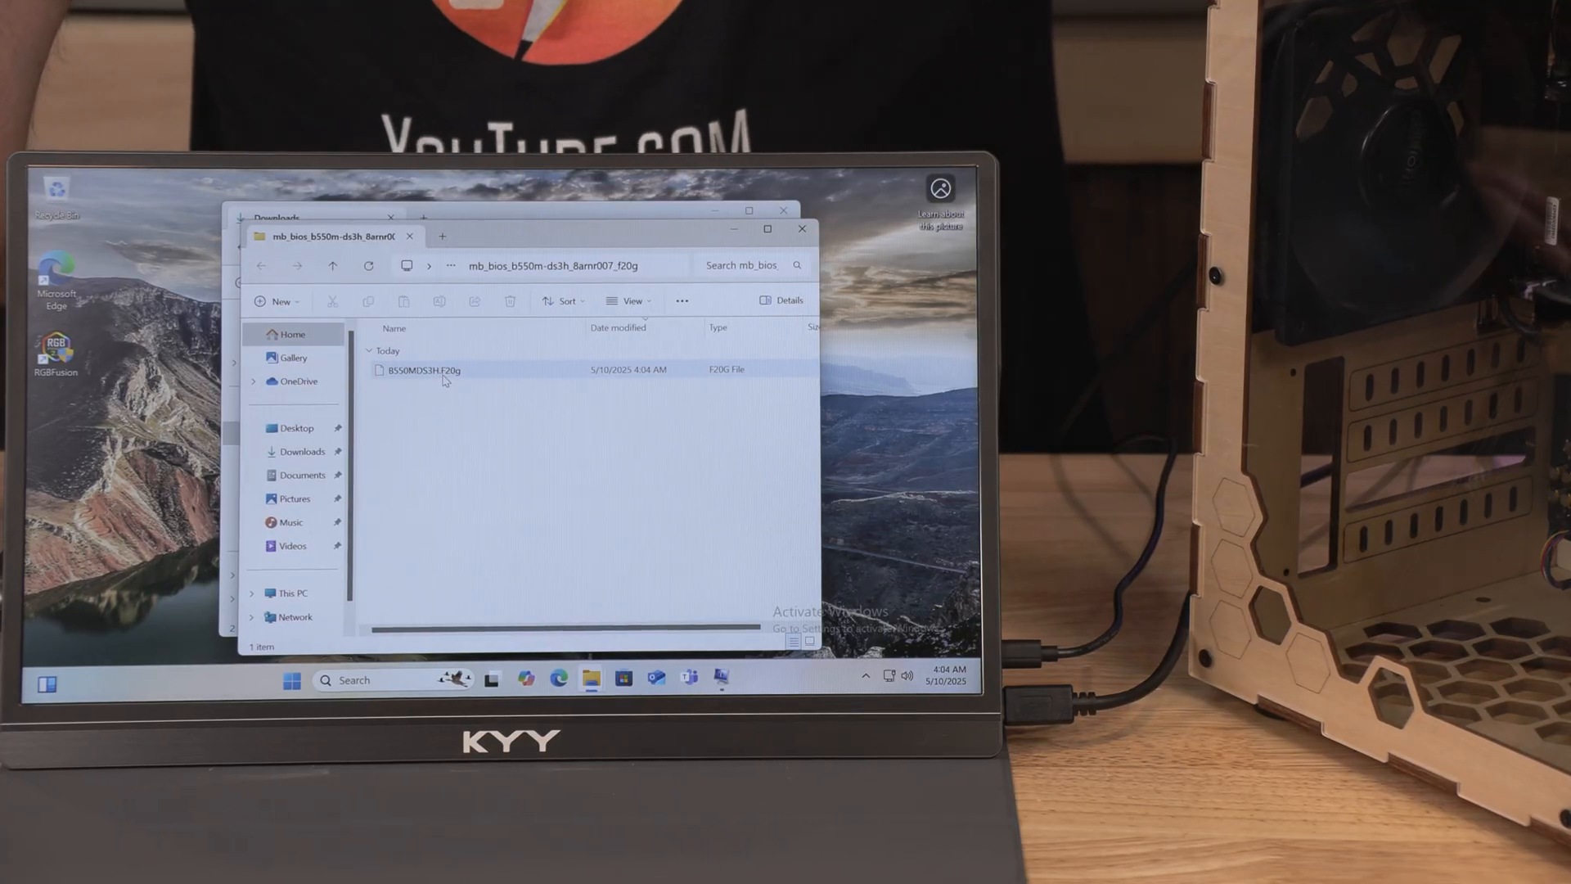
mouse_move(421, 370)
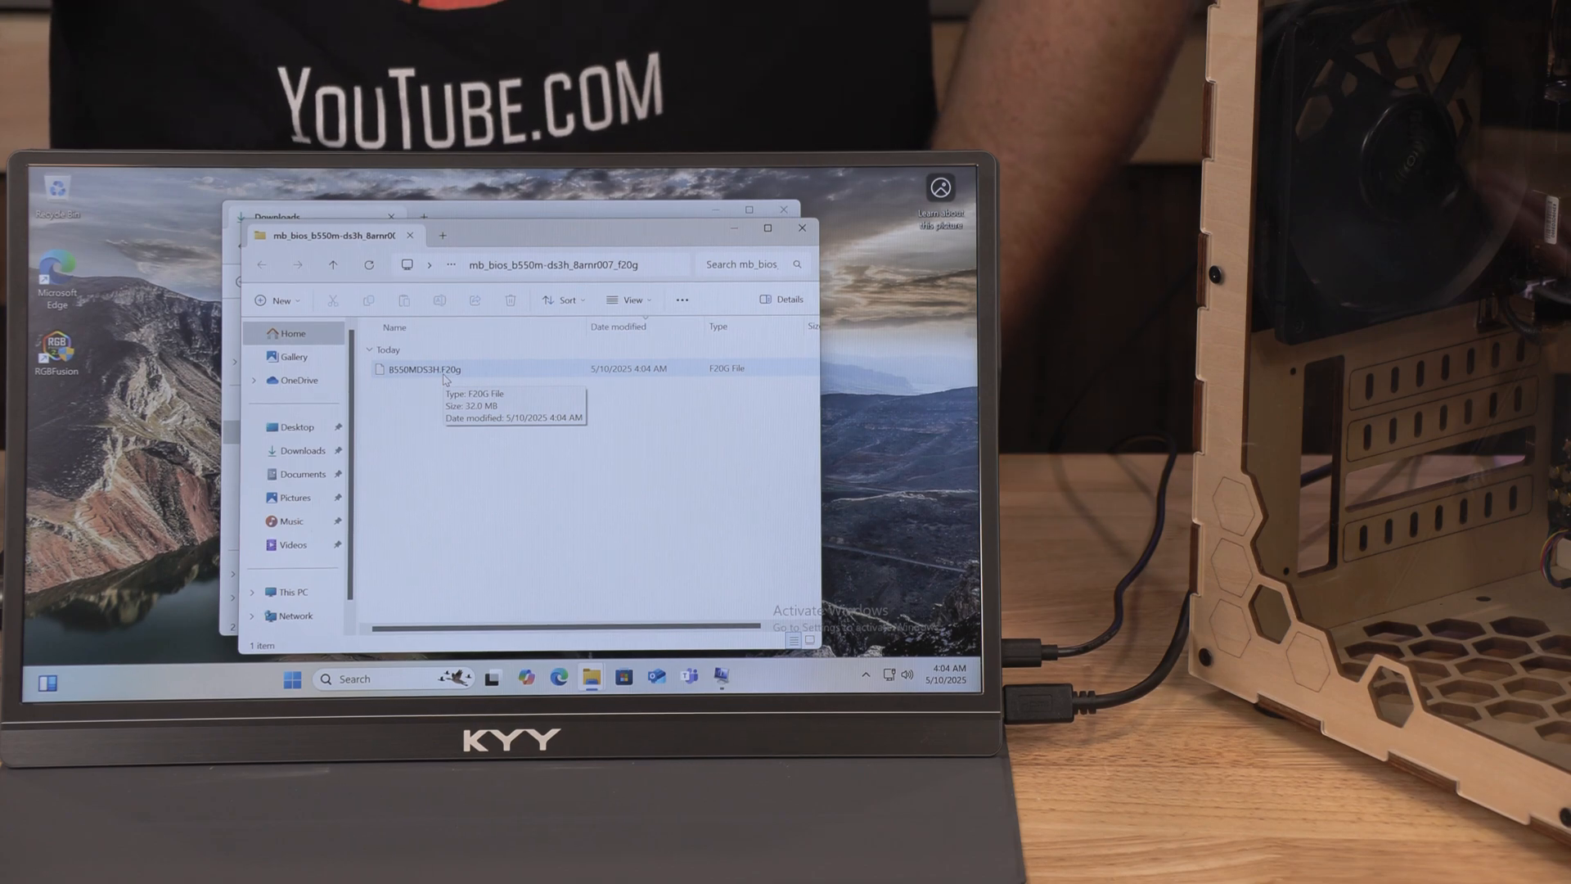
Step: Select the B550MDS3H.F20g file in the extracted folder and connect the USB drive
click(425, 368)
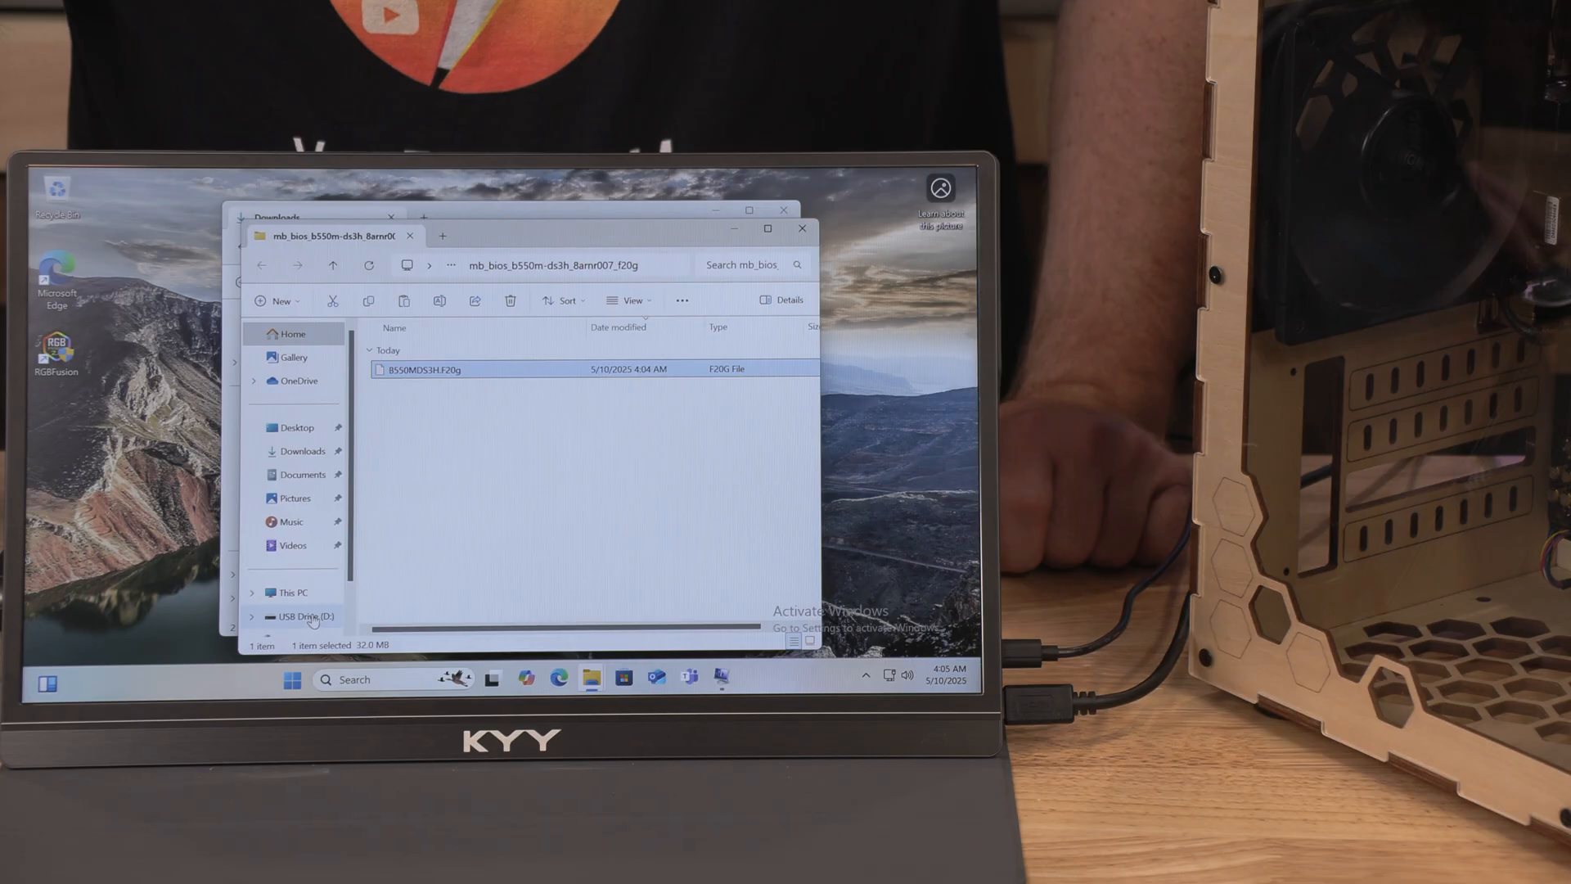
Step: Delete E7D27IMS.1K0 from USB Drive (D:), place the F20g file there, and close the window
click(290, 591)
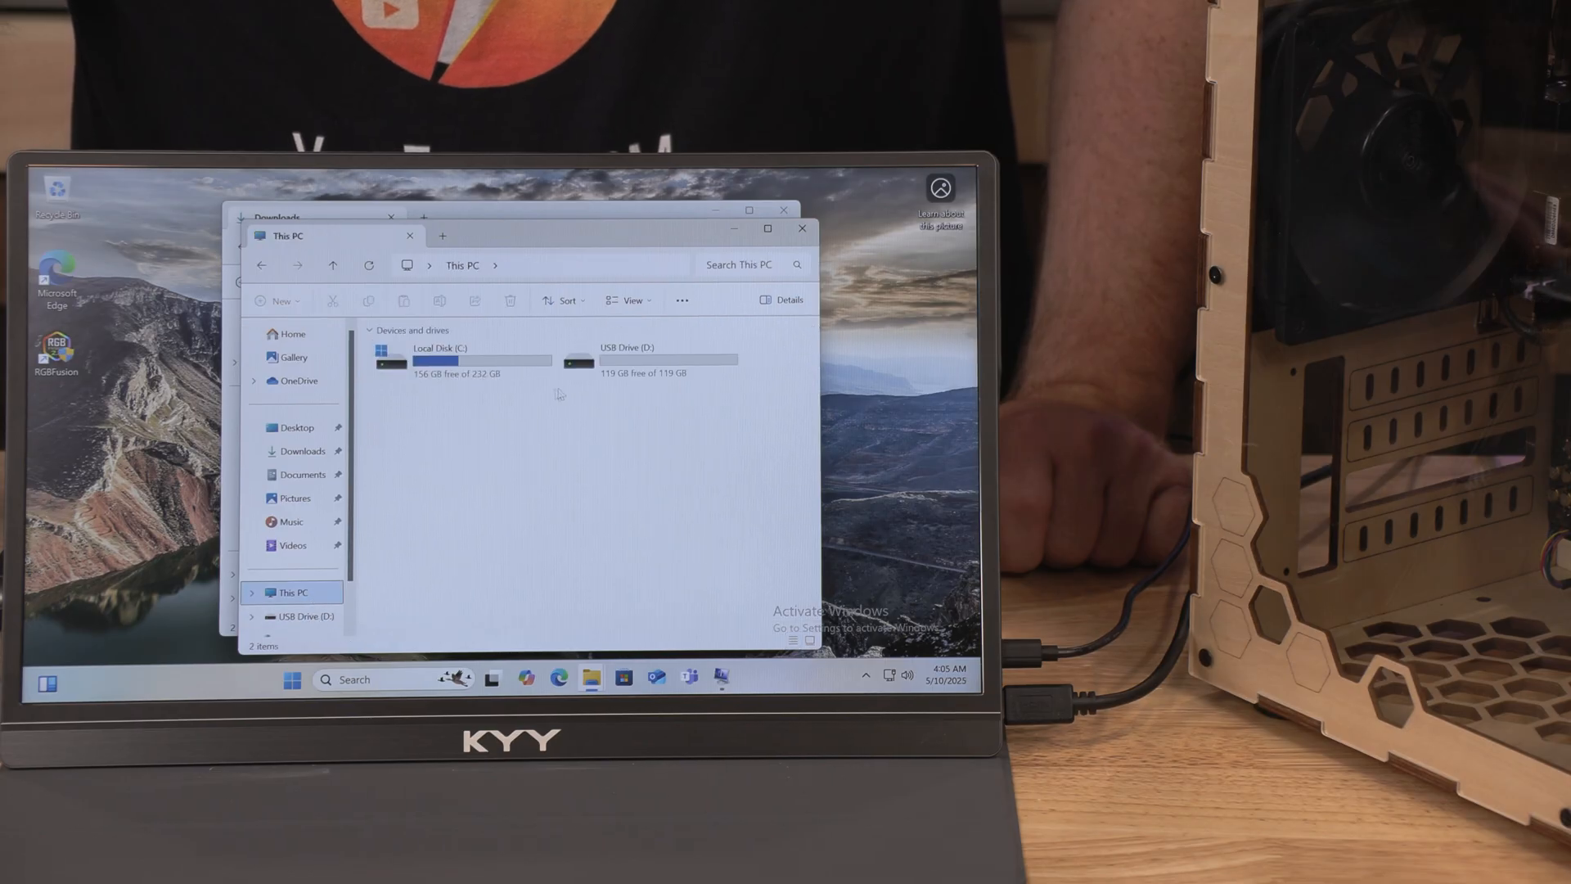
double_click(626, 348)
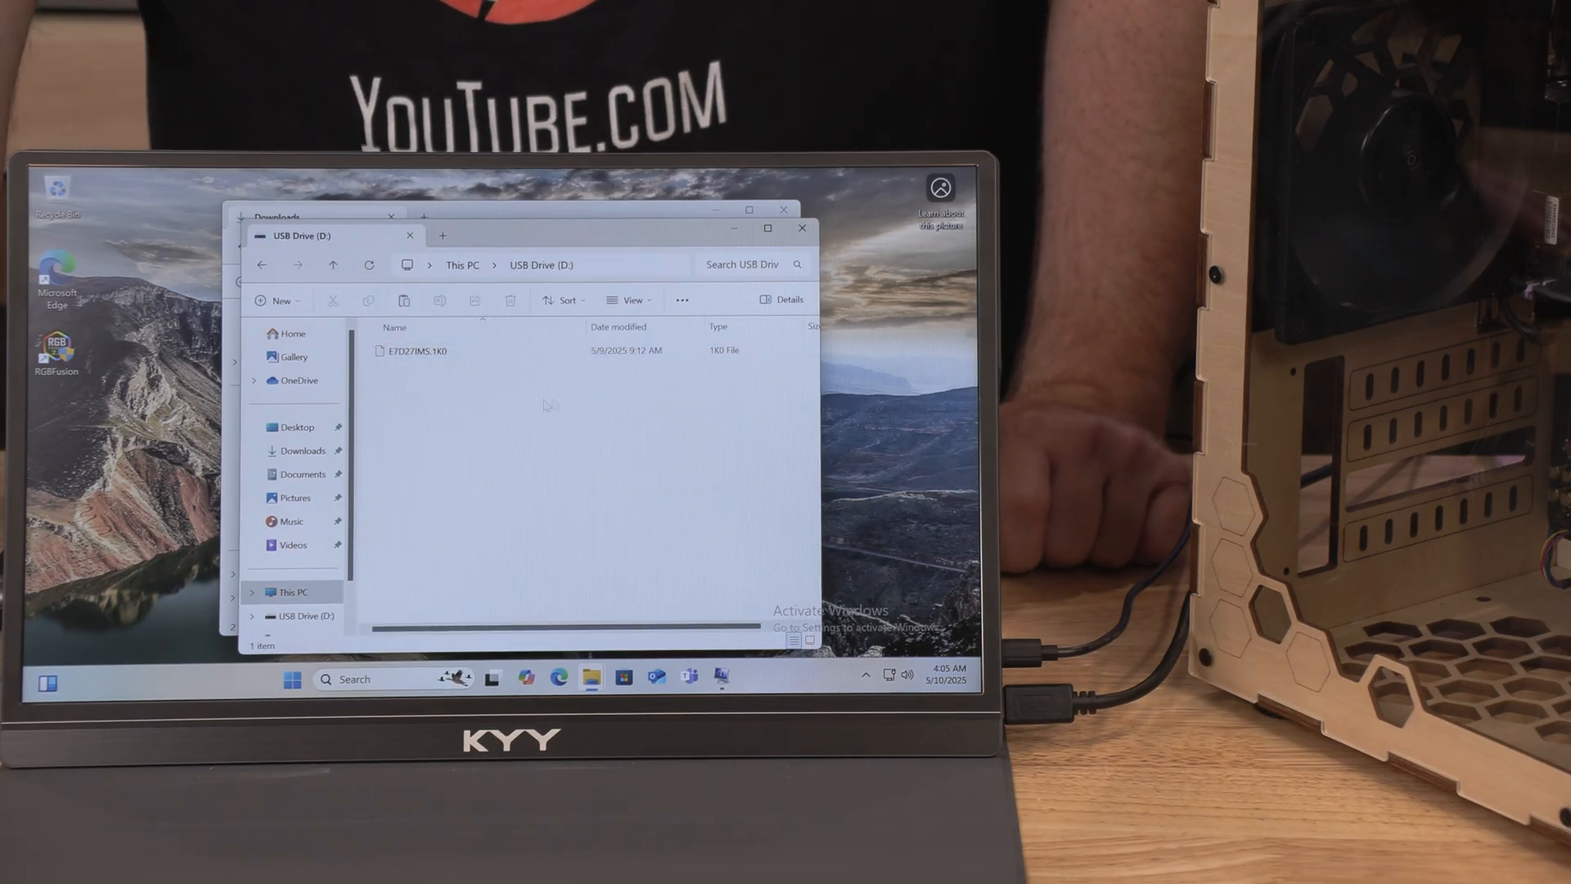
click(420, 351)
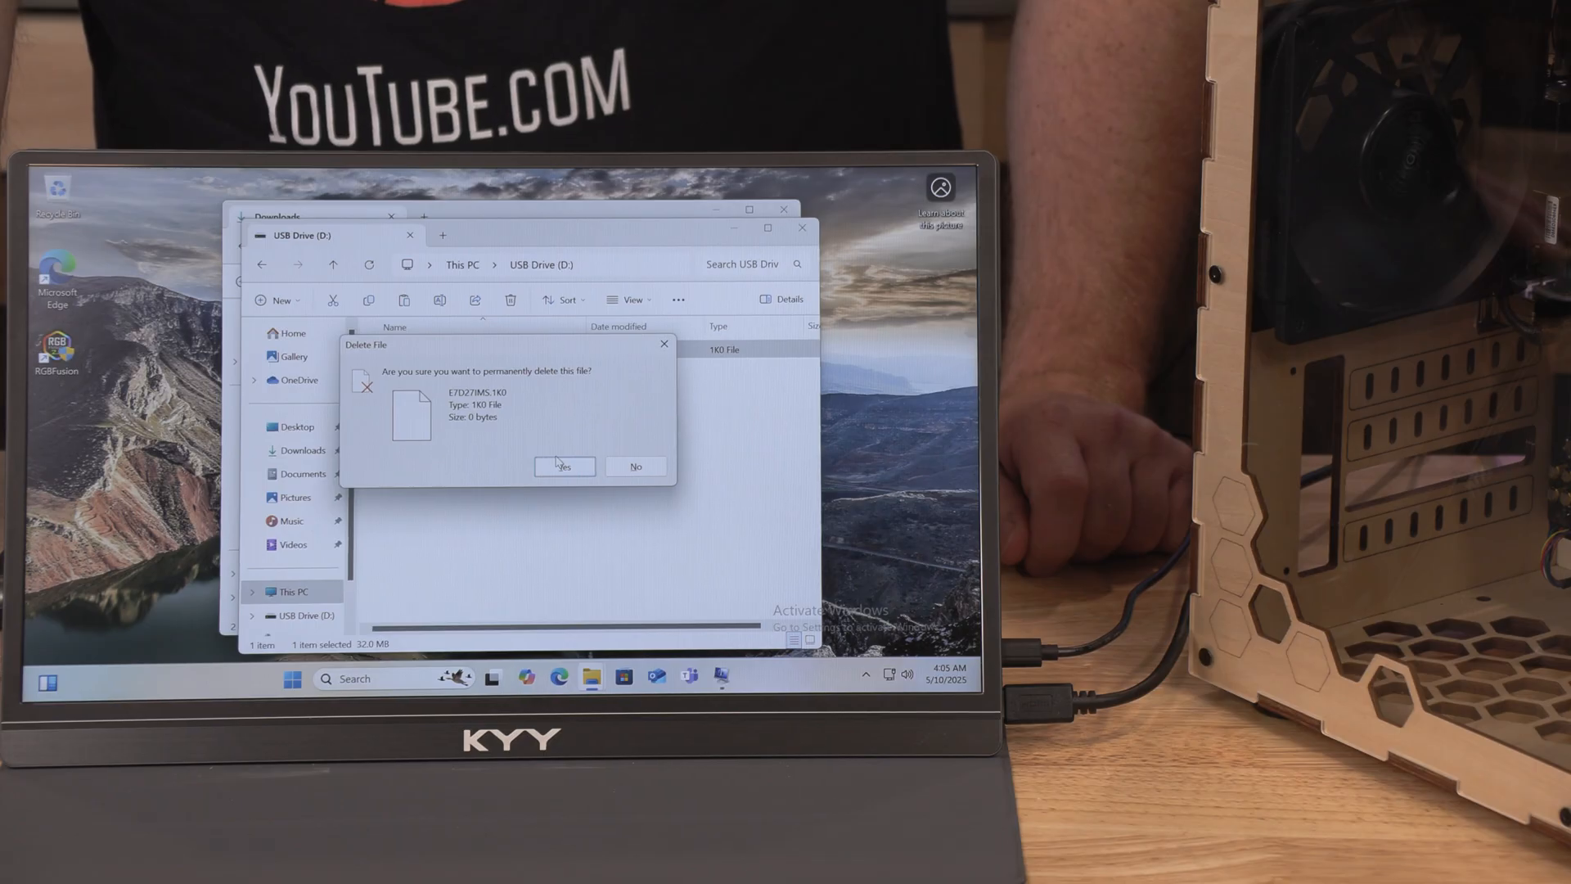
click(563, 465)
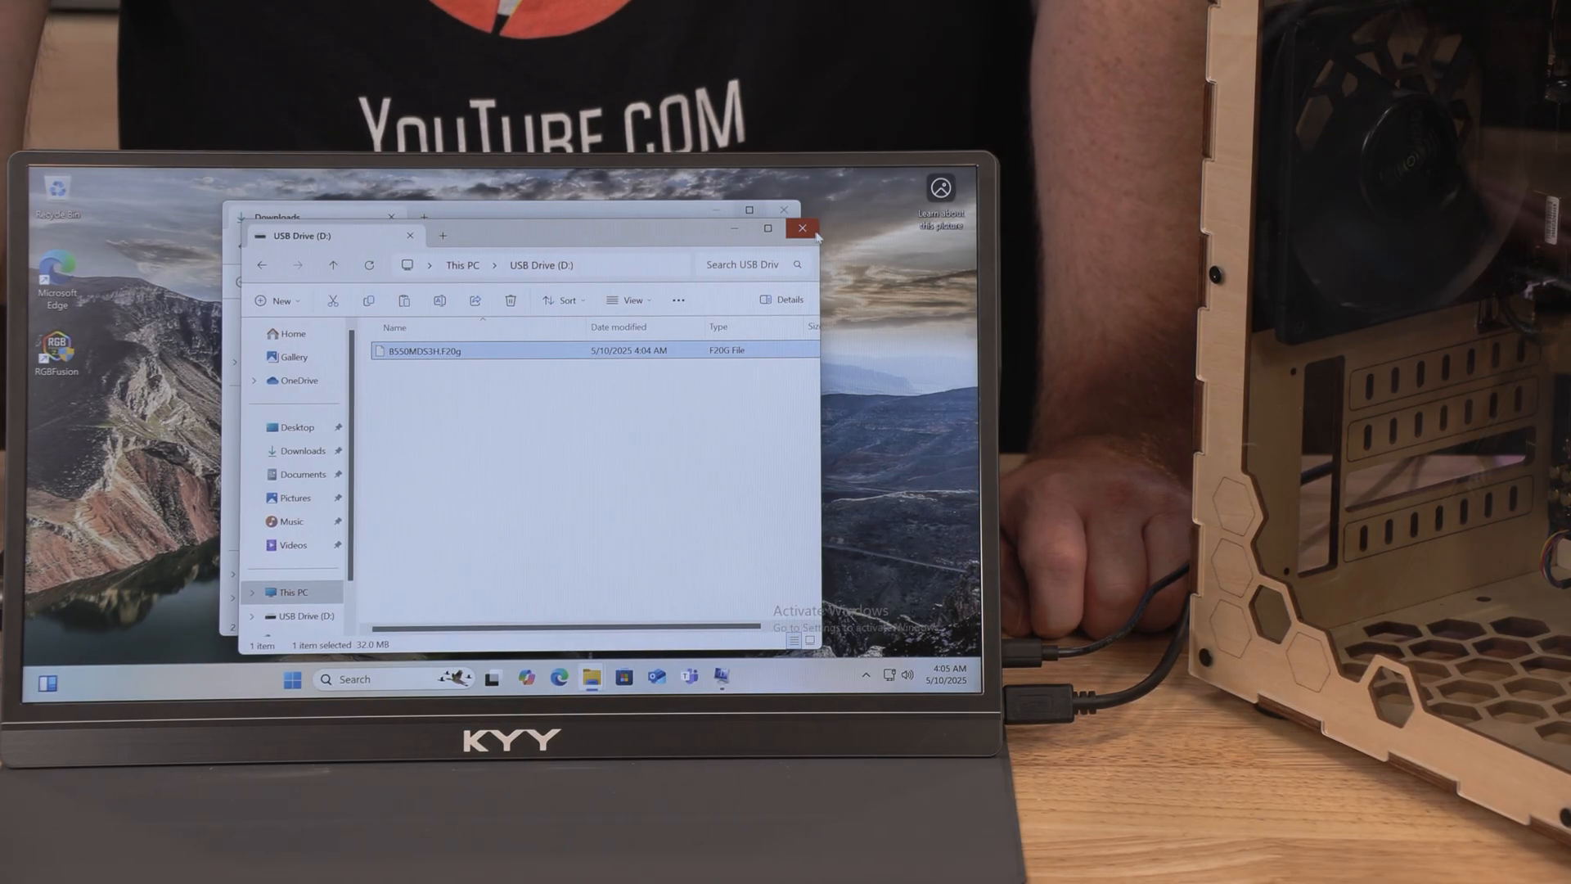
click(802, 228)
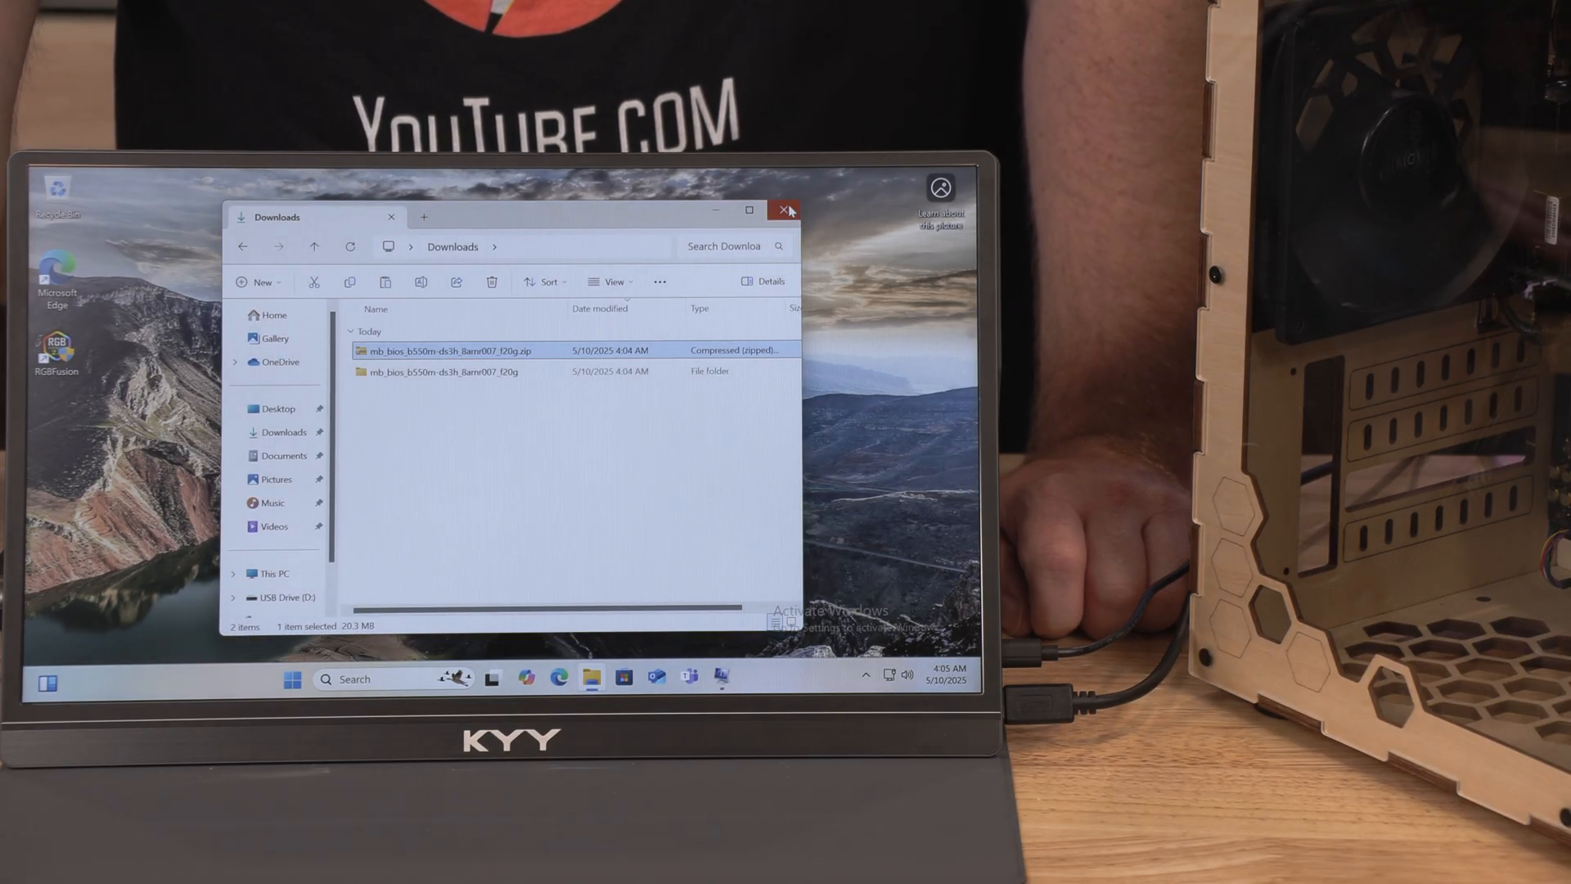
Step: Close Downloads, search Start for 'recovery Drive', then launch Settings from pinned apps
click(291, 679)
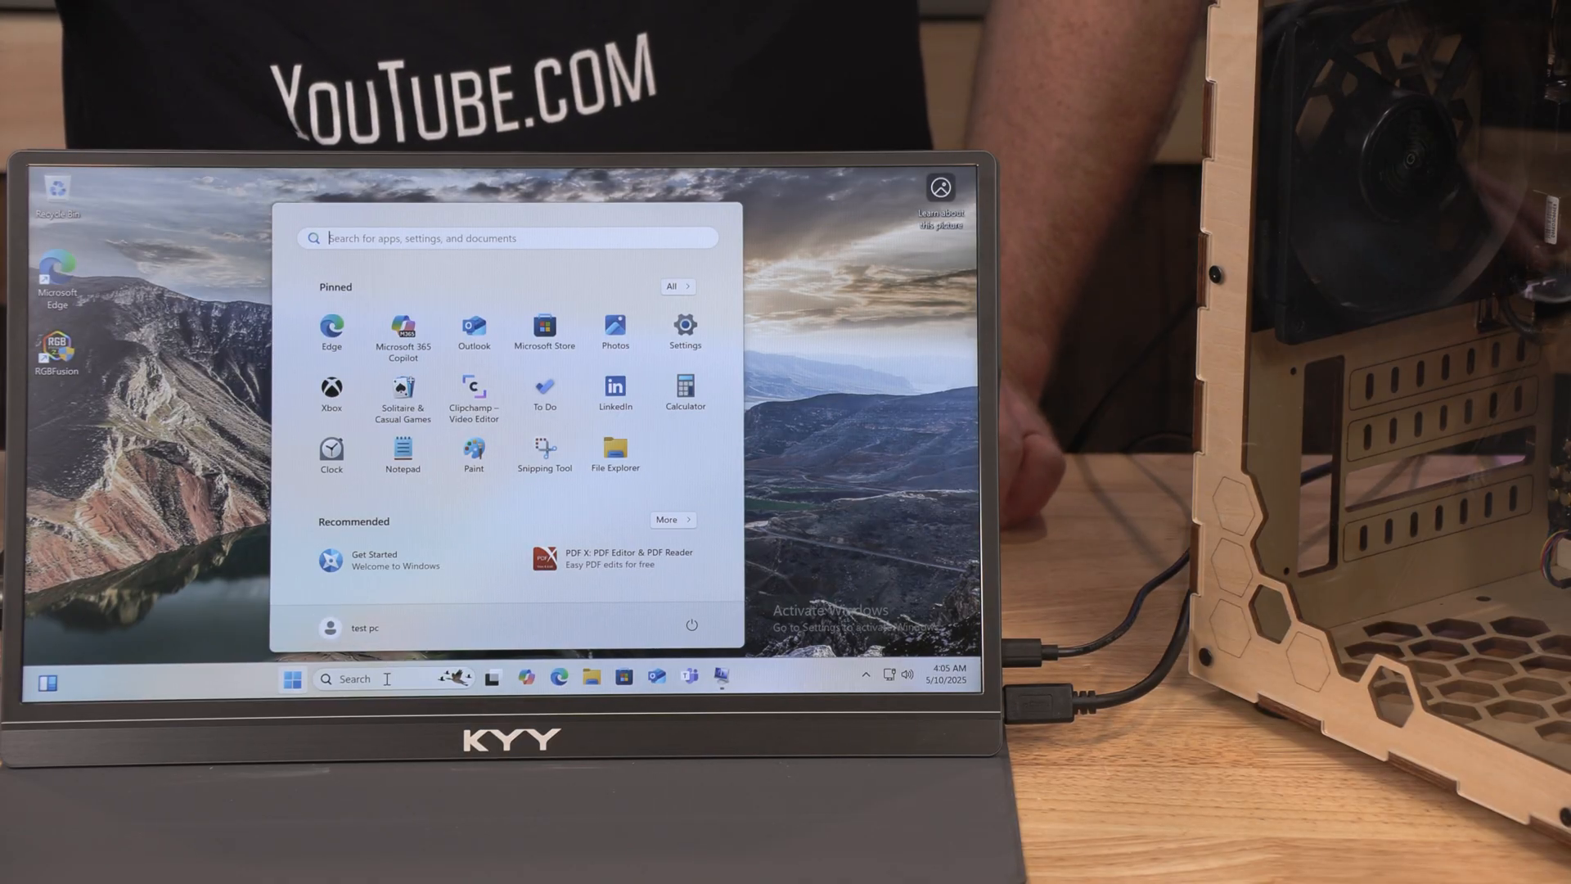
click(351, 678)
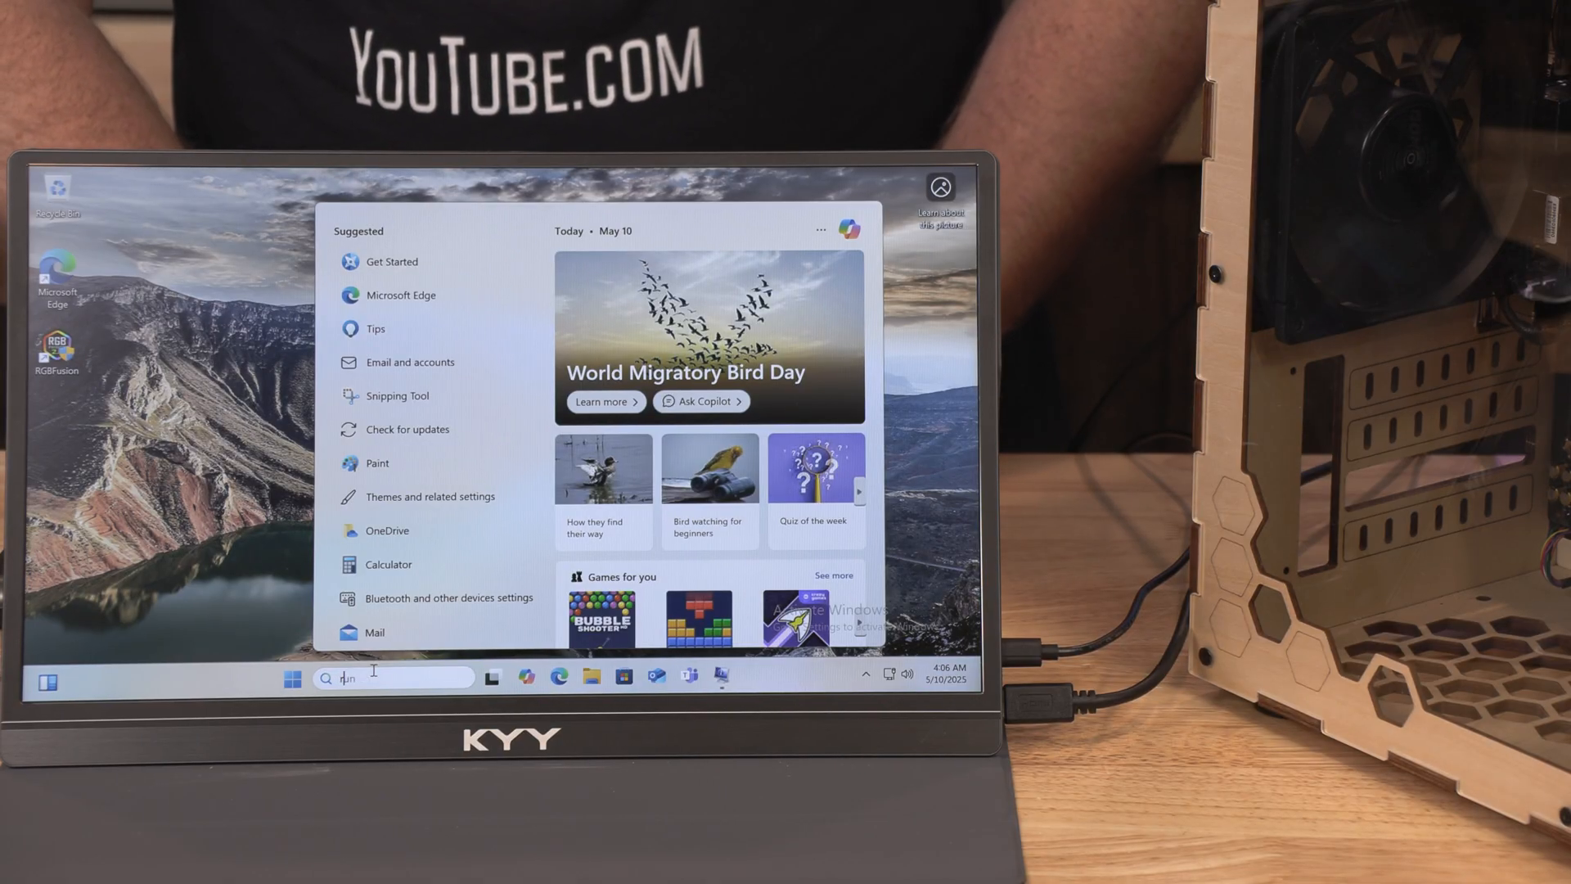
text(recovery Drive)
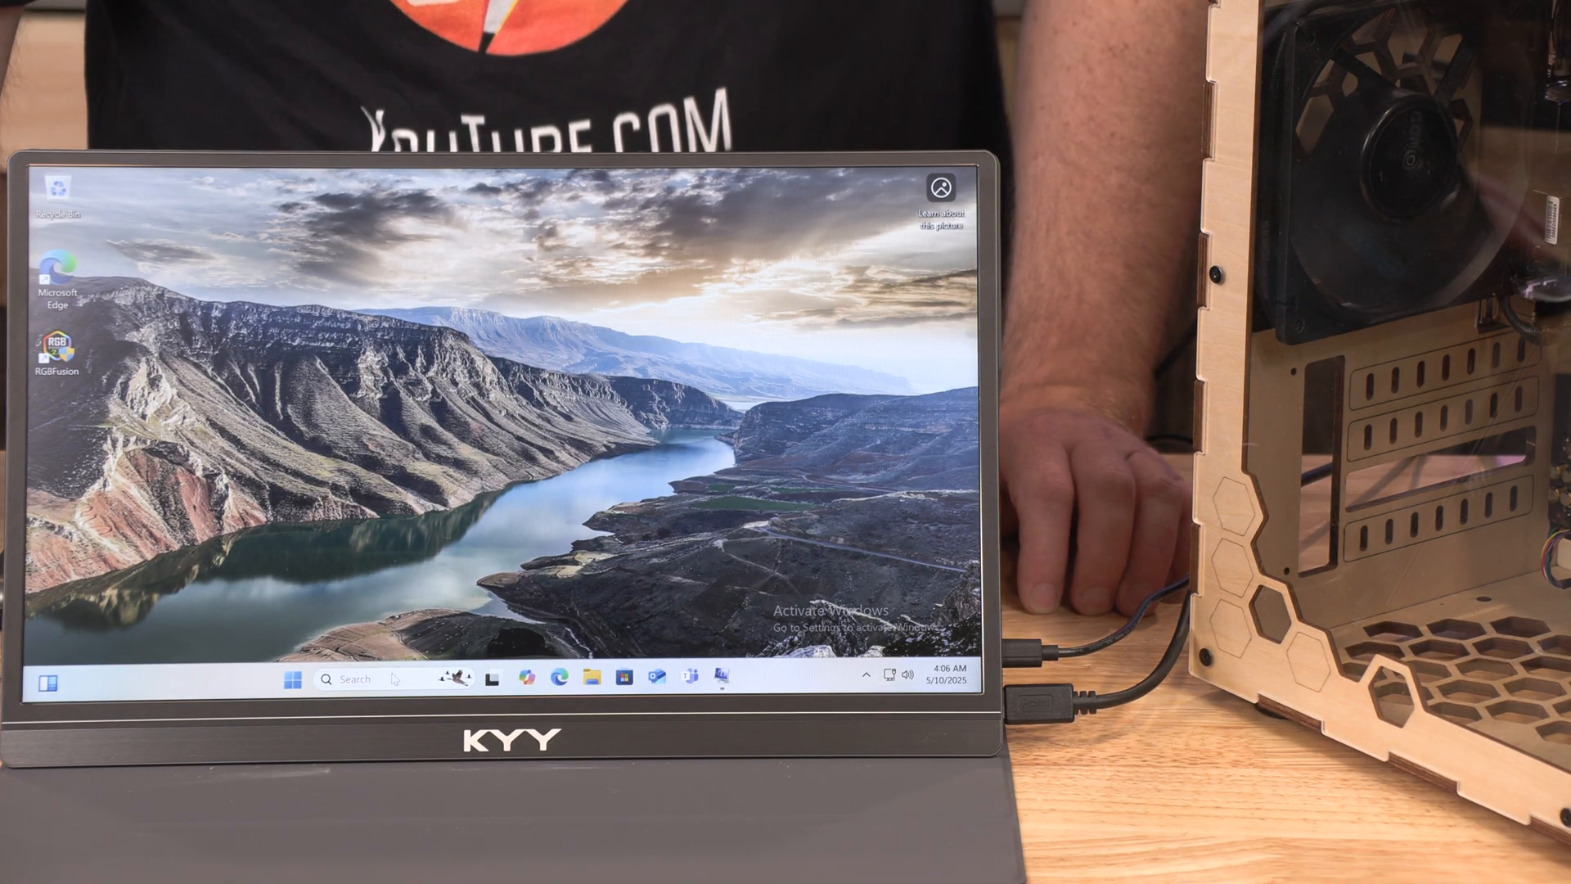
text(recovery)
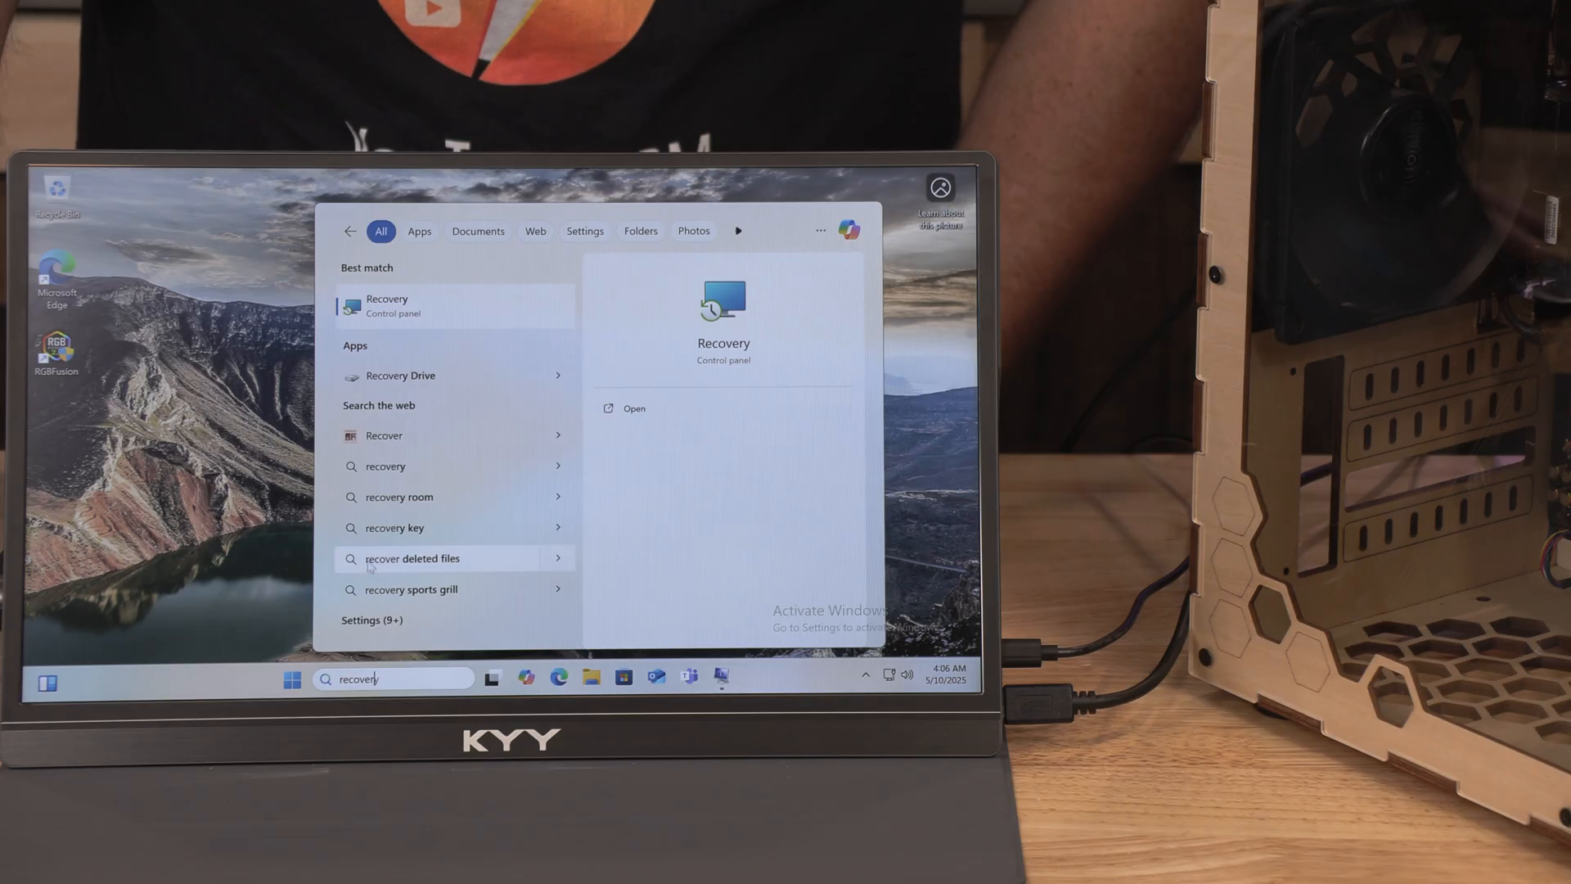
mouse_move(336, 450)
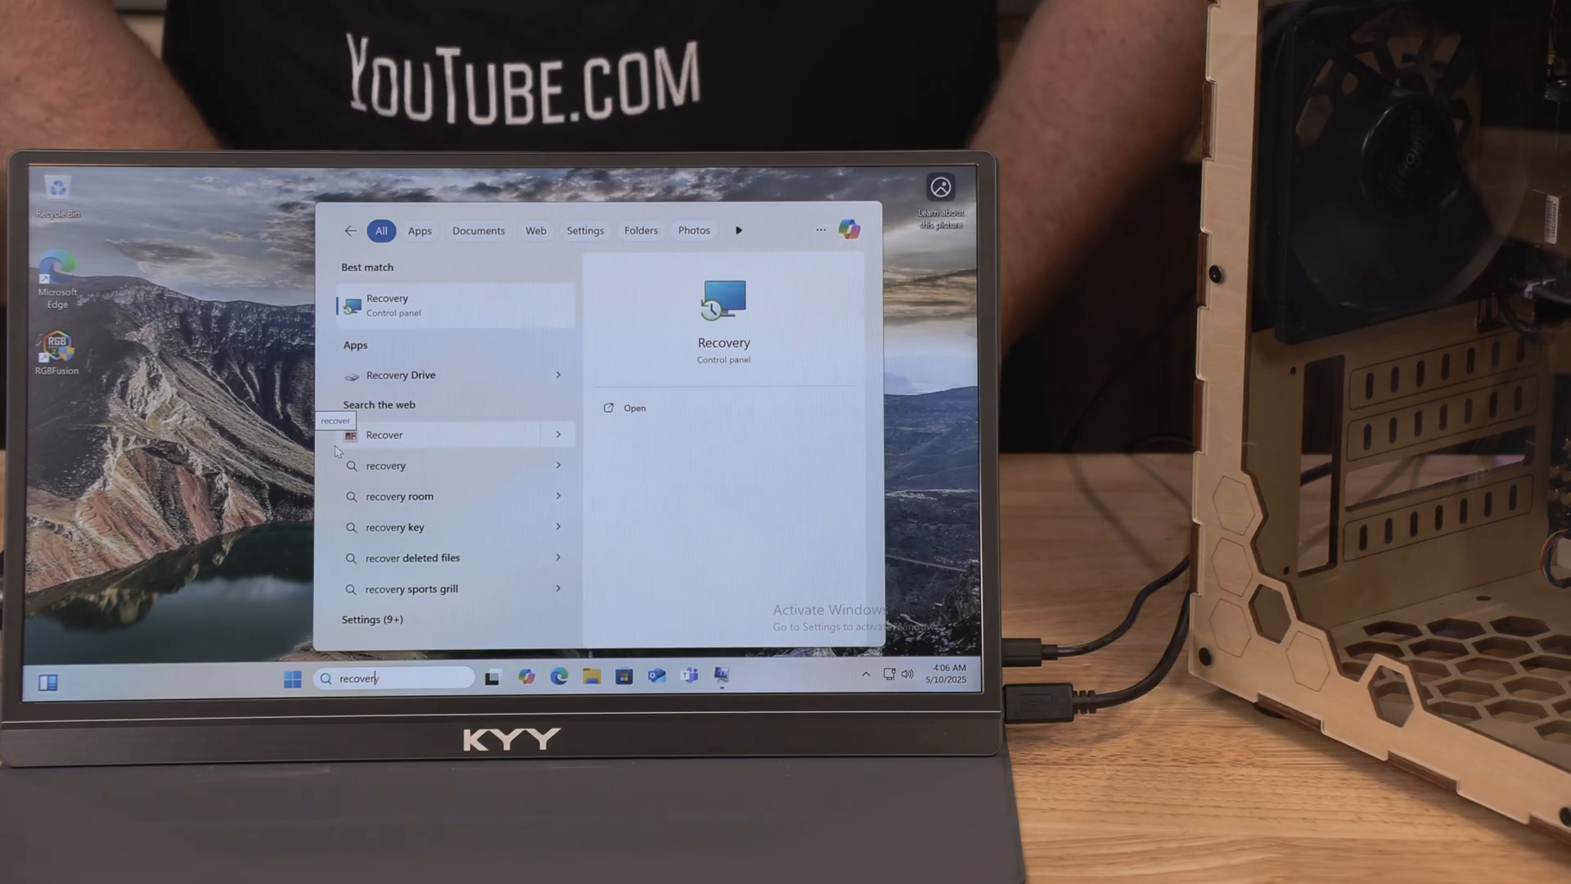
text(Drive)
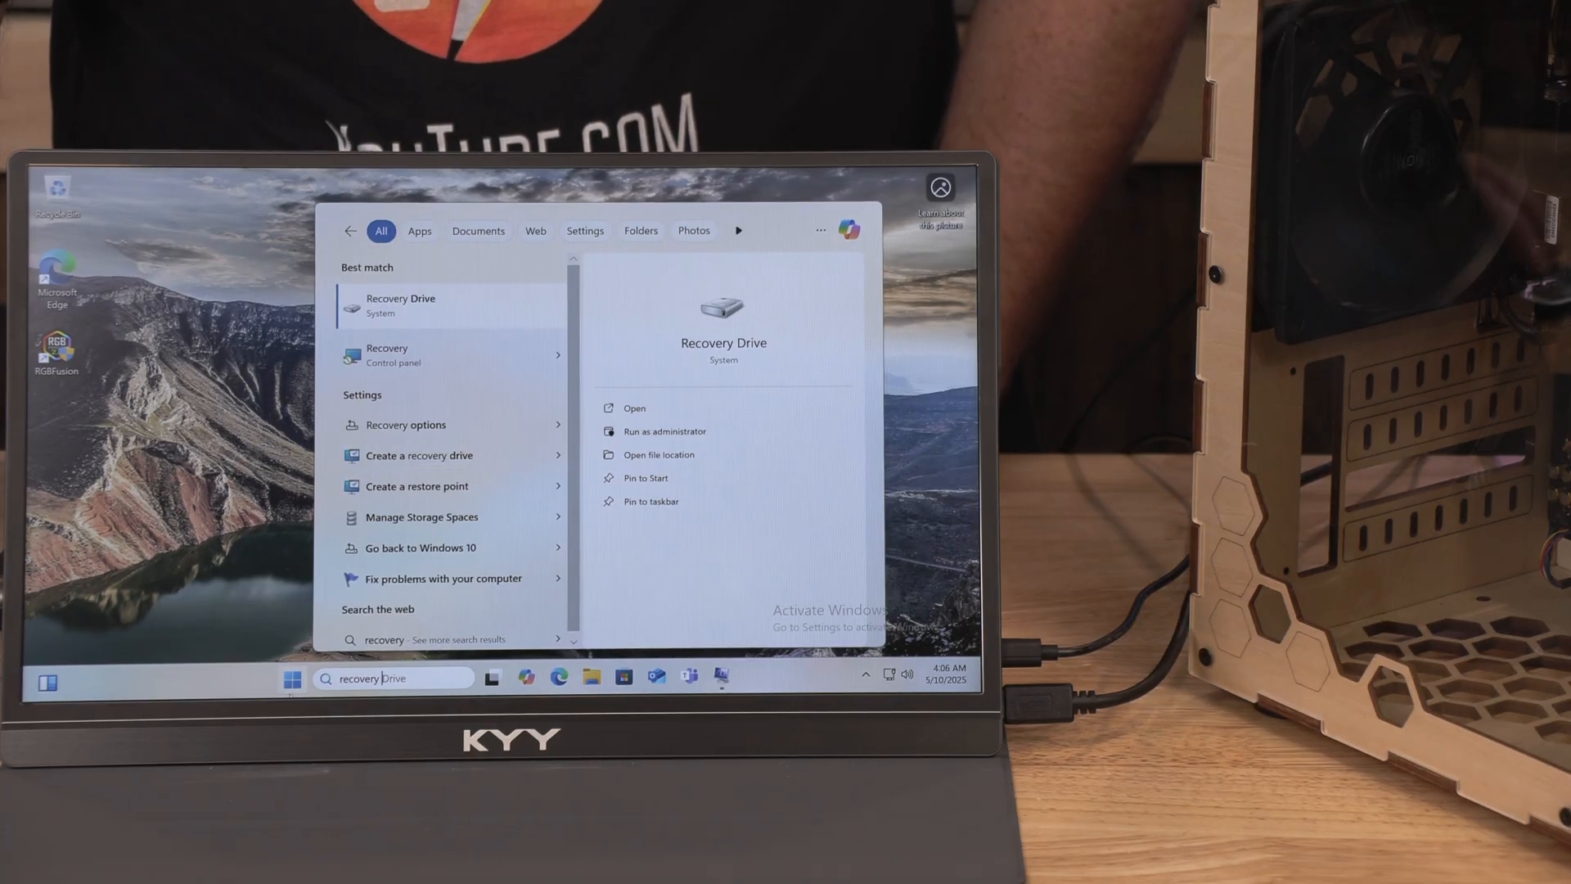
click(293, 683)
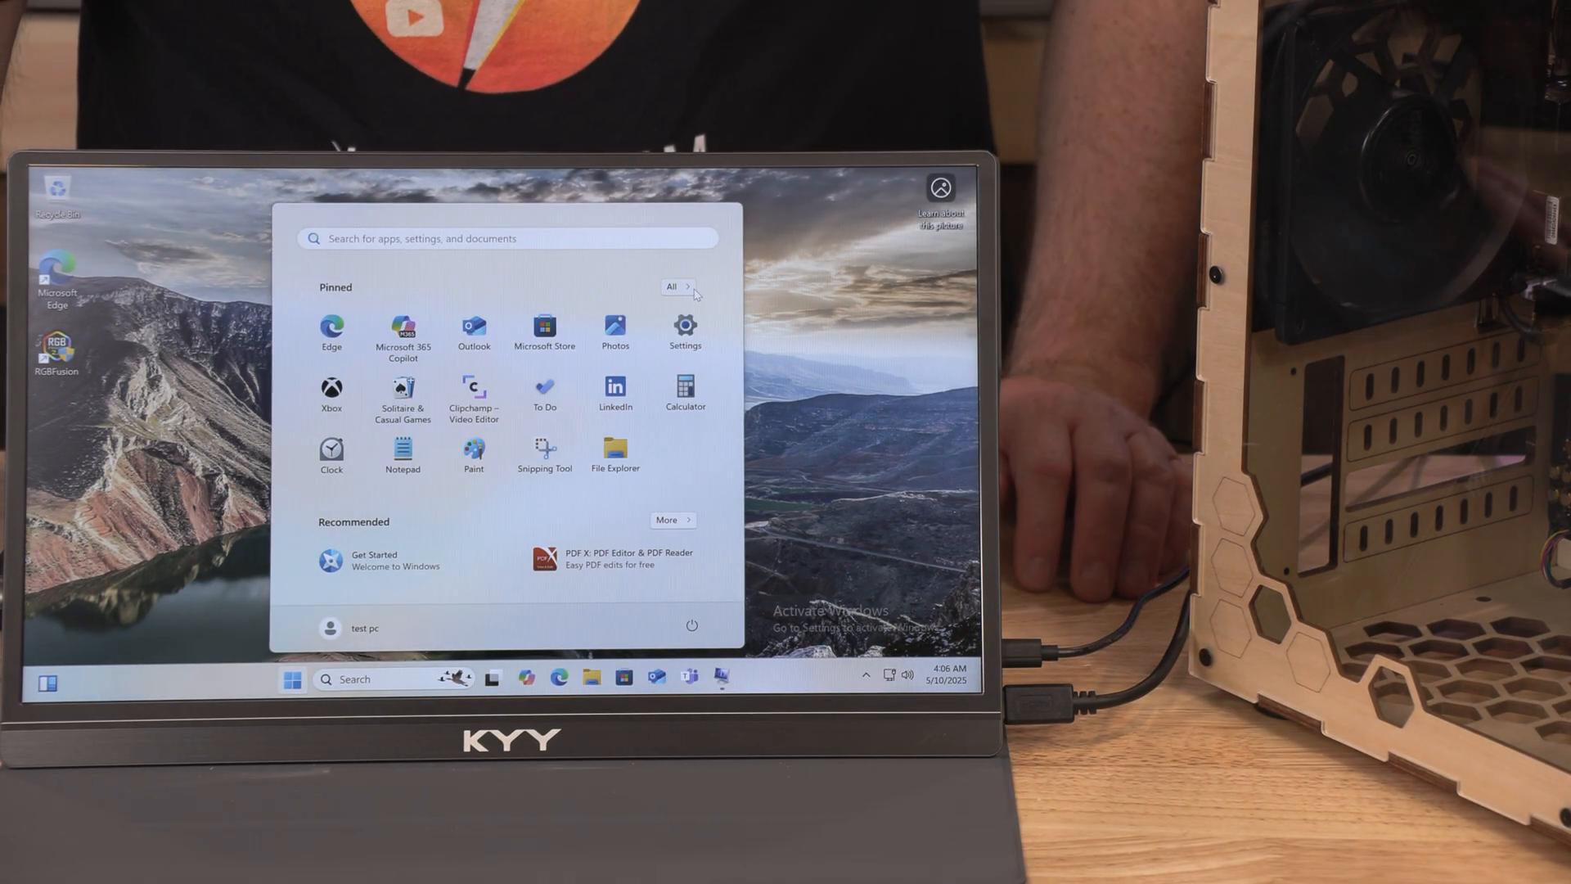
click(684, 331)
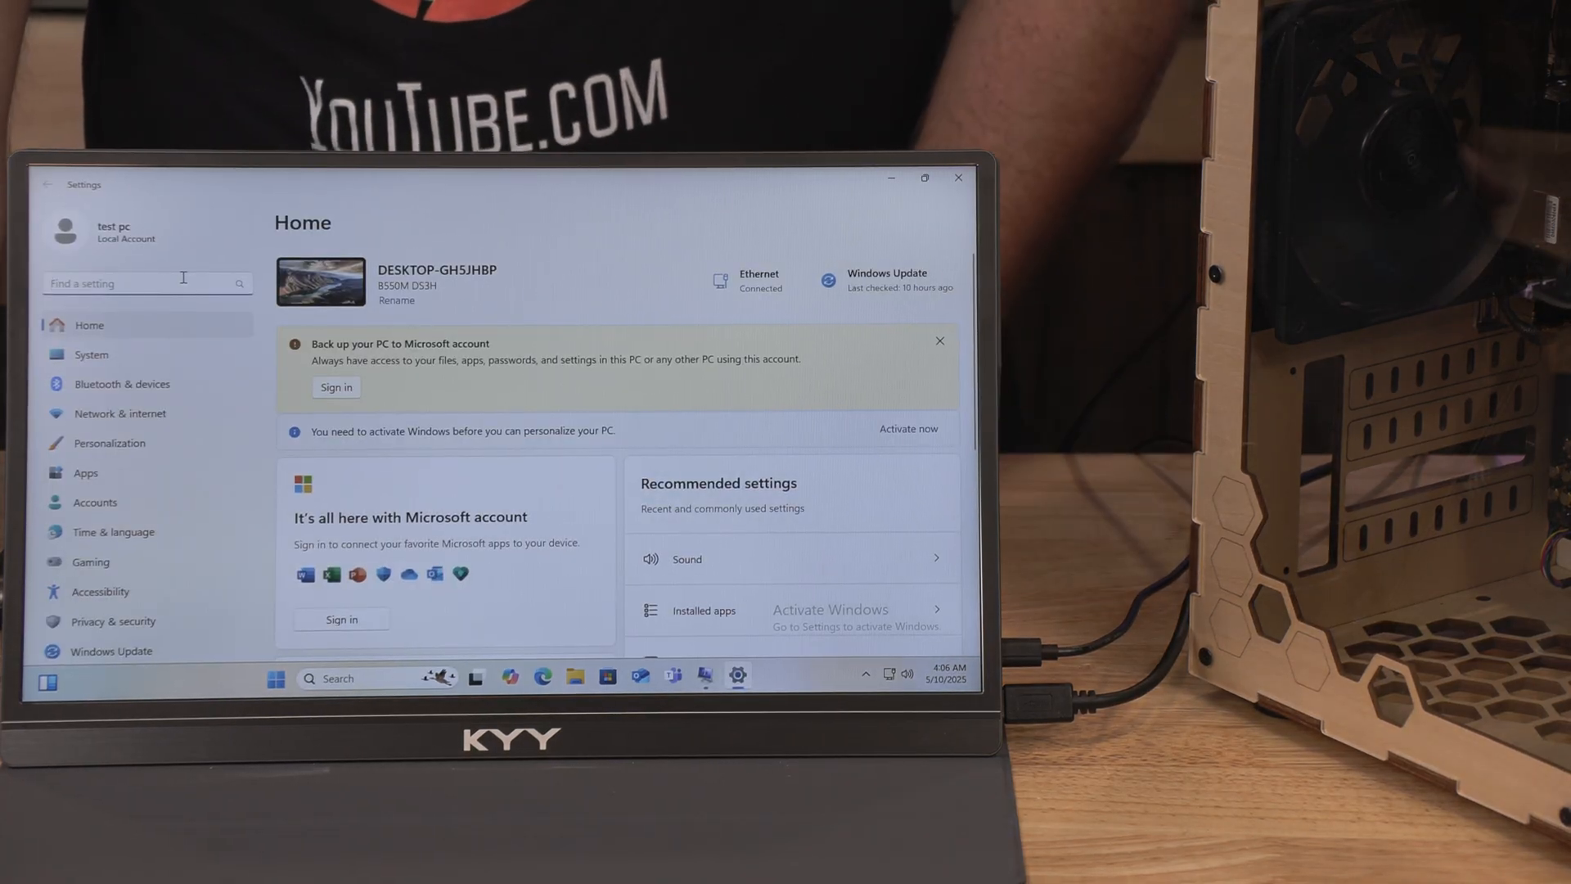
Step: Search 'rec' in Settings and restart via Recovery's Advanced startup
text(rec)
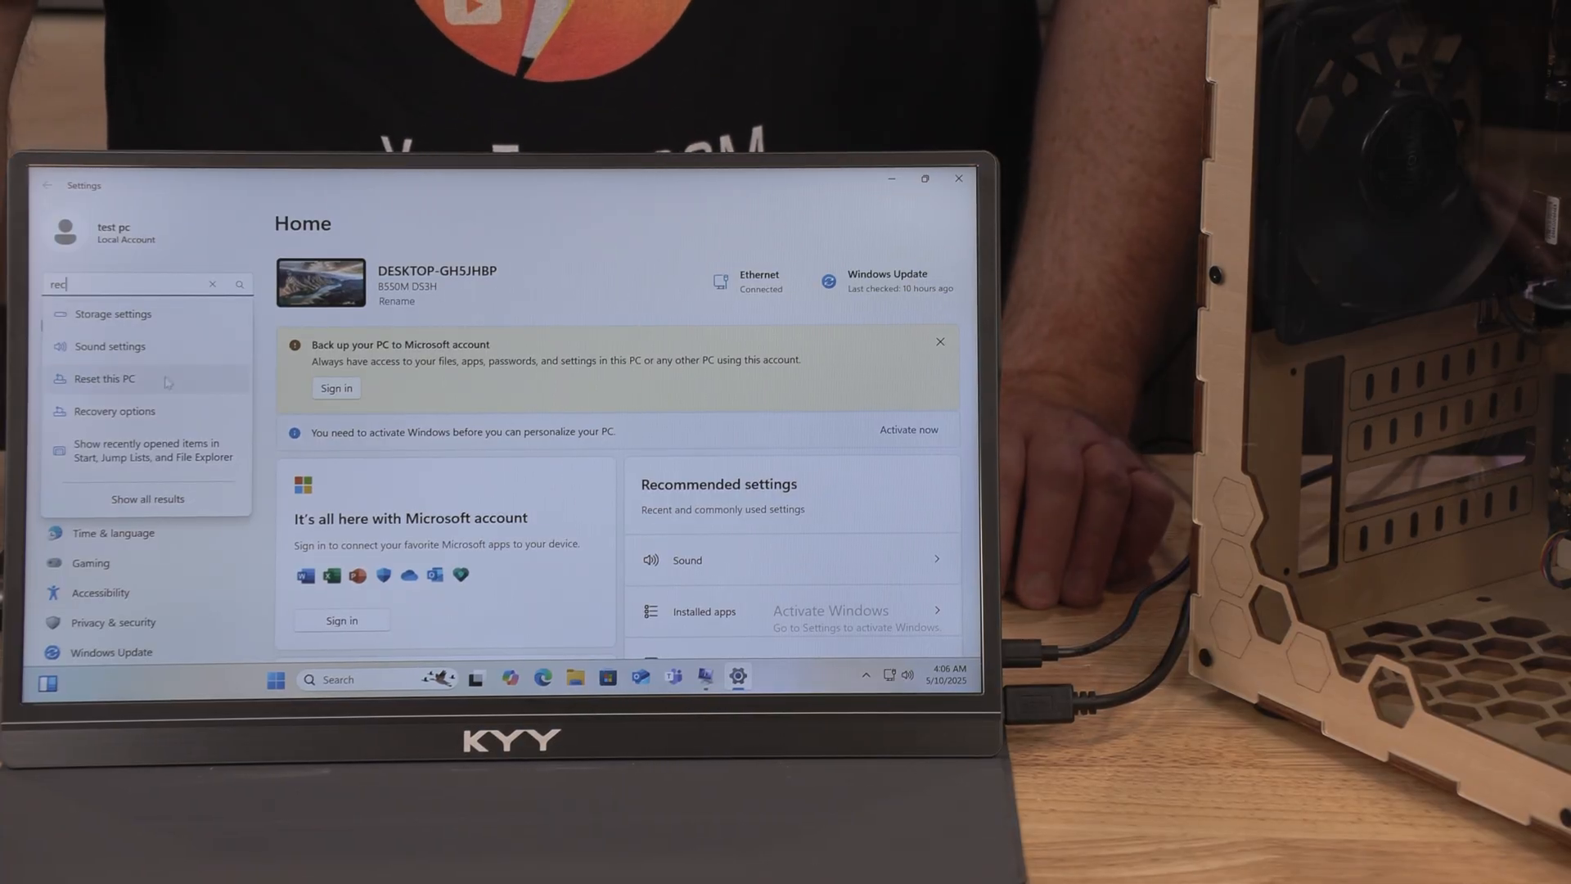
click(115, 411)
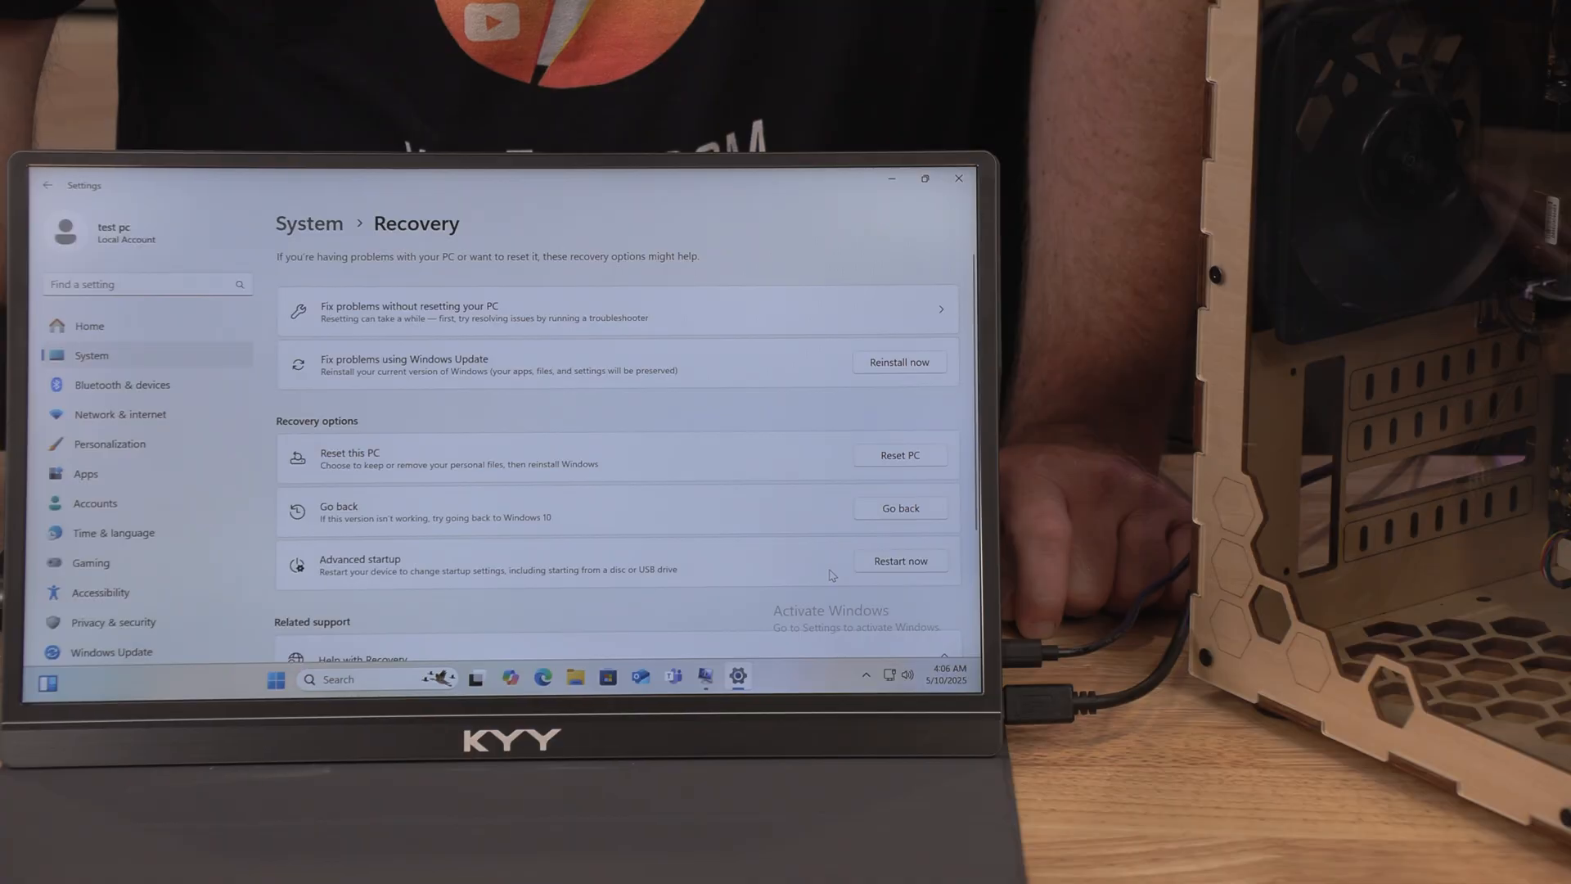
click(899, 560)
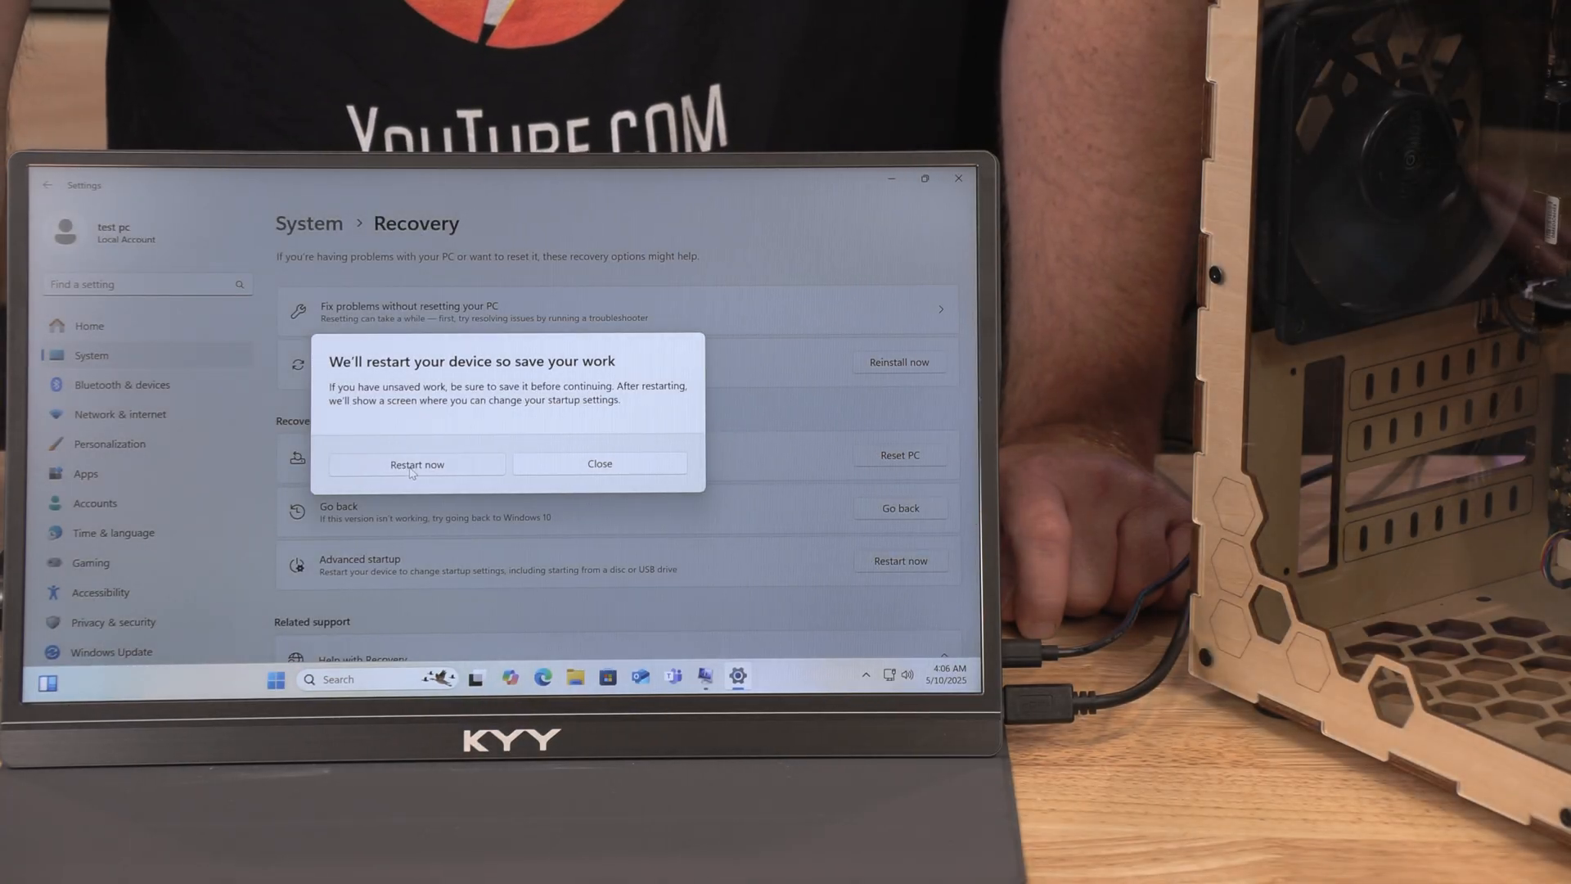
click(416, 464)
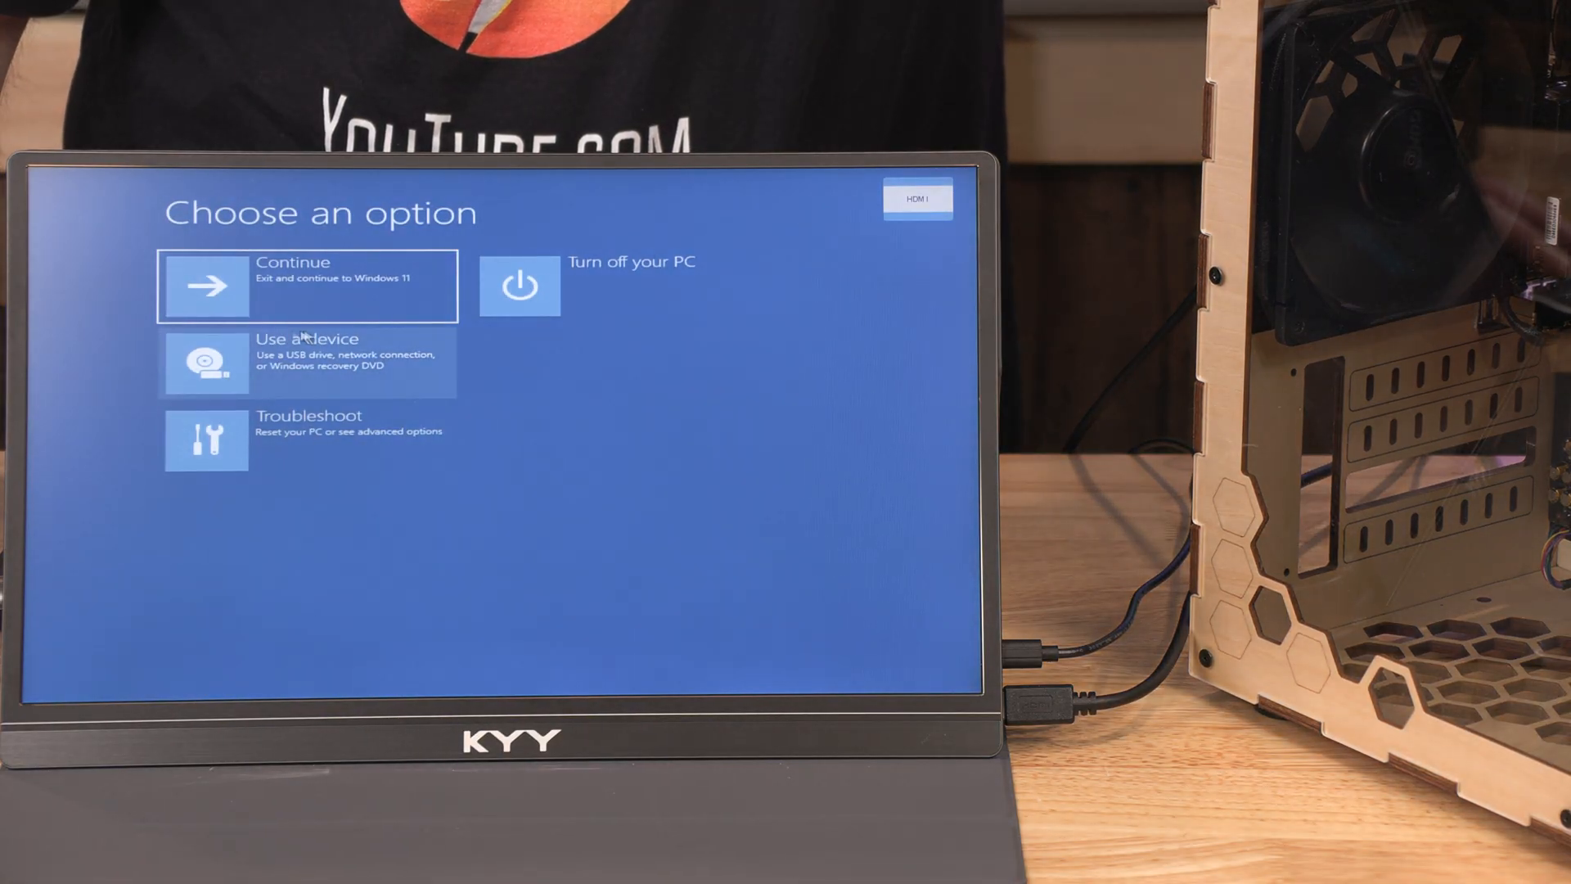
Step: Choose Troubleshoot, then UEFI Firmware Settings, and restart into the Gigabyte BIOS
click(305, 441)
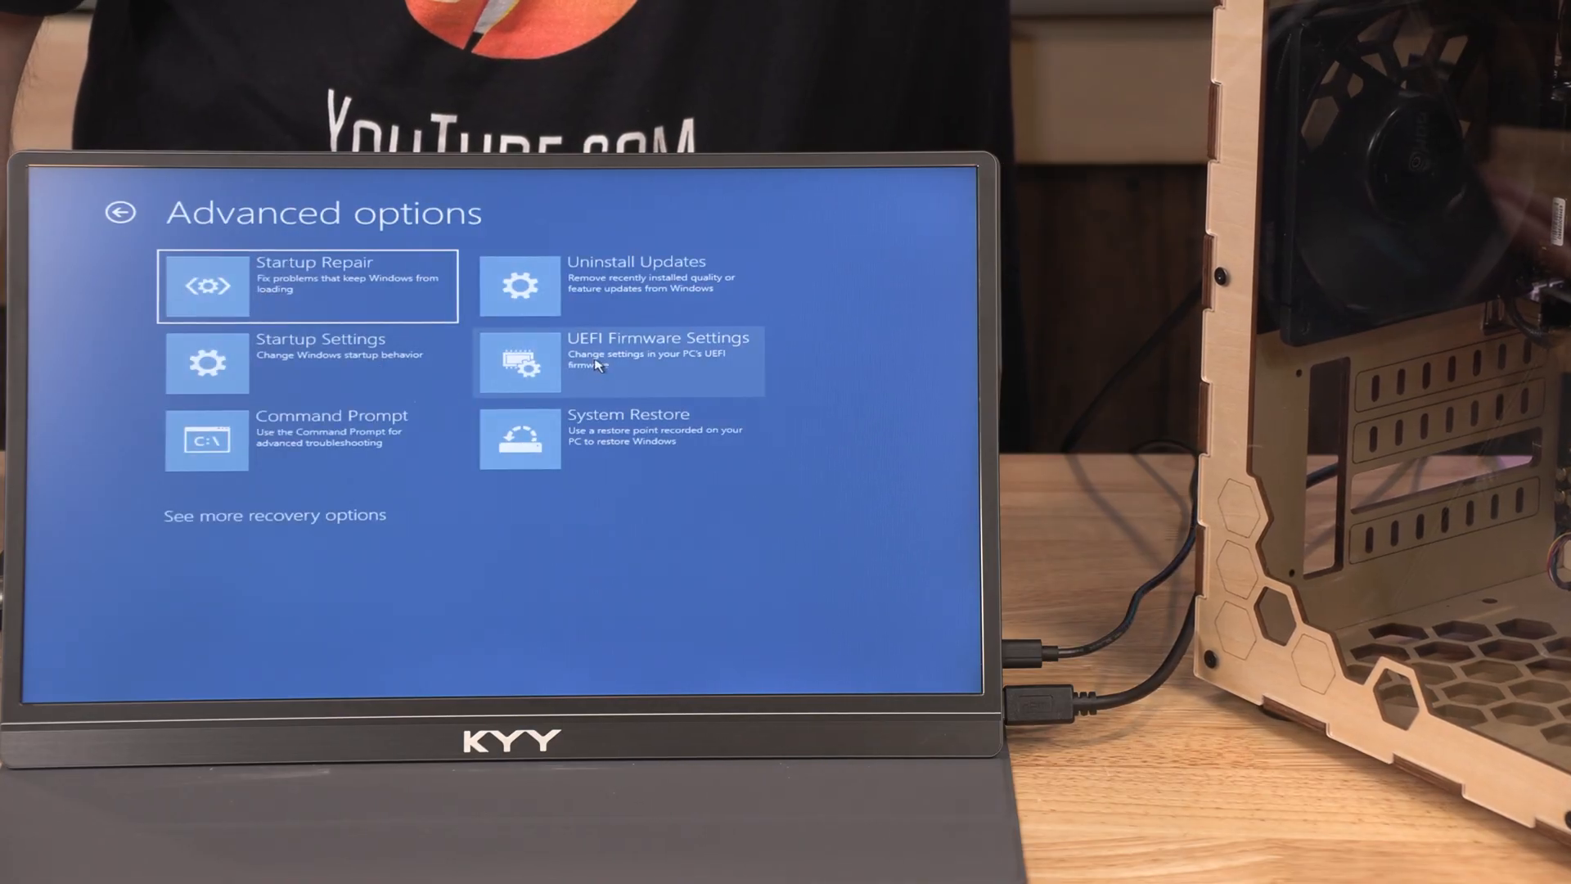
click(616, 360)
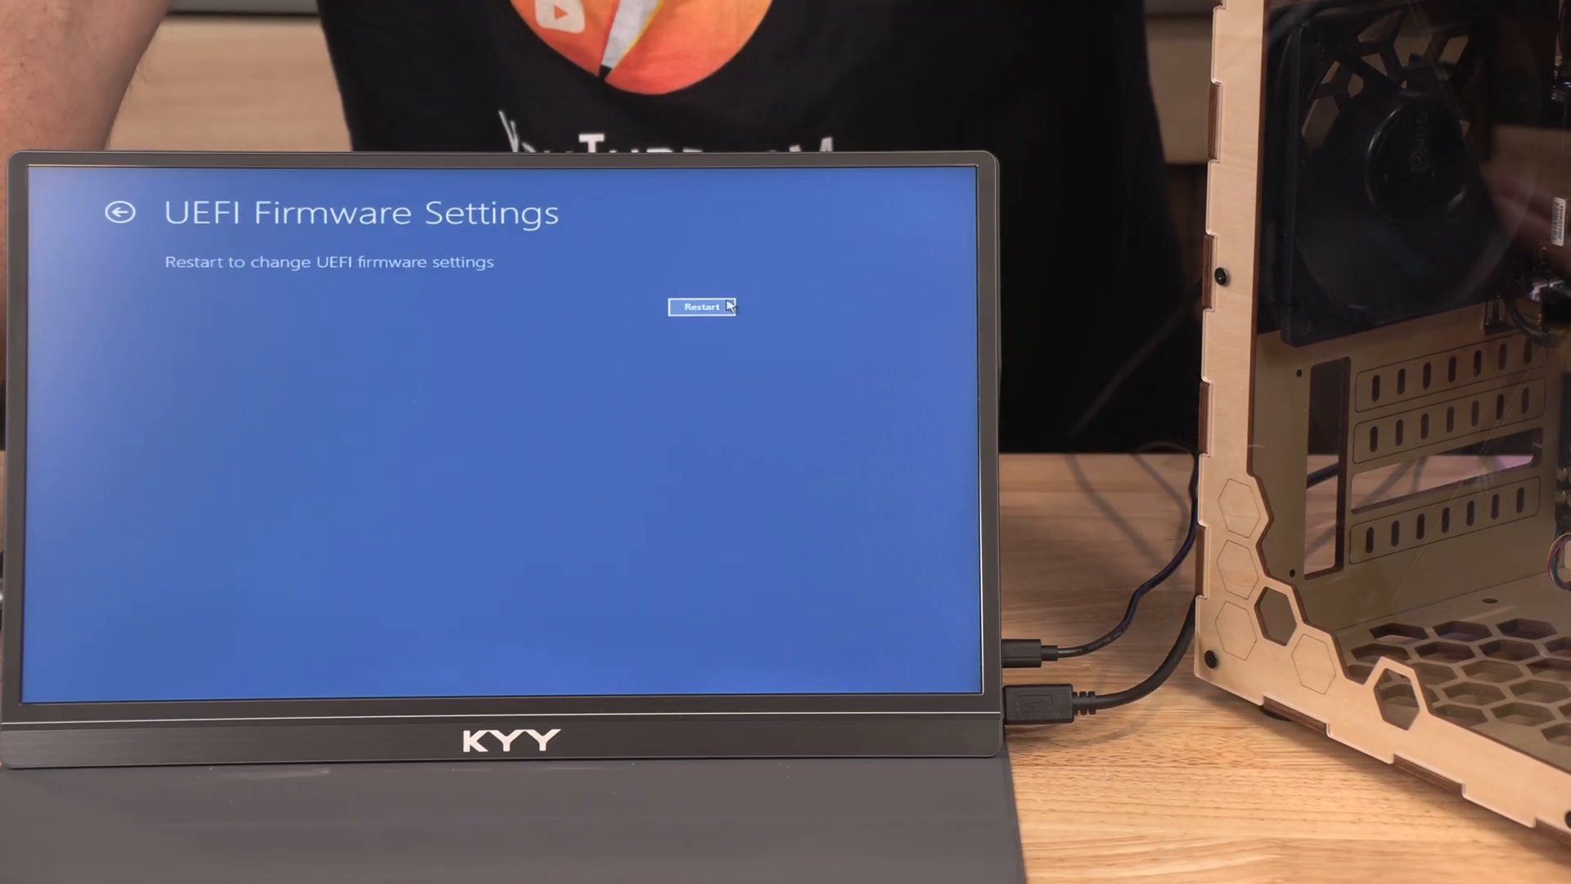
click(701, 305)
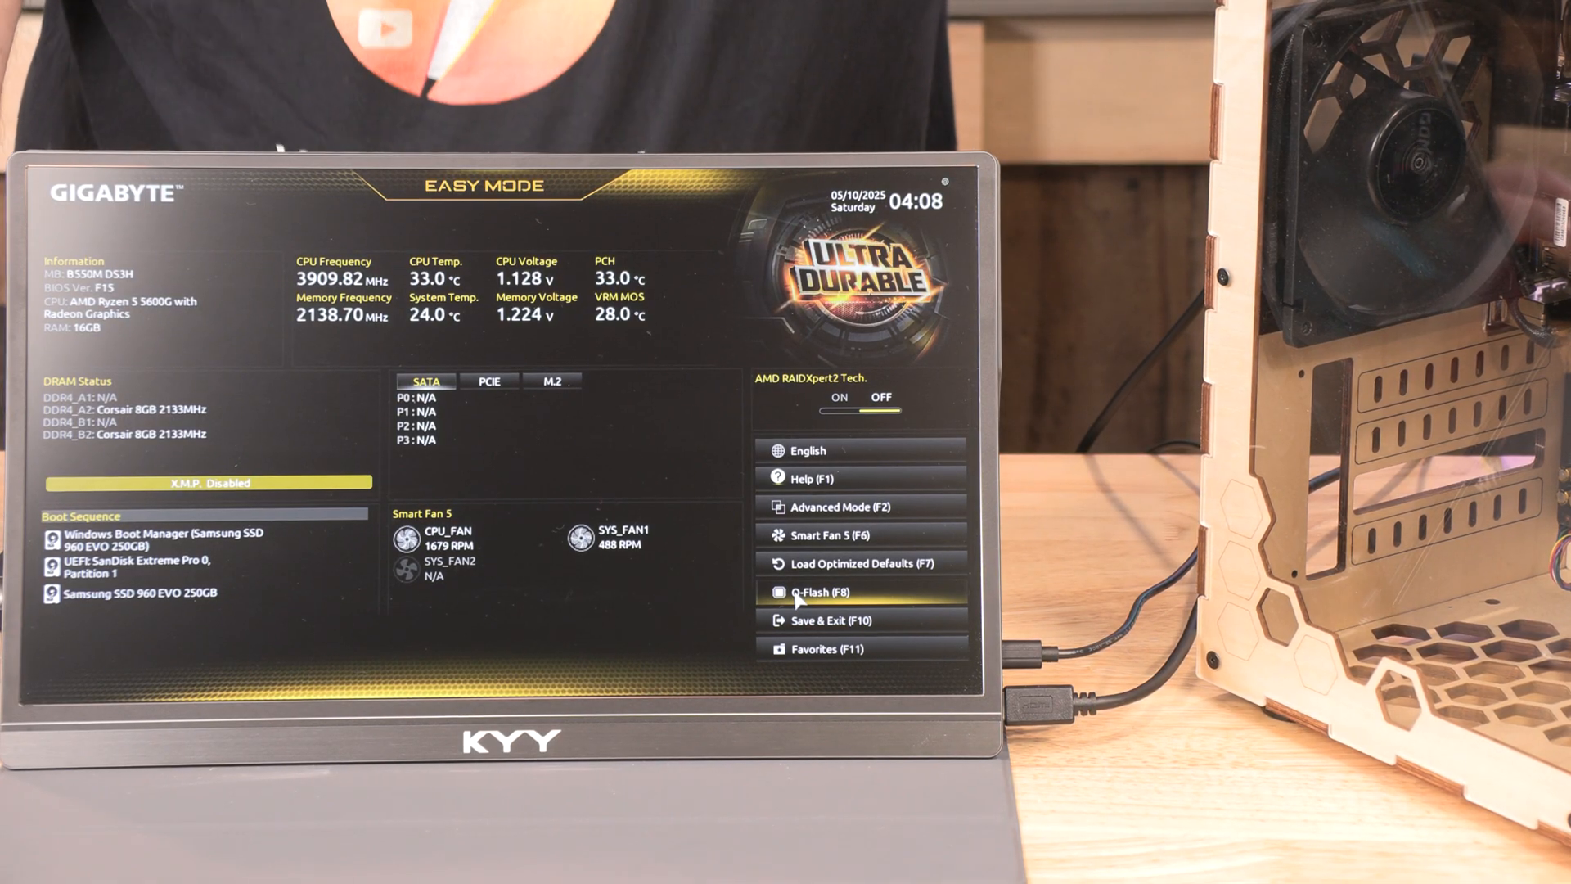
Step: Open Q-Flash Update BIOS and pick B550MDS3H.F20g from the SanDisk USB drive
click(829, 591)
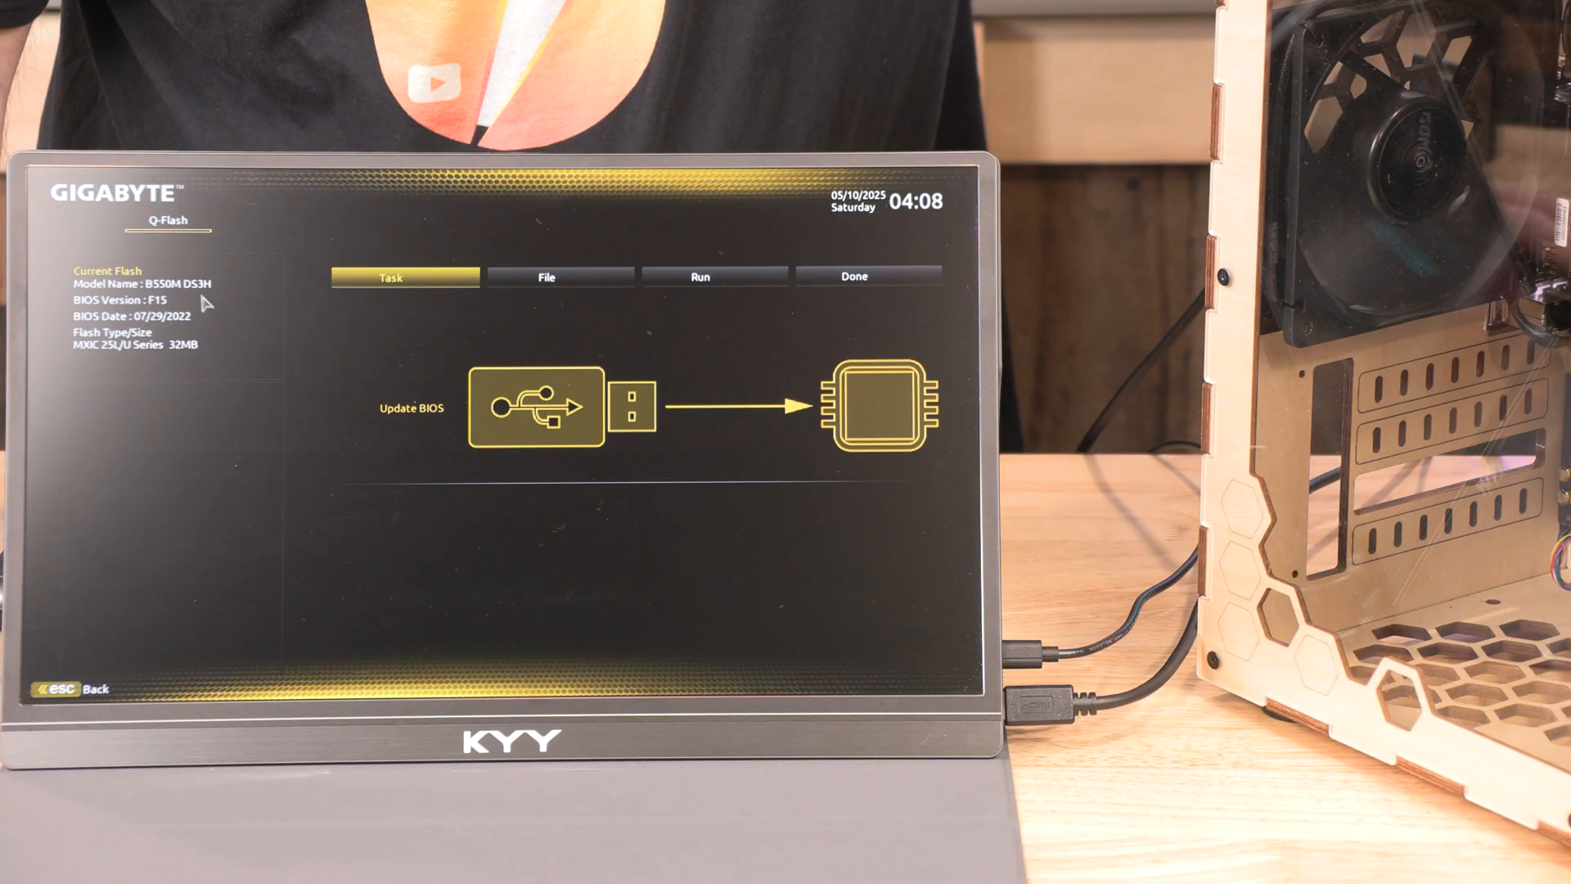
click(546, 277)
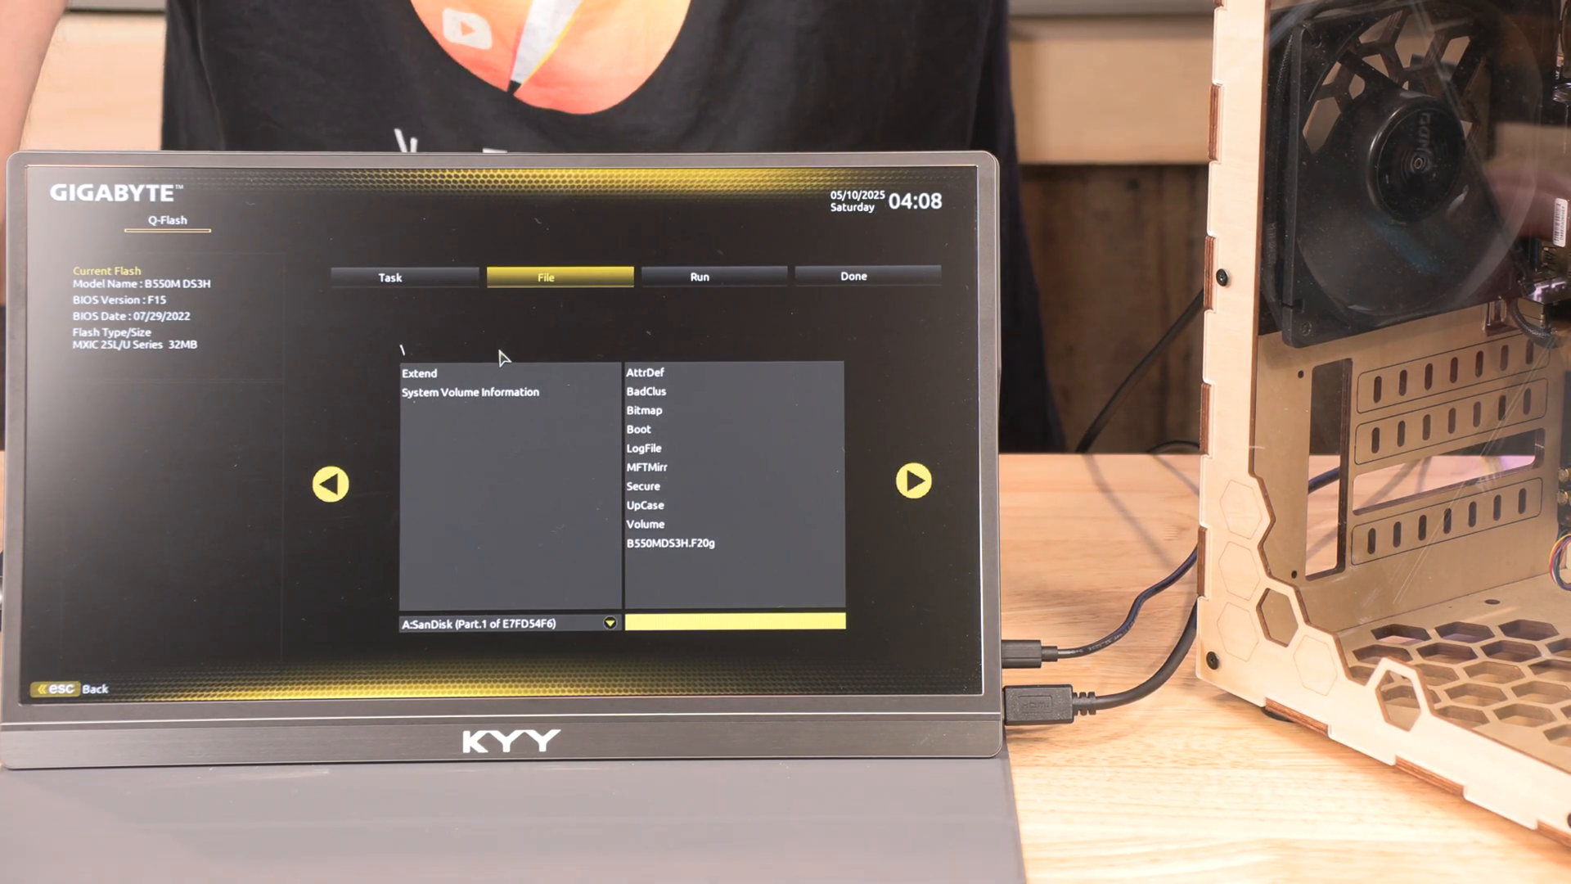
mouse_move(526, 438)
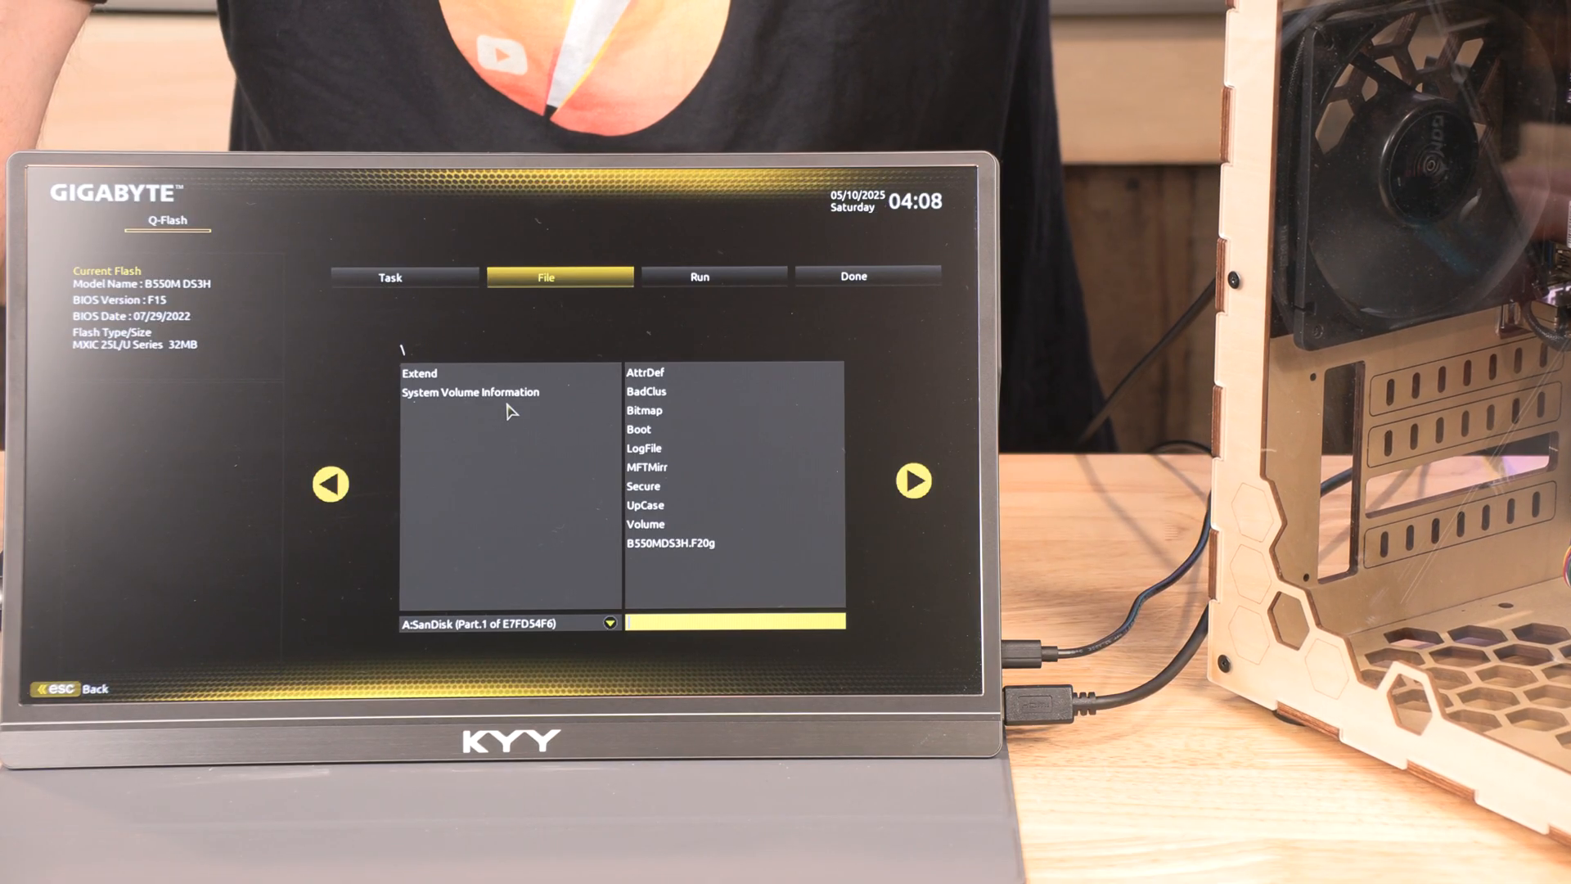
mouse_move(506, 629)
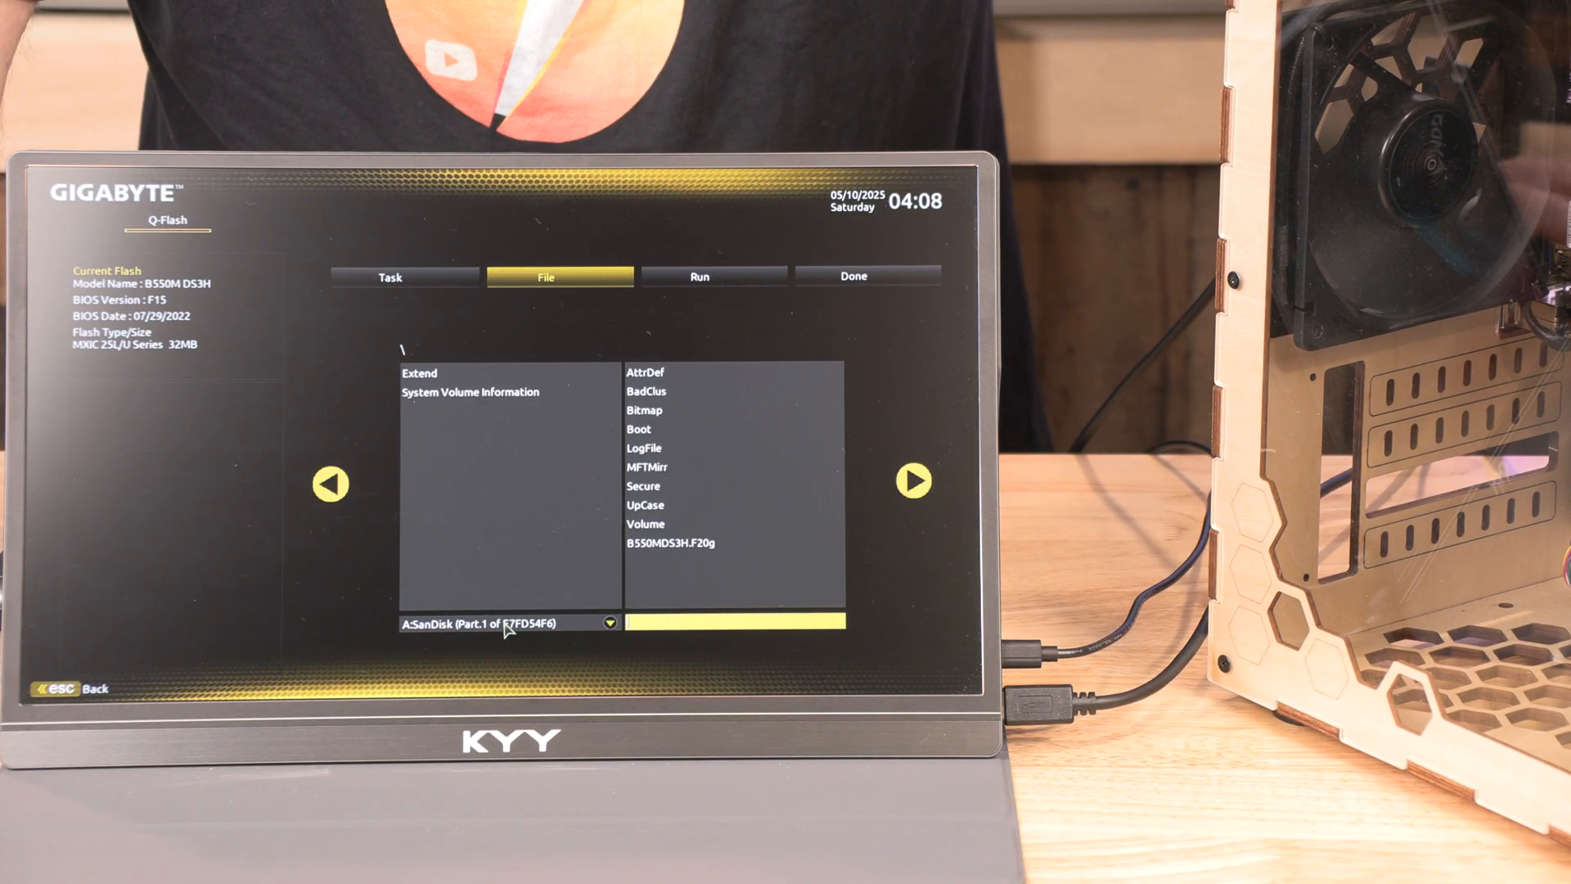
click(608, 622)
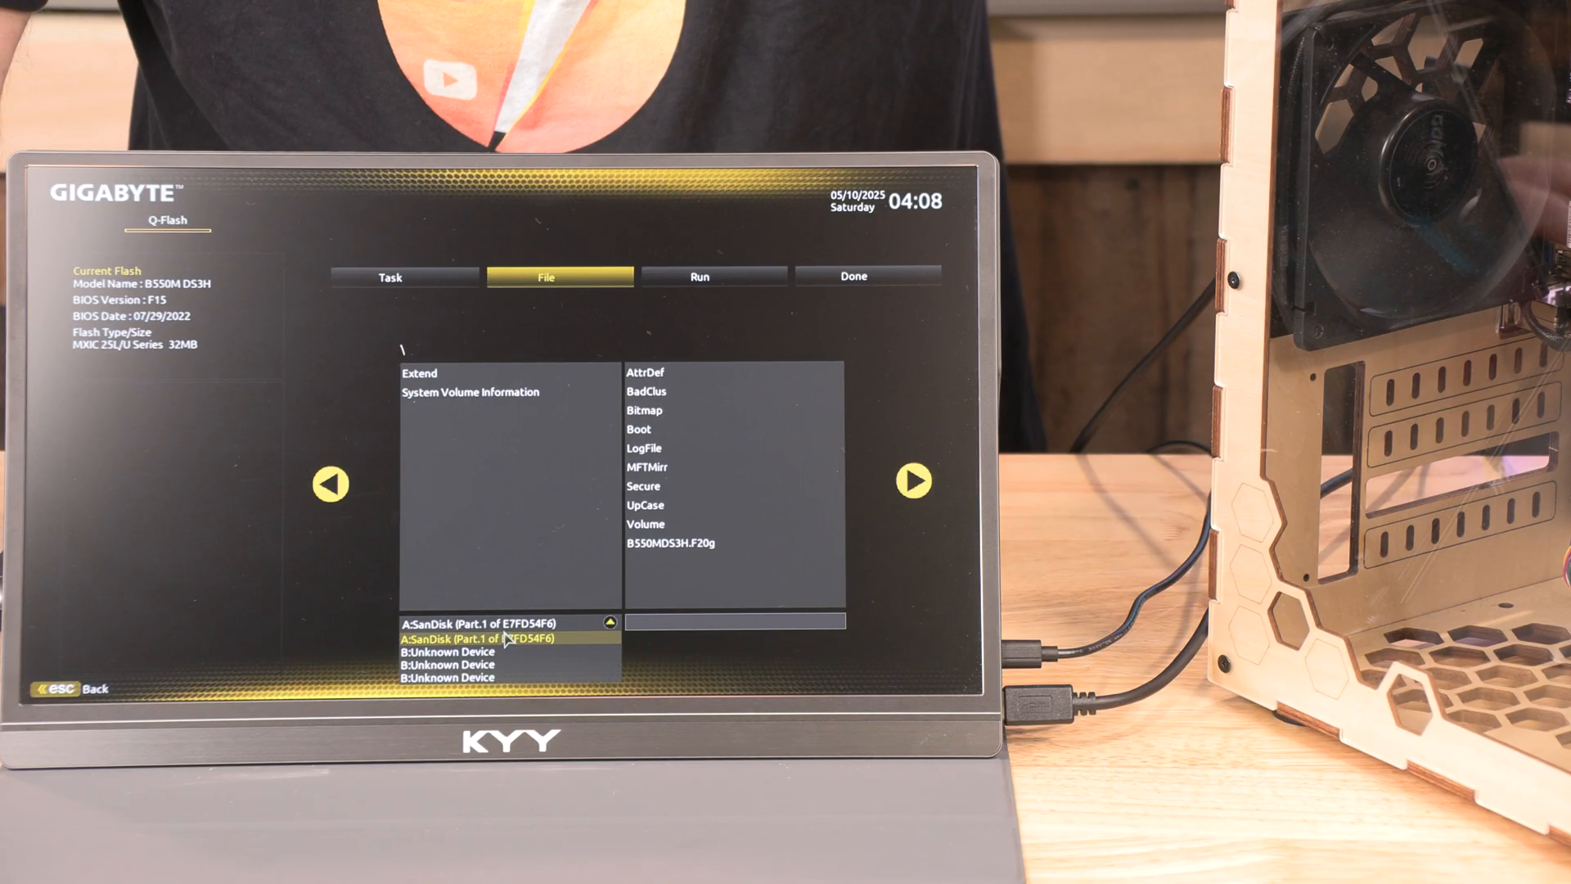
click(501, 638)
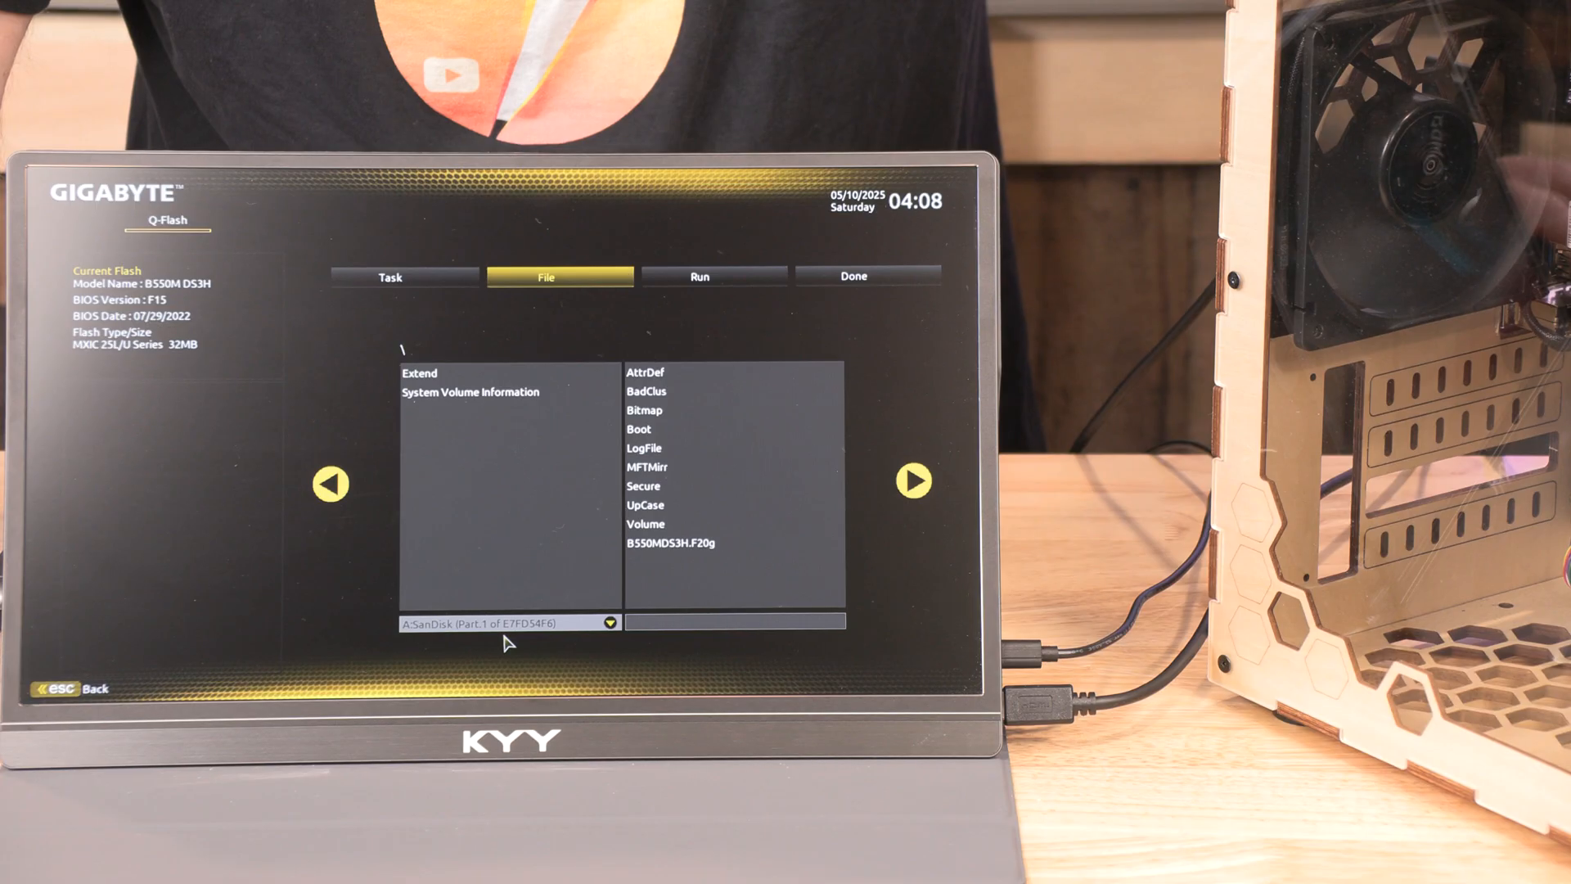
mouse_move(528, 629)
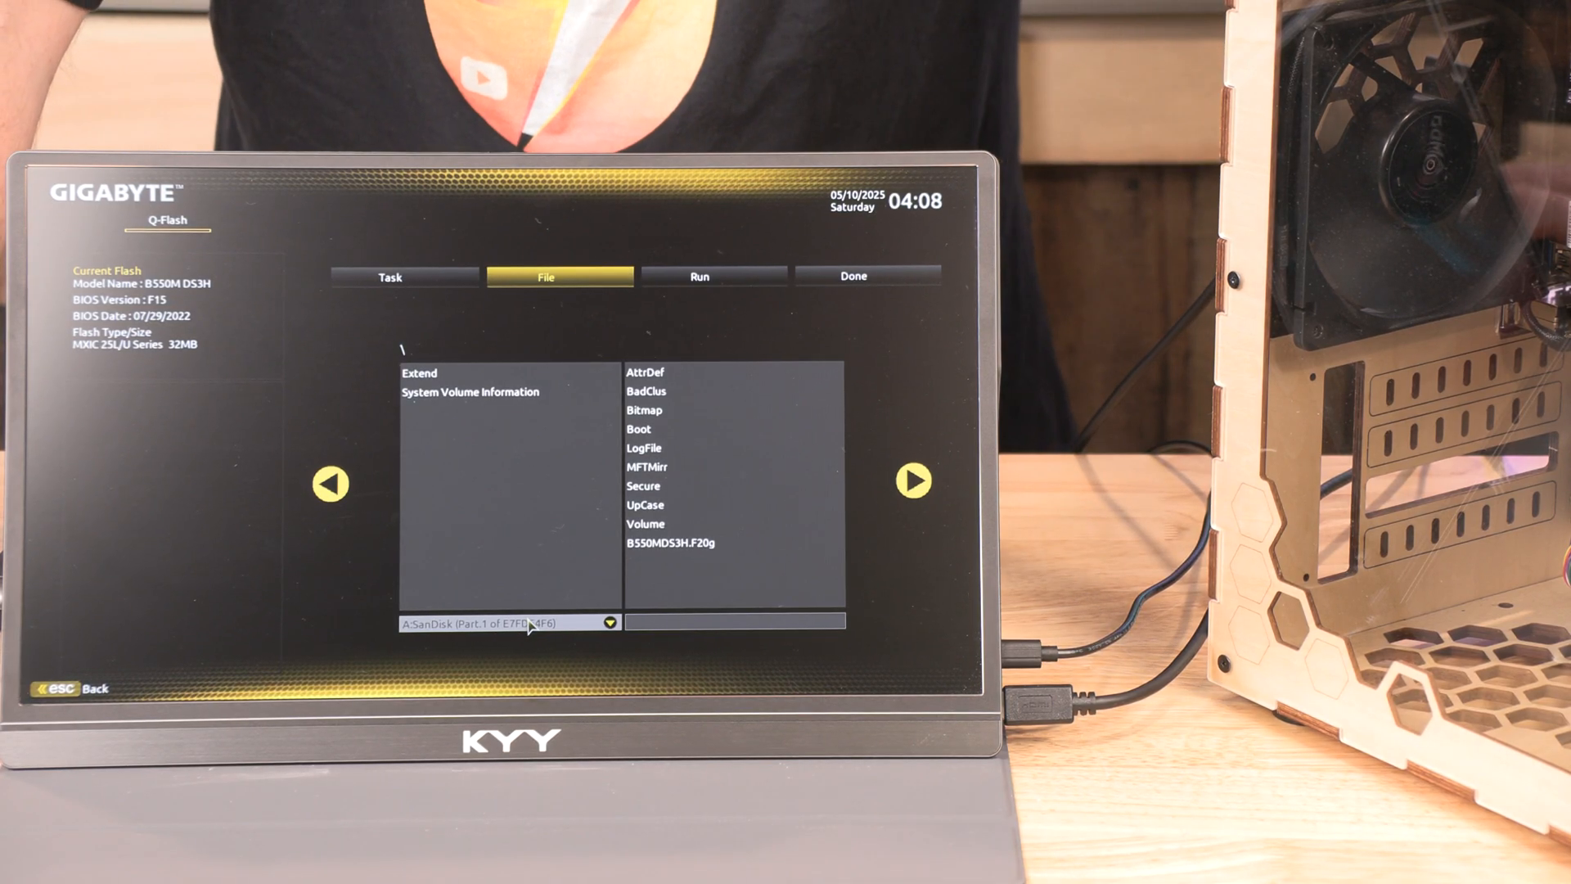
click(675, 544)
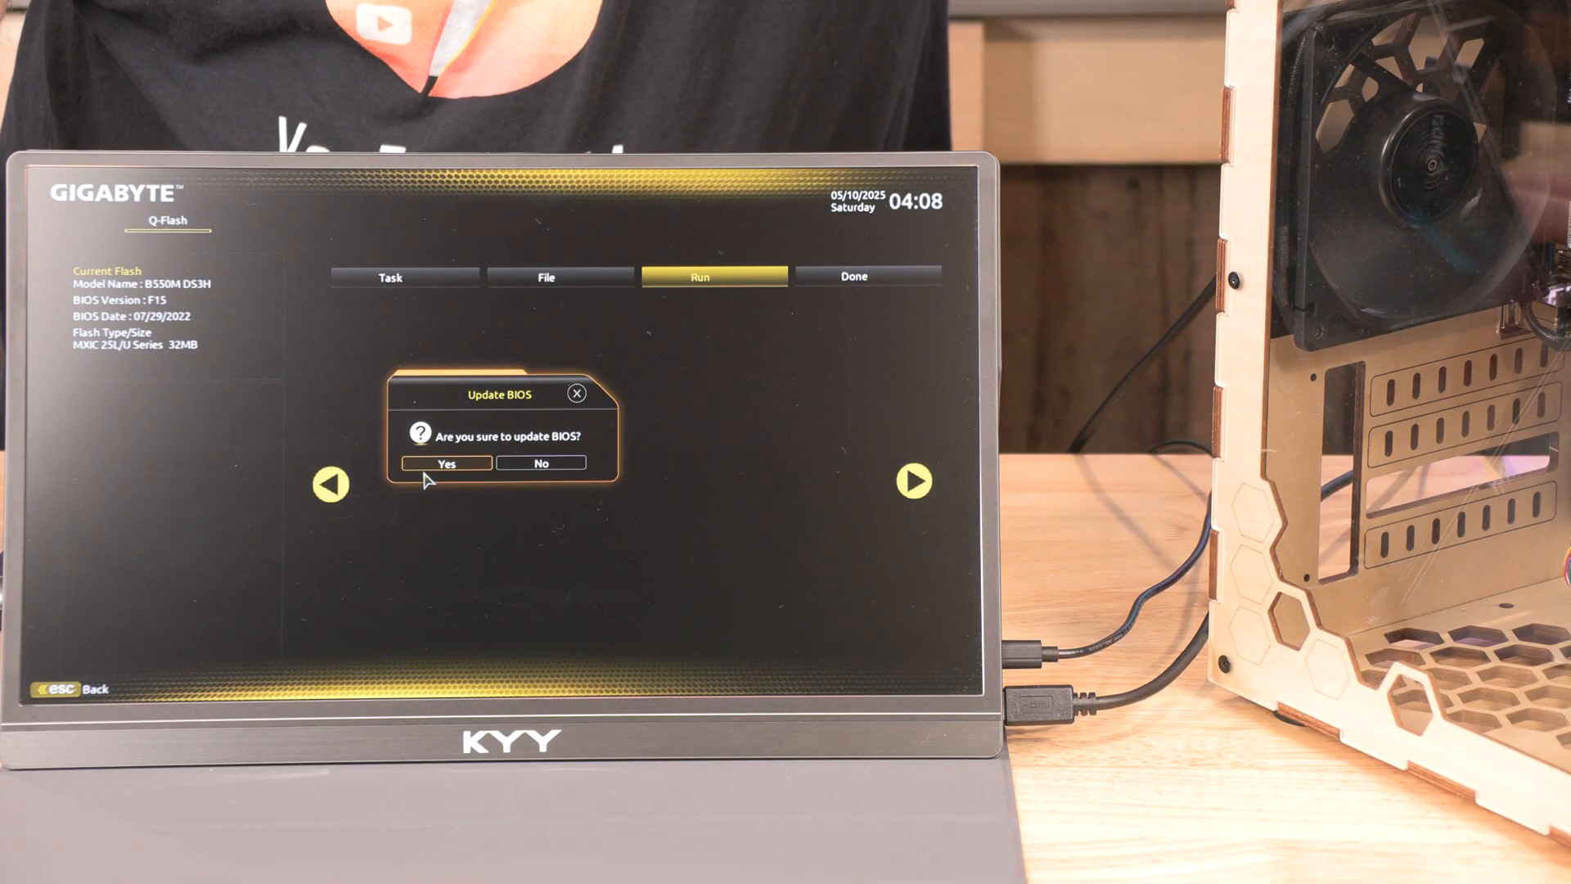
Step: Confirm the update and start flashing F20g, letting the PC reboot to Windows
click(447, 463)
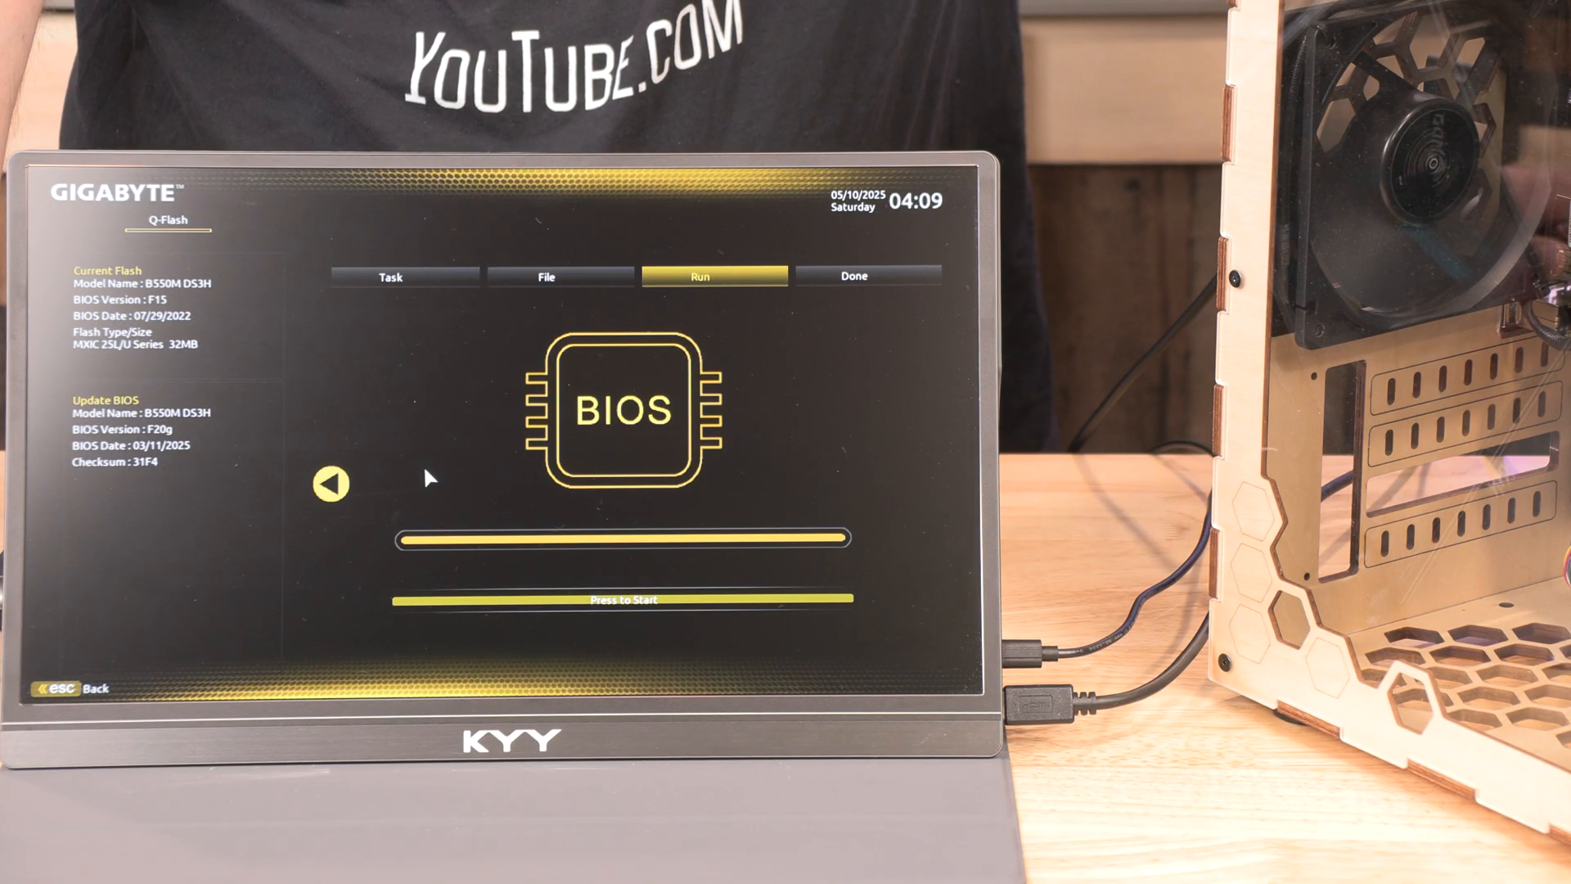
mouse_move(450, 495)
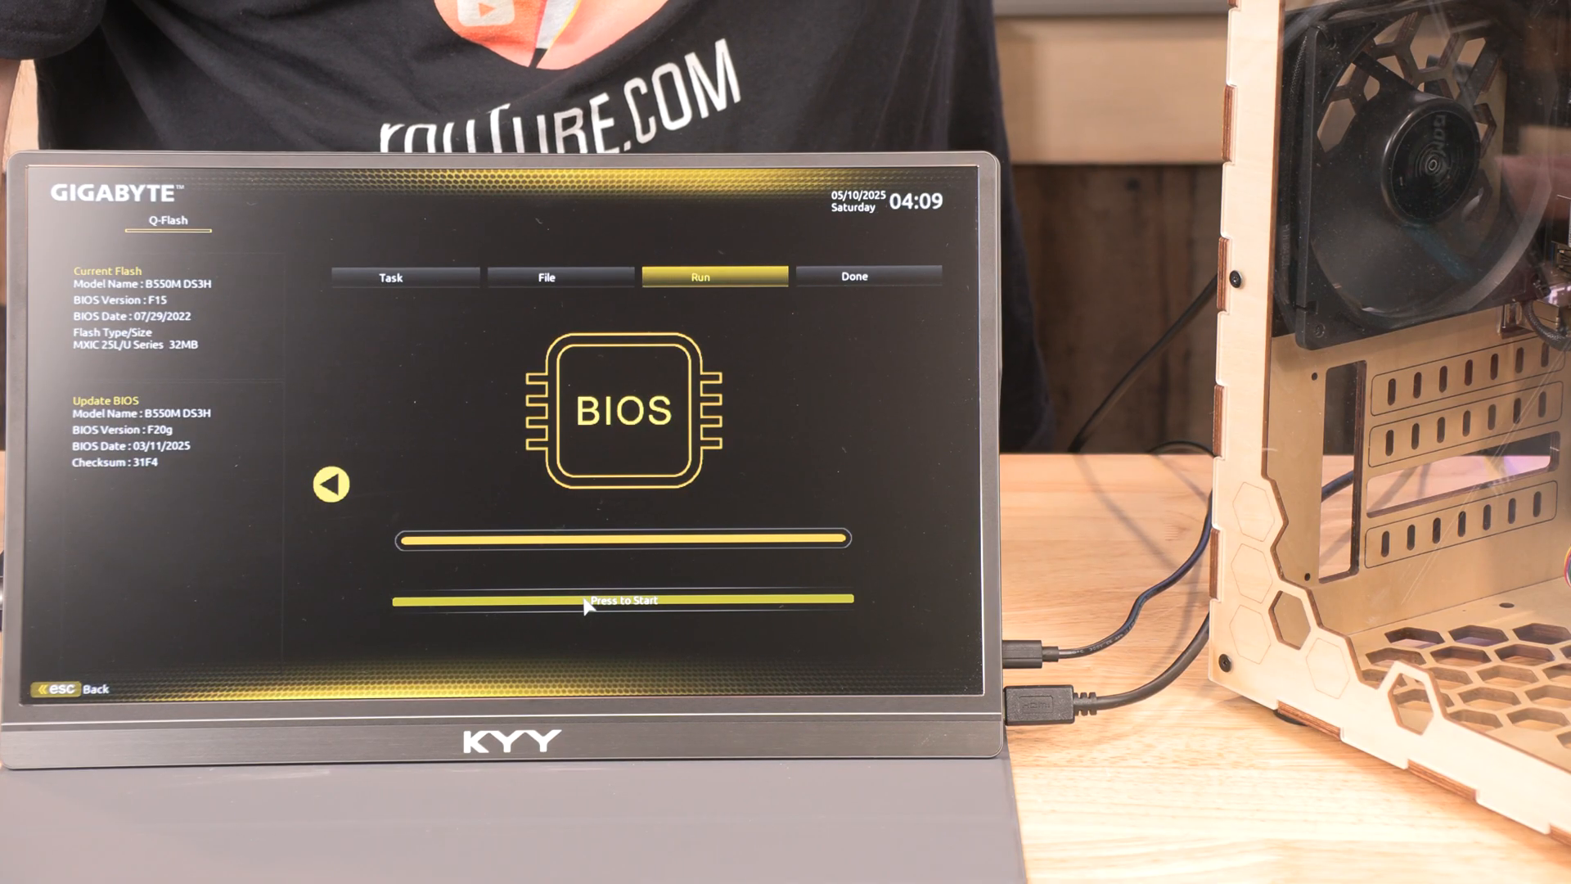
click(620, 601)
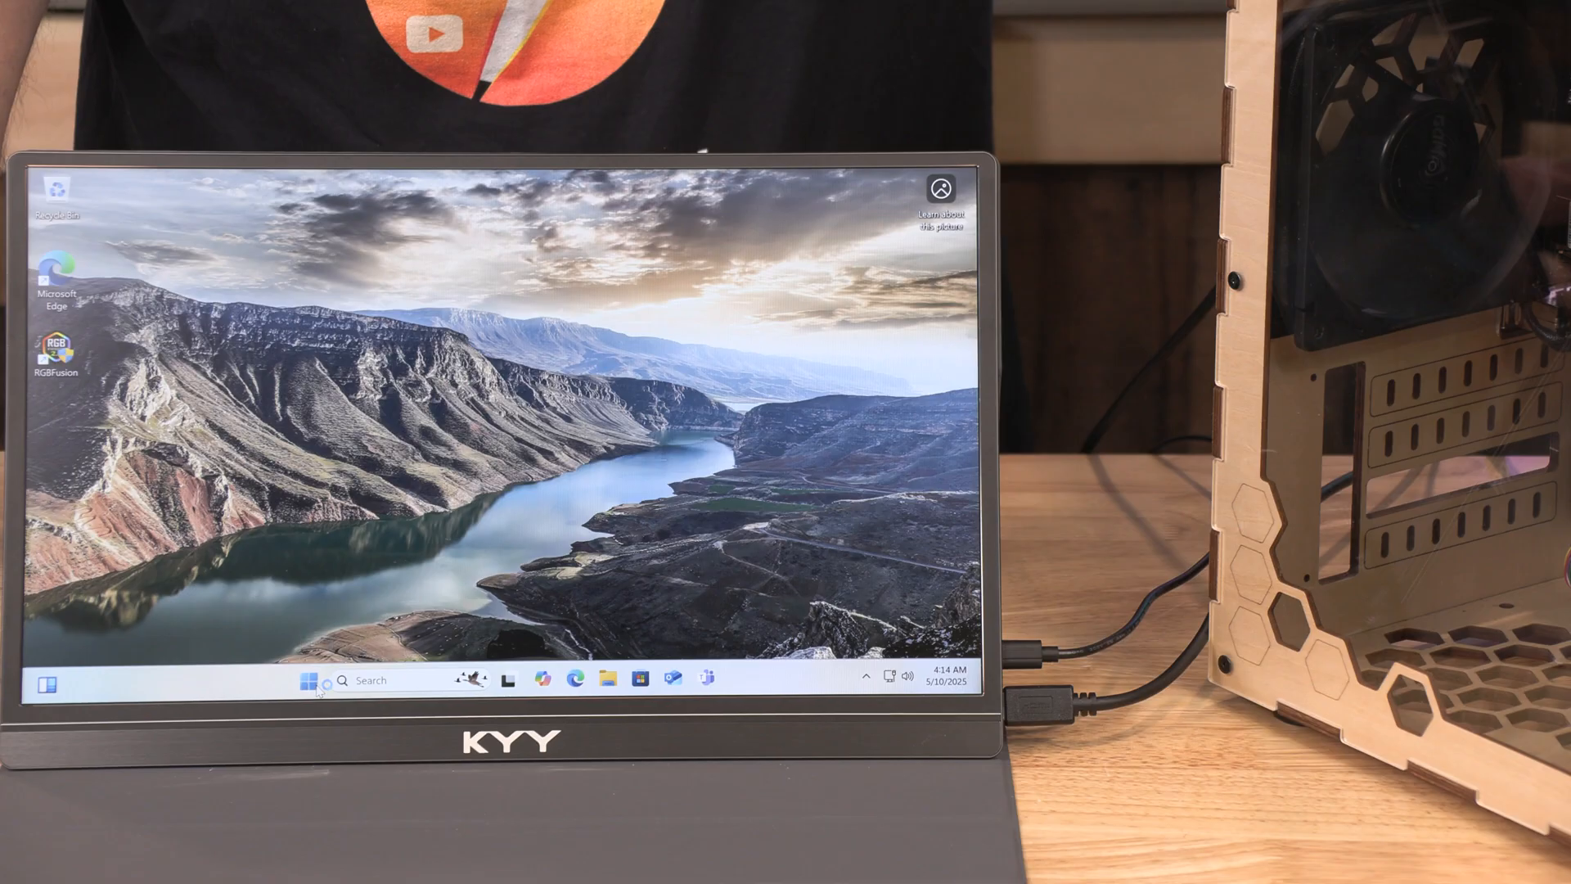
Step: Run msinfo32, confirm BIOS Version/Date shows F20g 3/11/2025, then close it
key(Win+r)
text(msinfo32)
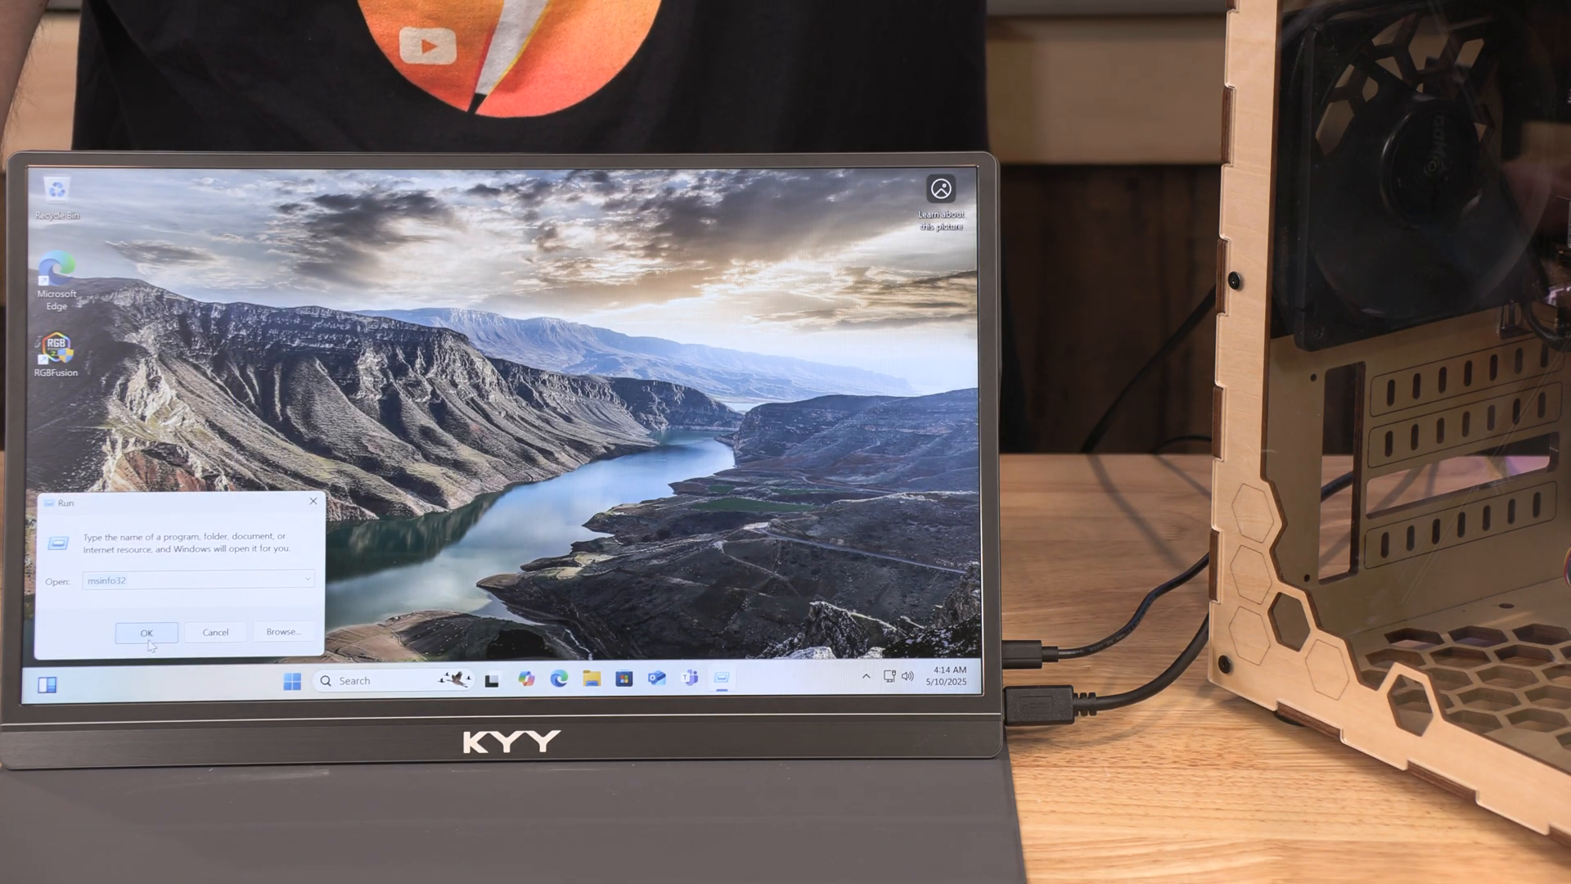
click(148, 632)
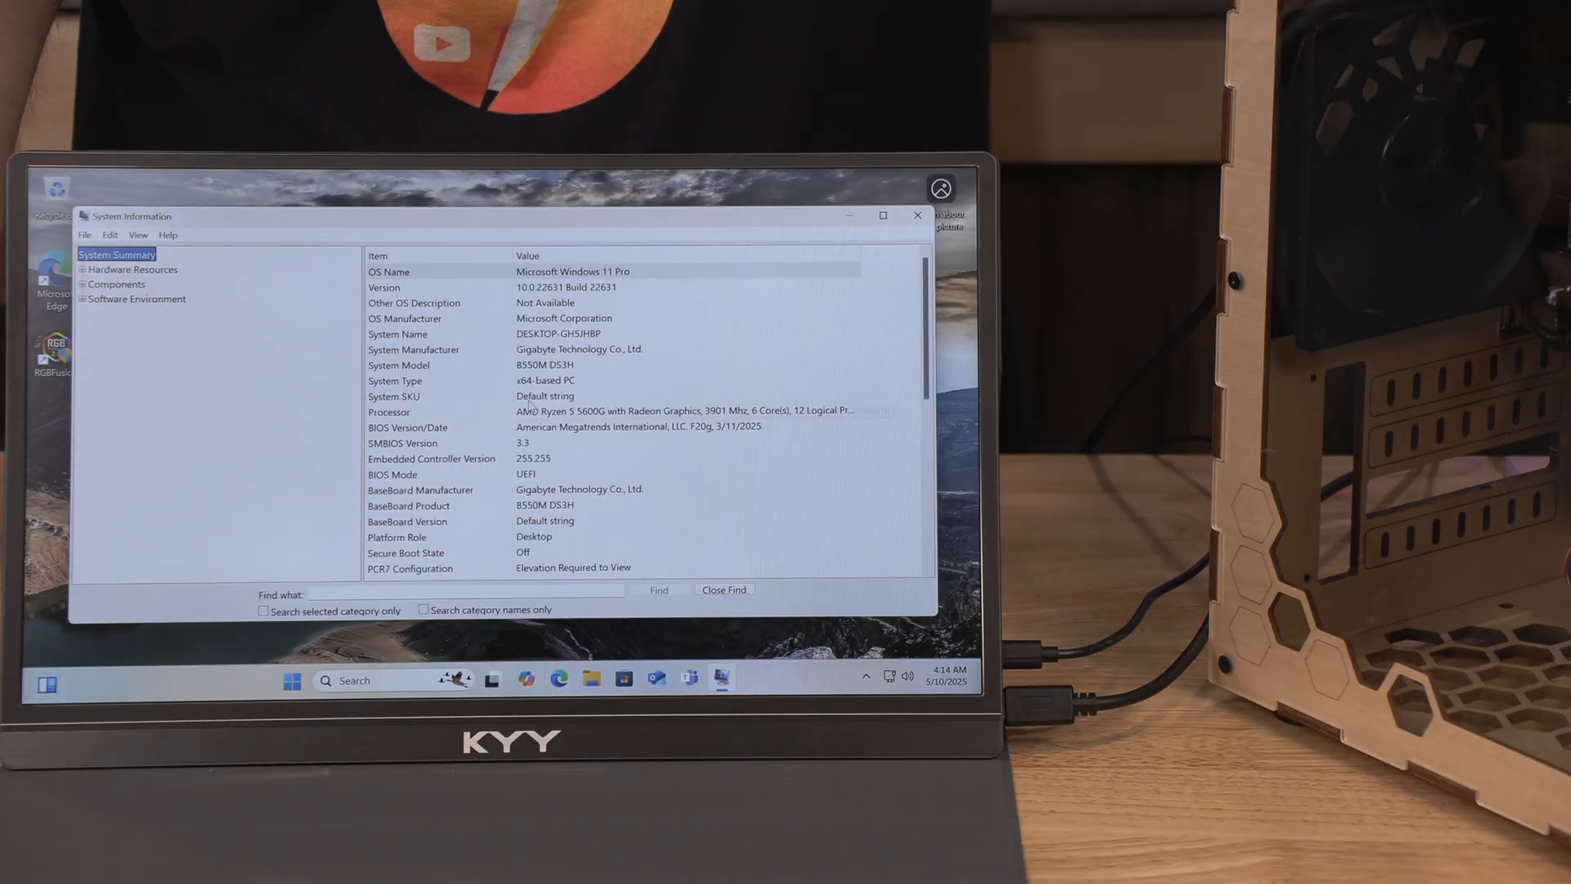
click(593, 428)
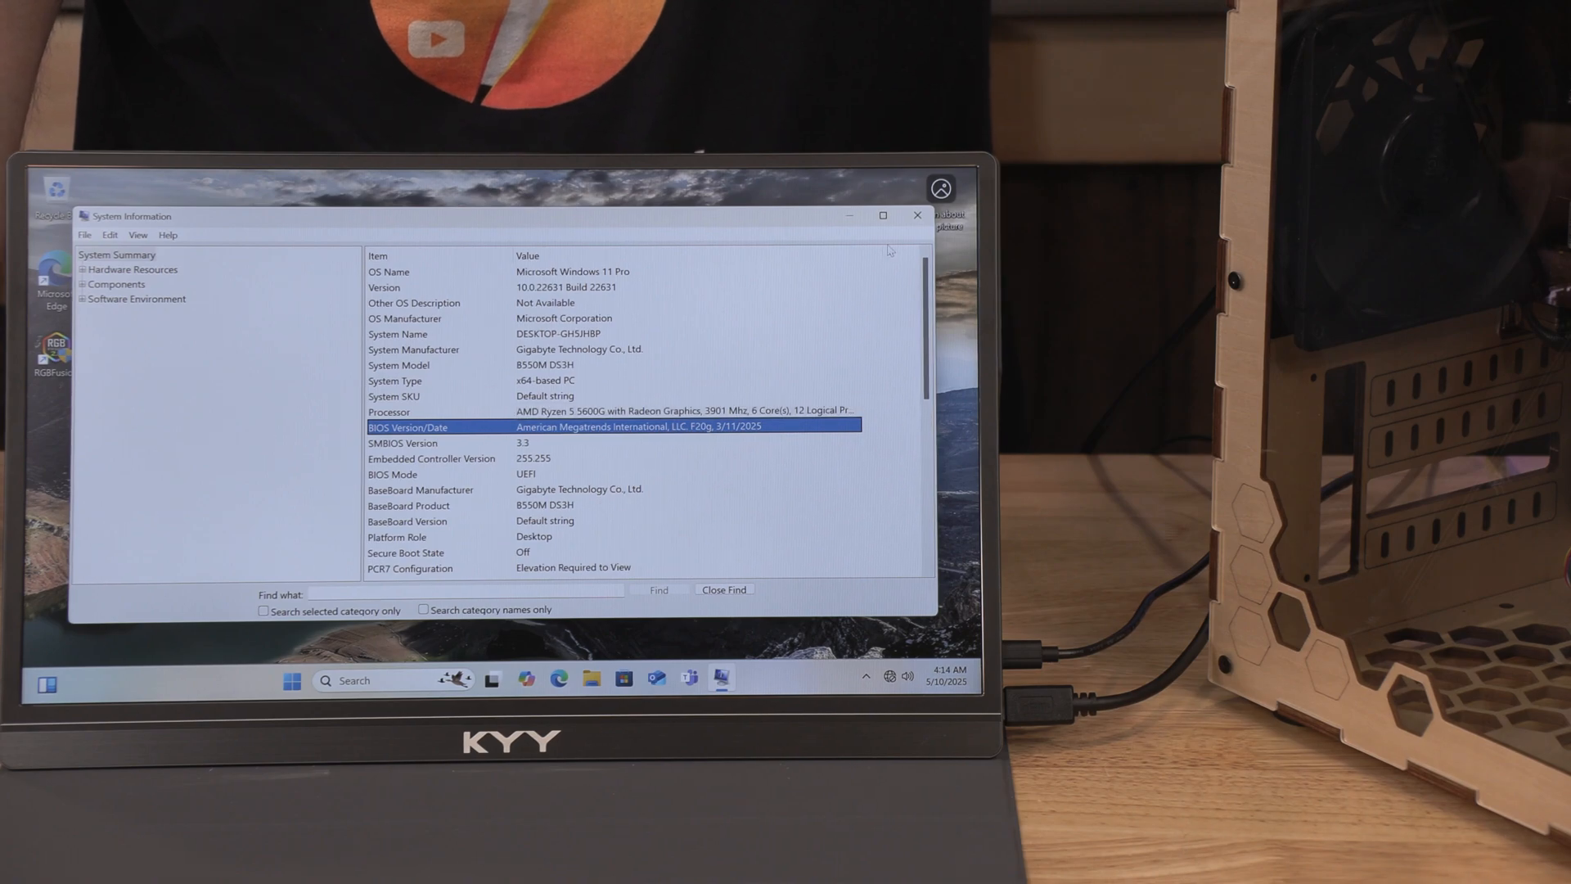
click(915, 214)
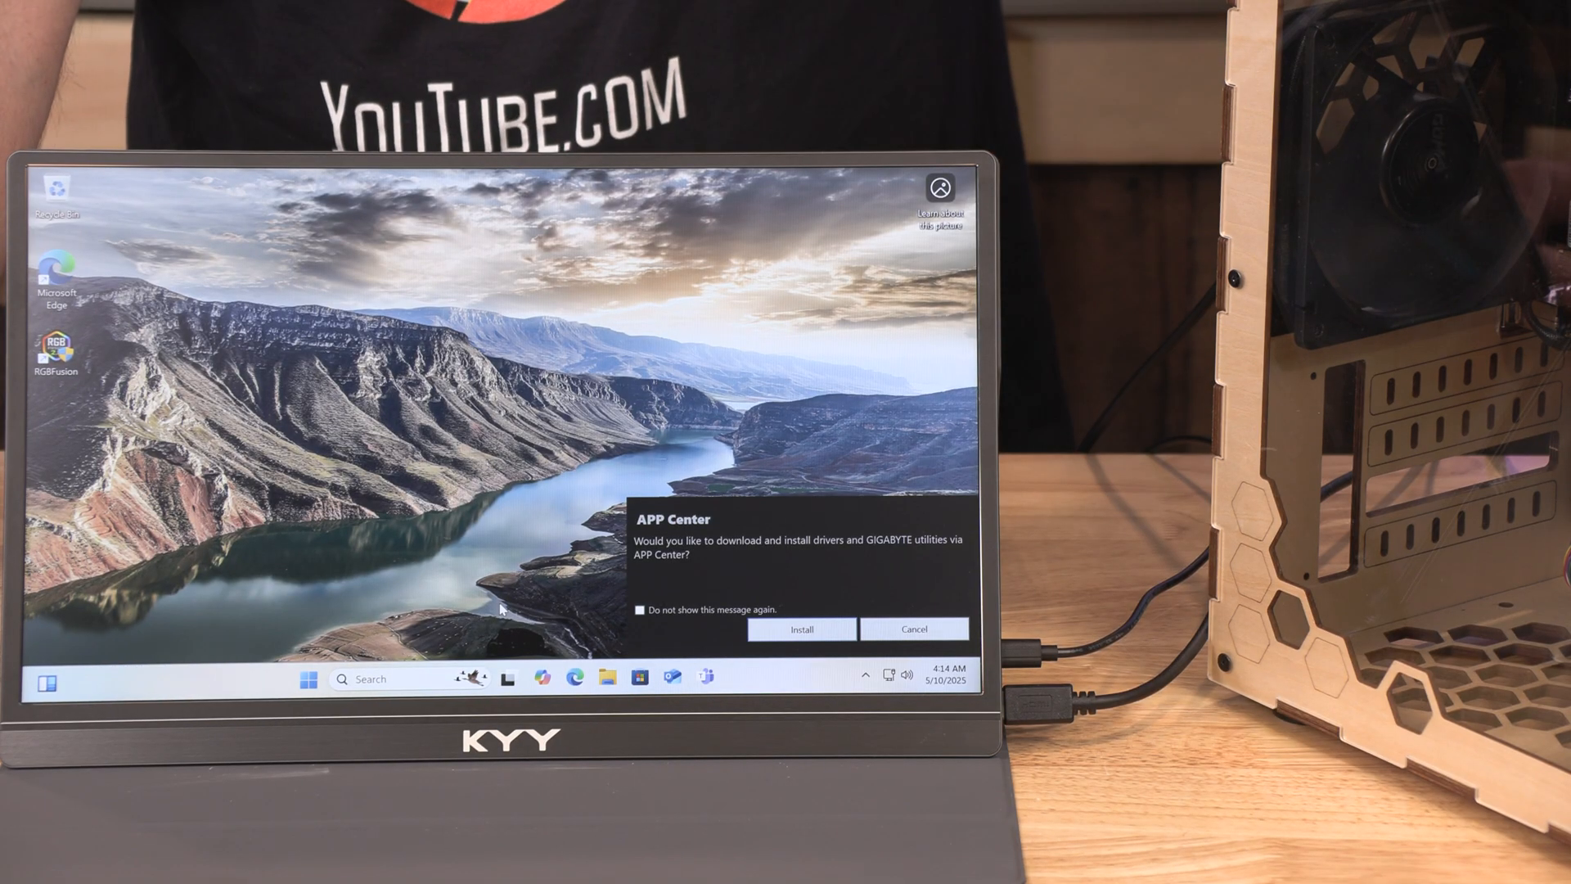
mouse_move(495, 529)
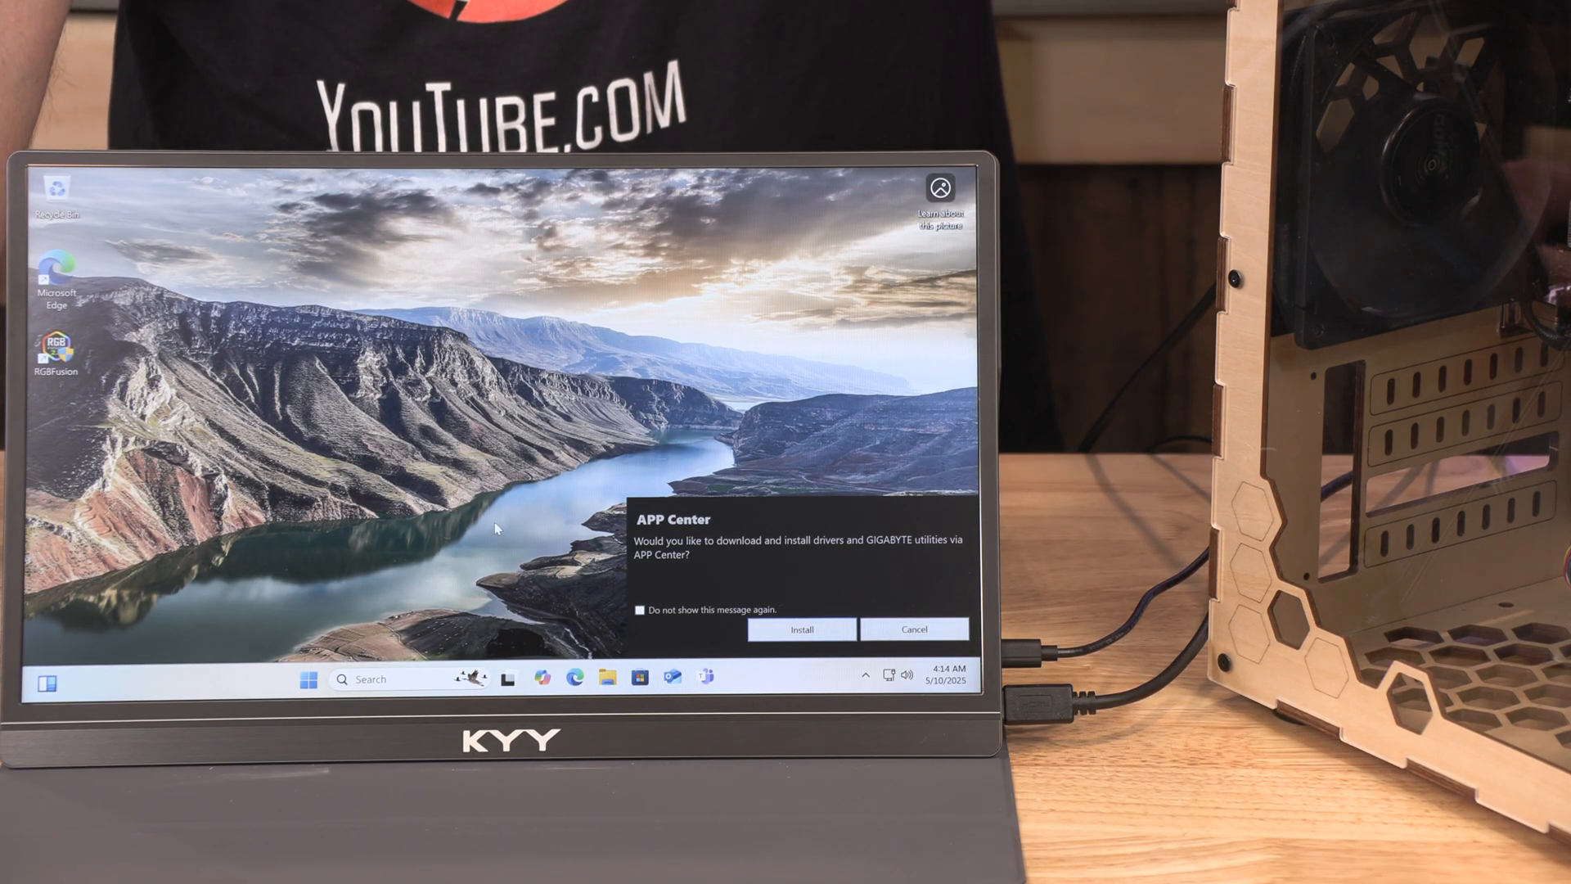